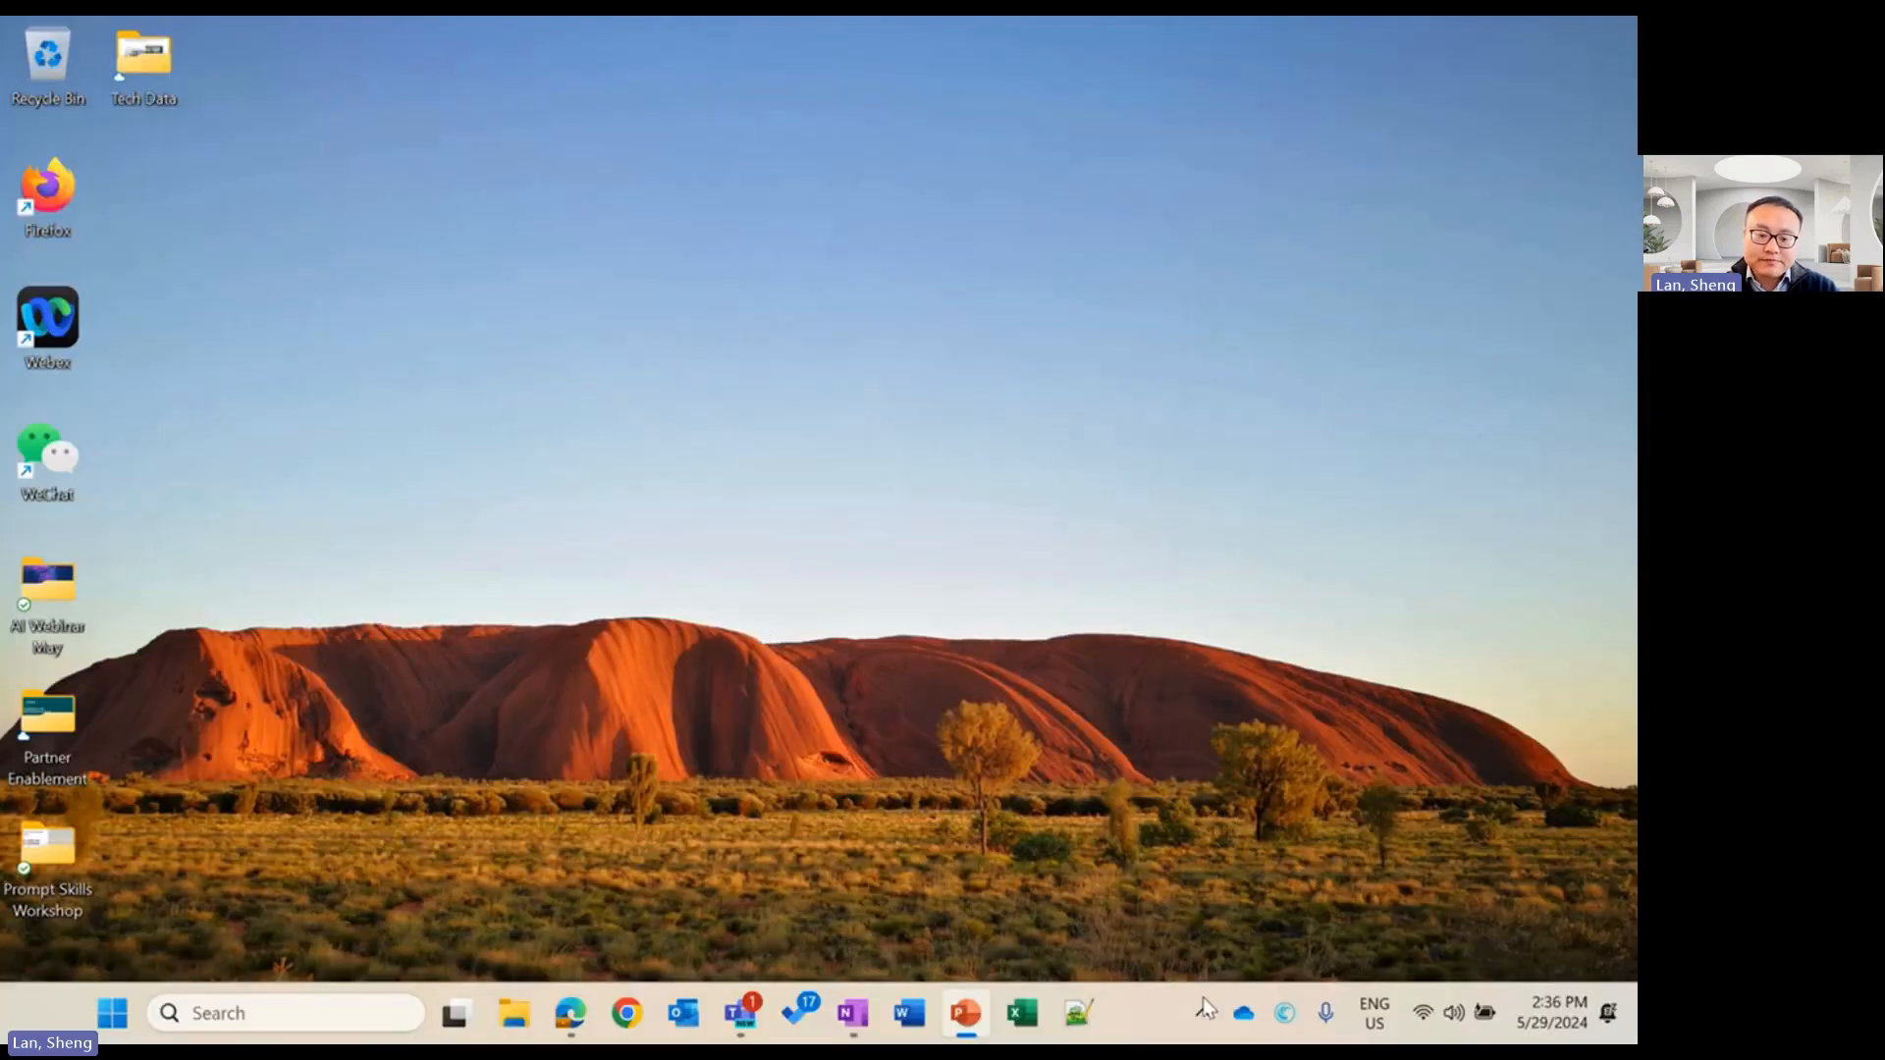
Bring the Edge window with the Governance Console dashboard to the front
click(570, 1013)
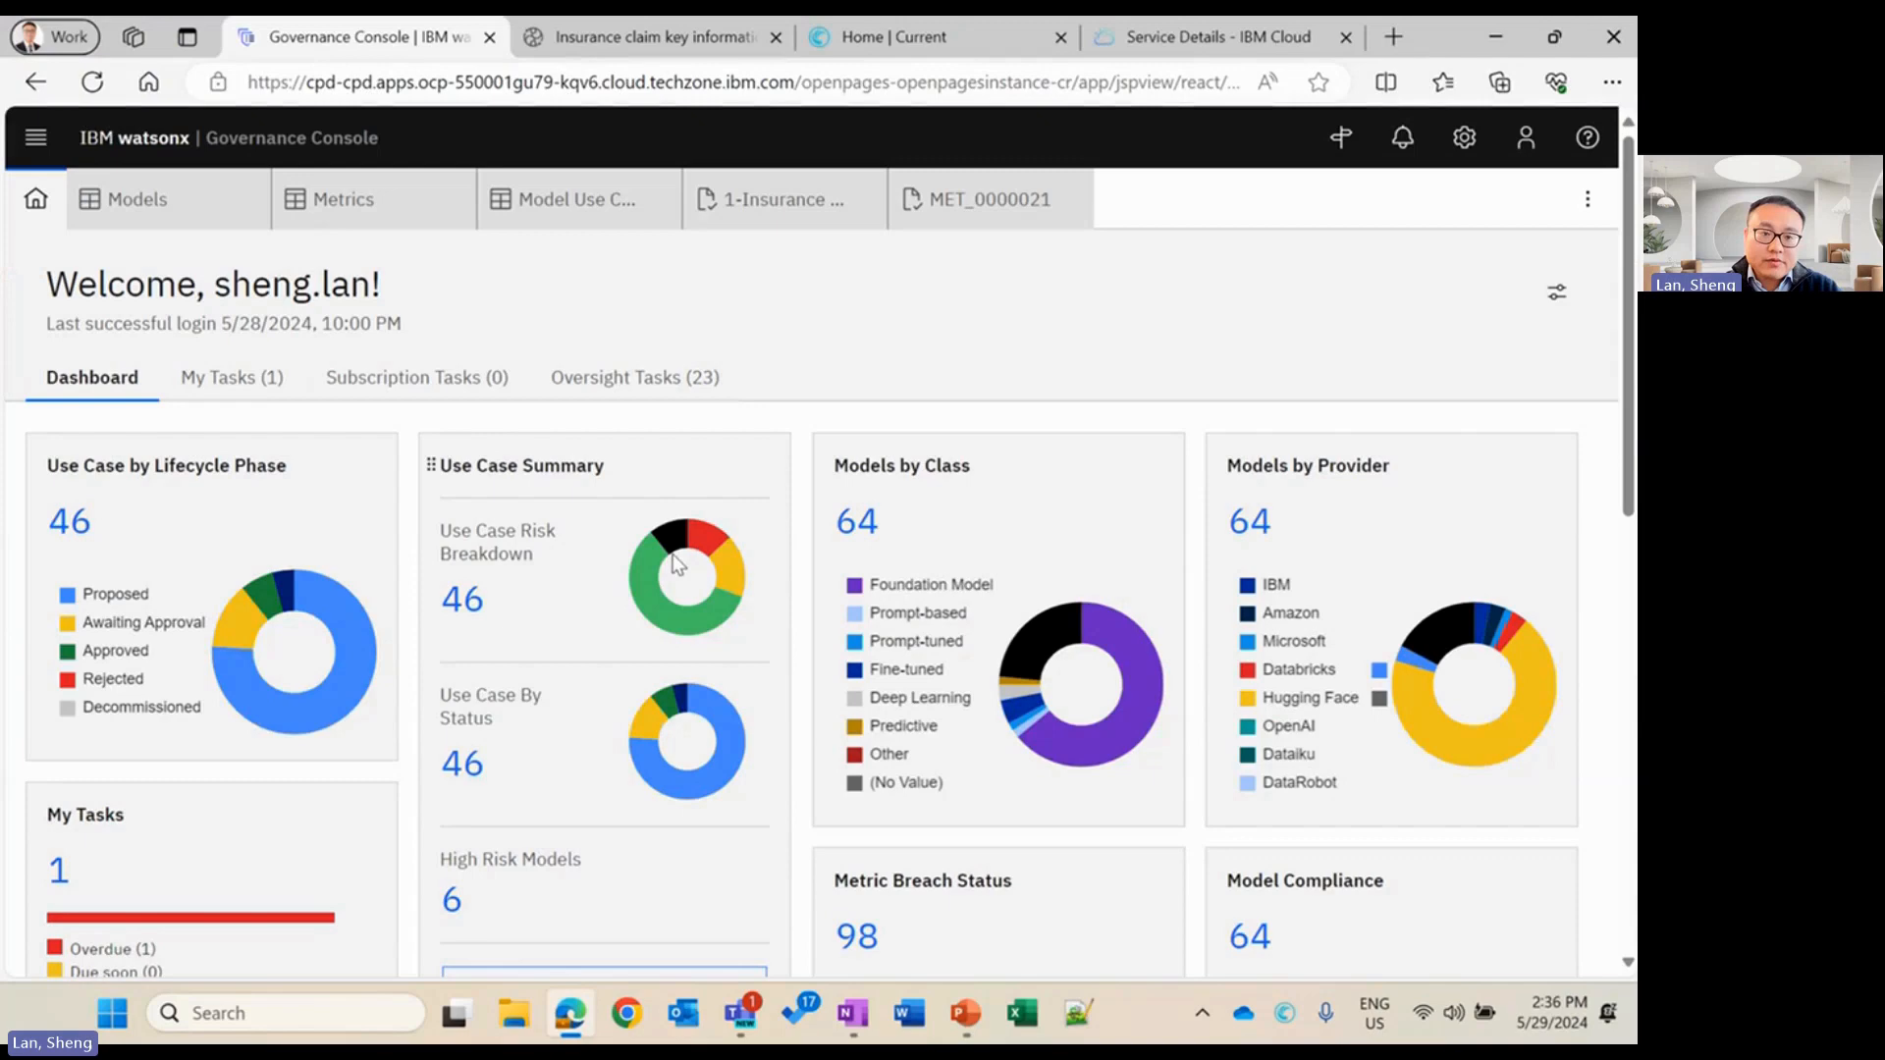
mouse_move(807, 316)
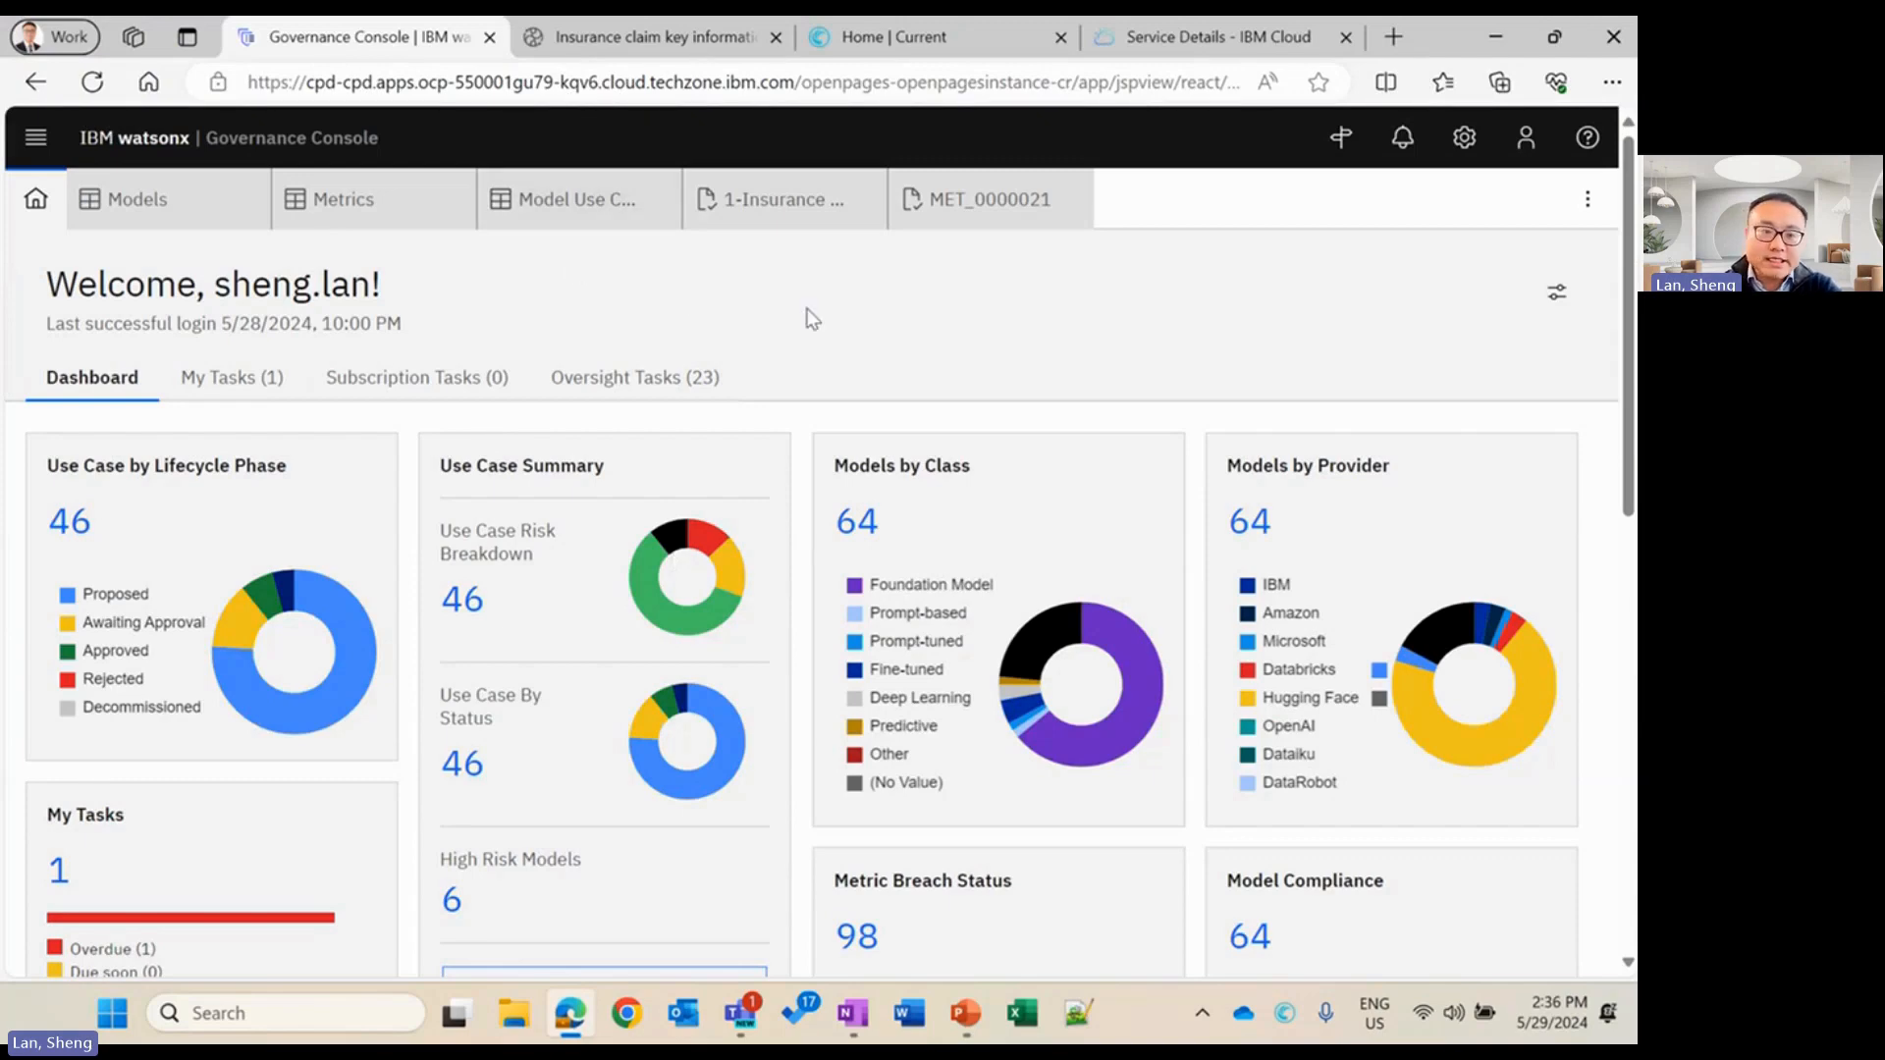
mouse_move(894, 336)
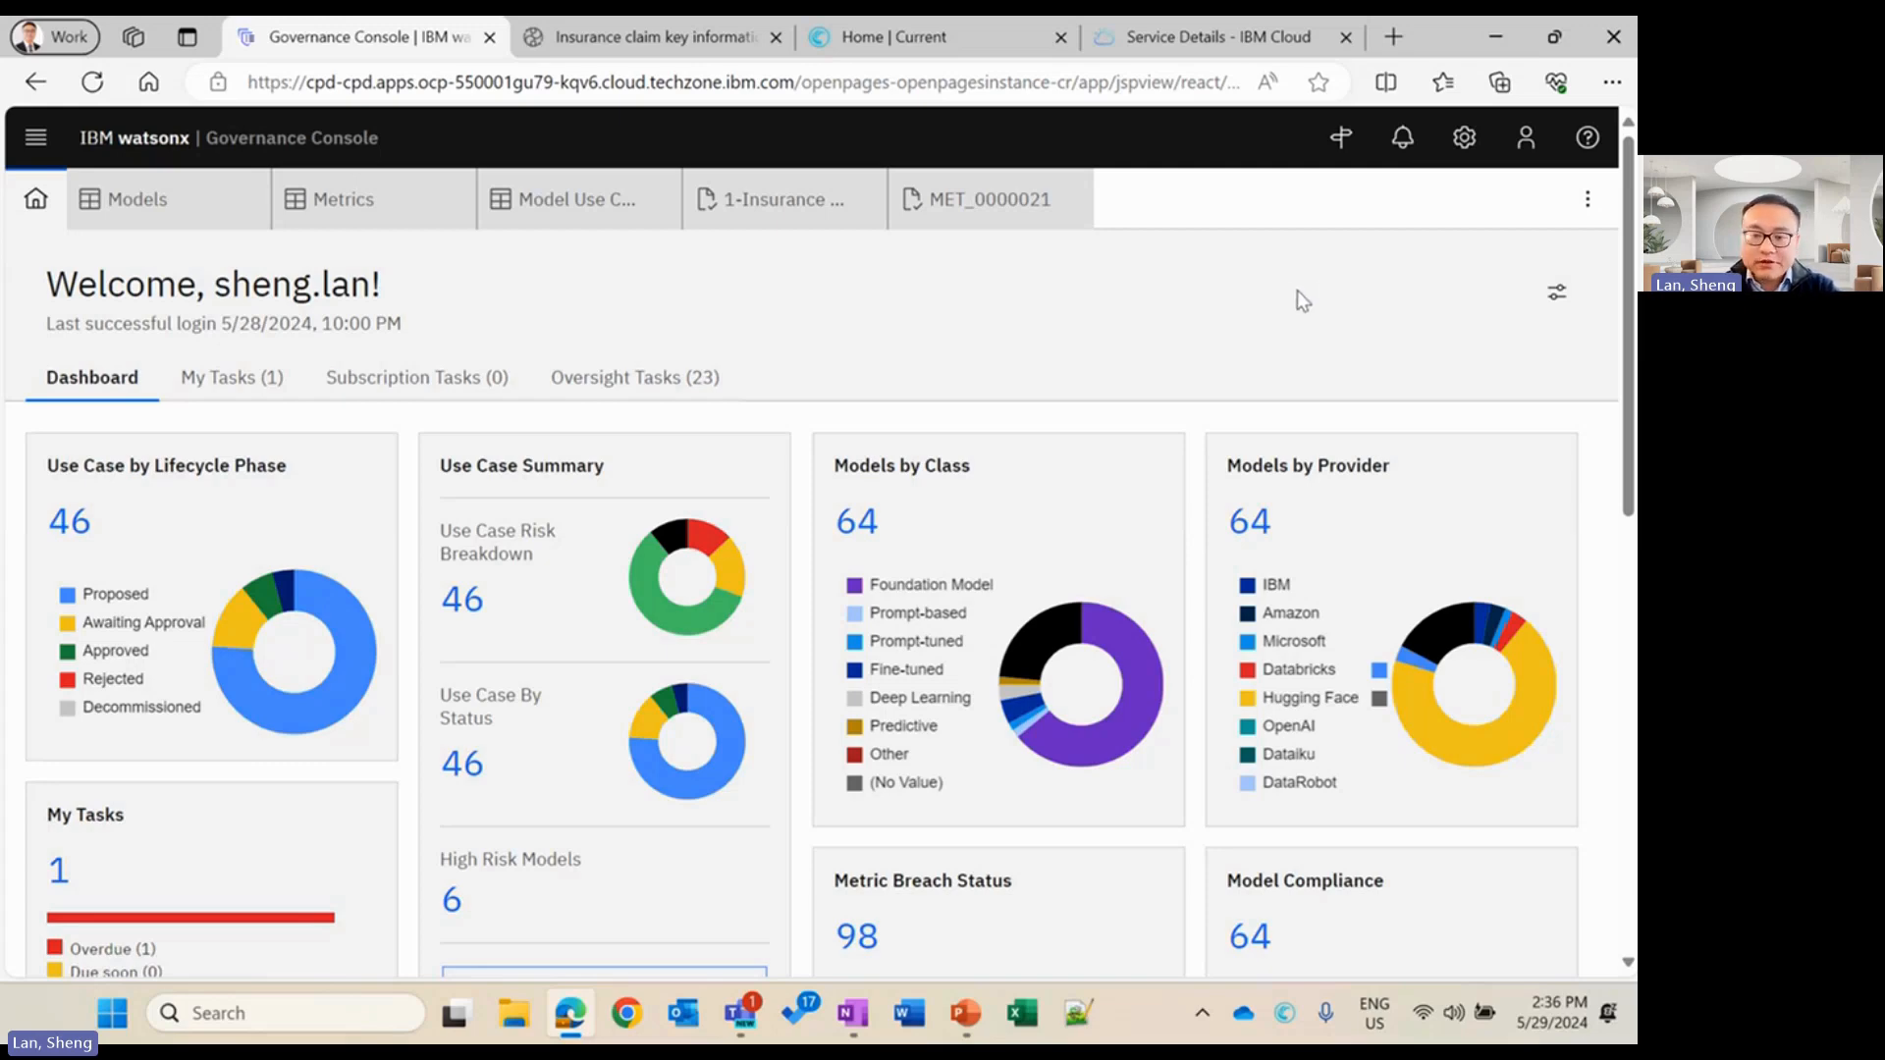
Scroll the dashboard down to the Model Compliance chart showing the 8 non-compliant models
scroll(down, 3)
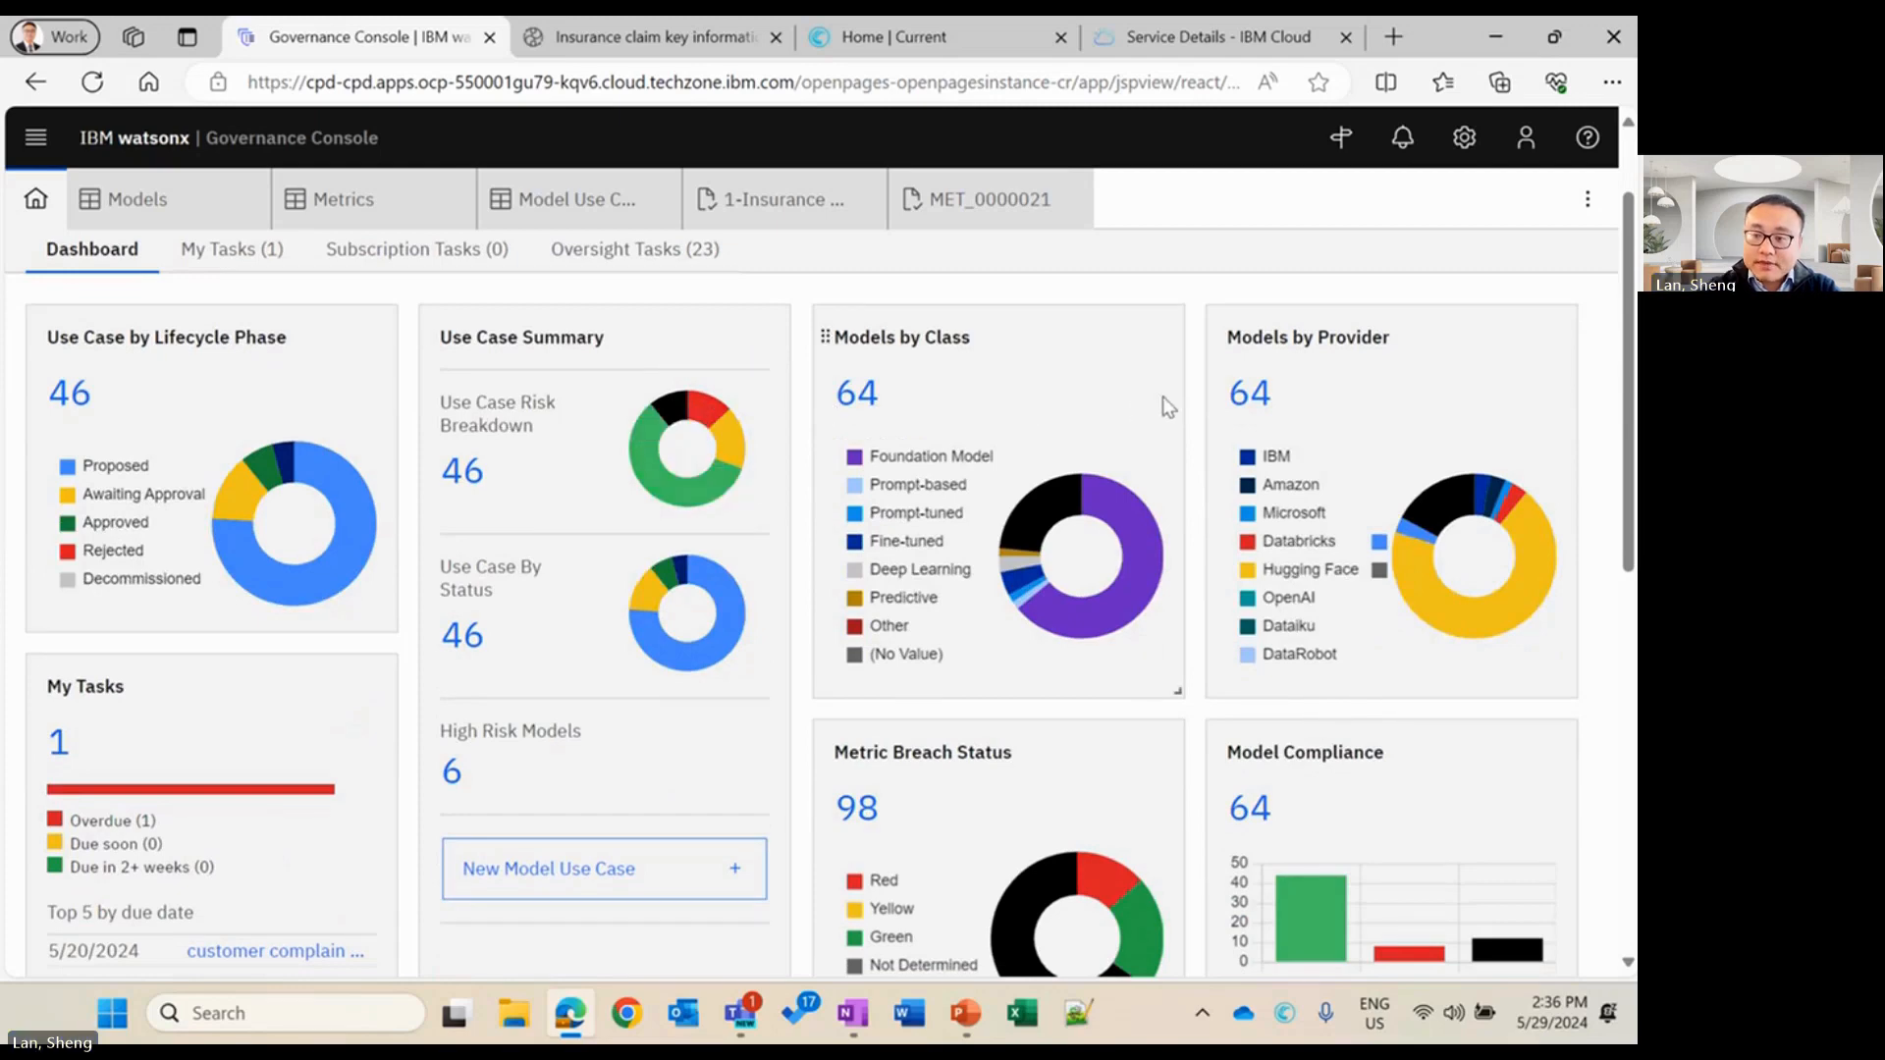
scroll(down, 3)
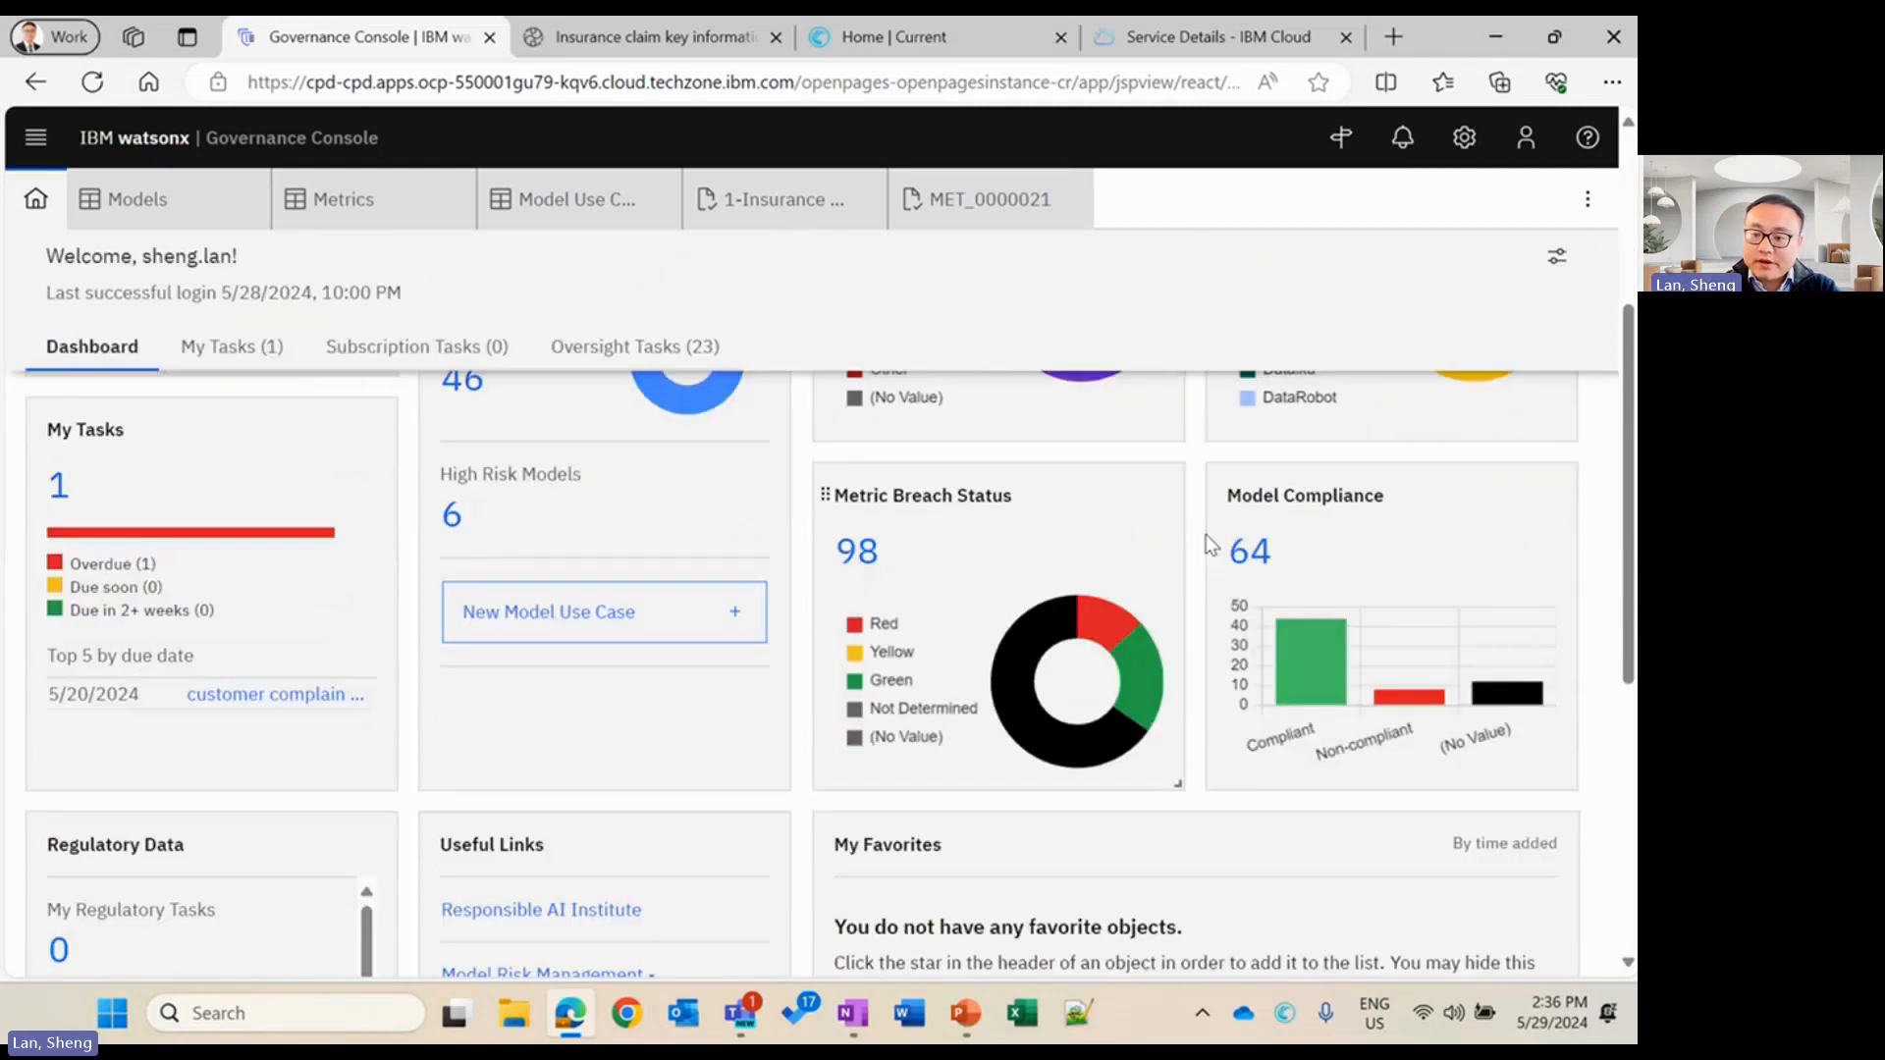
scroll(down, 3)
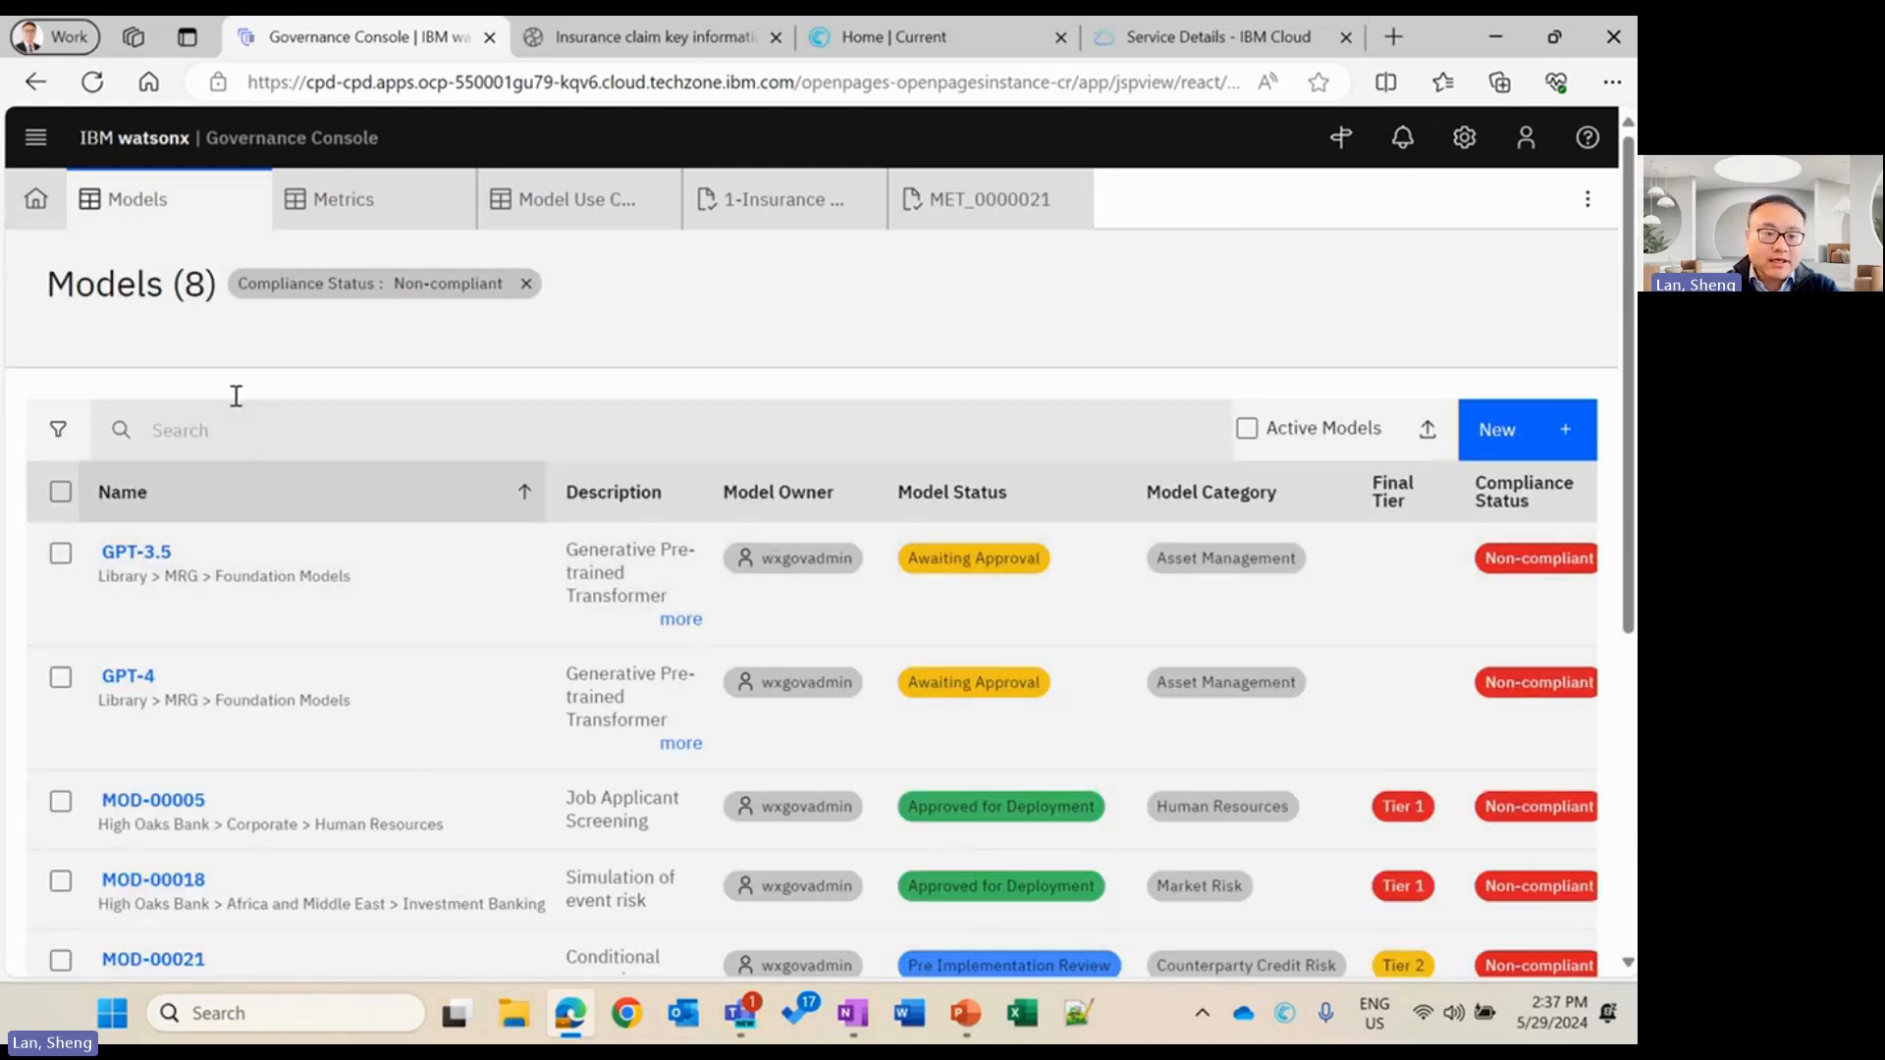
Go back to the Home dashboard overview
click(35, 199)
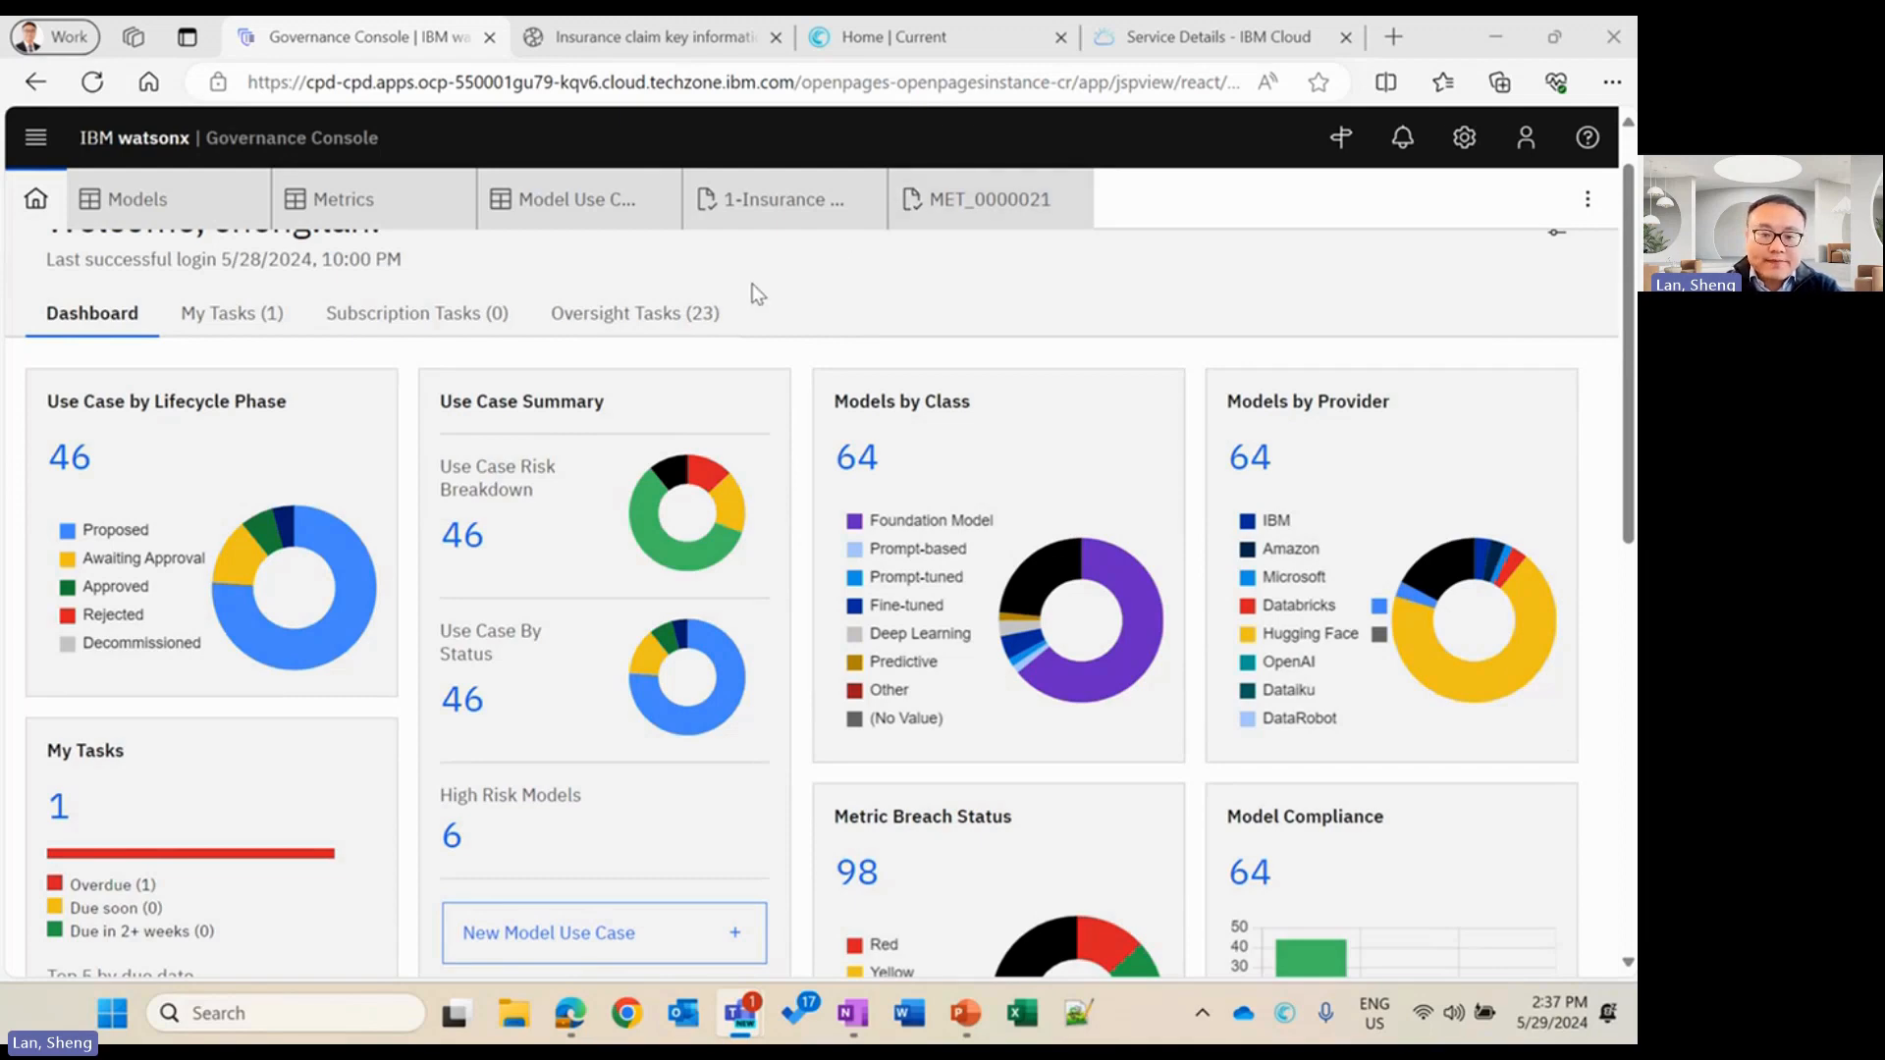
scroll(down, 3)
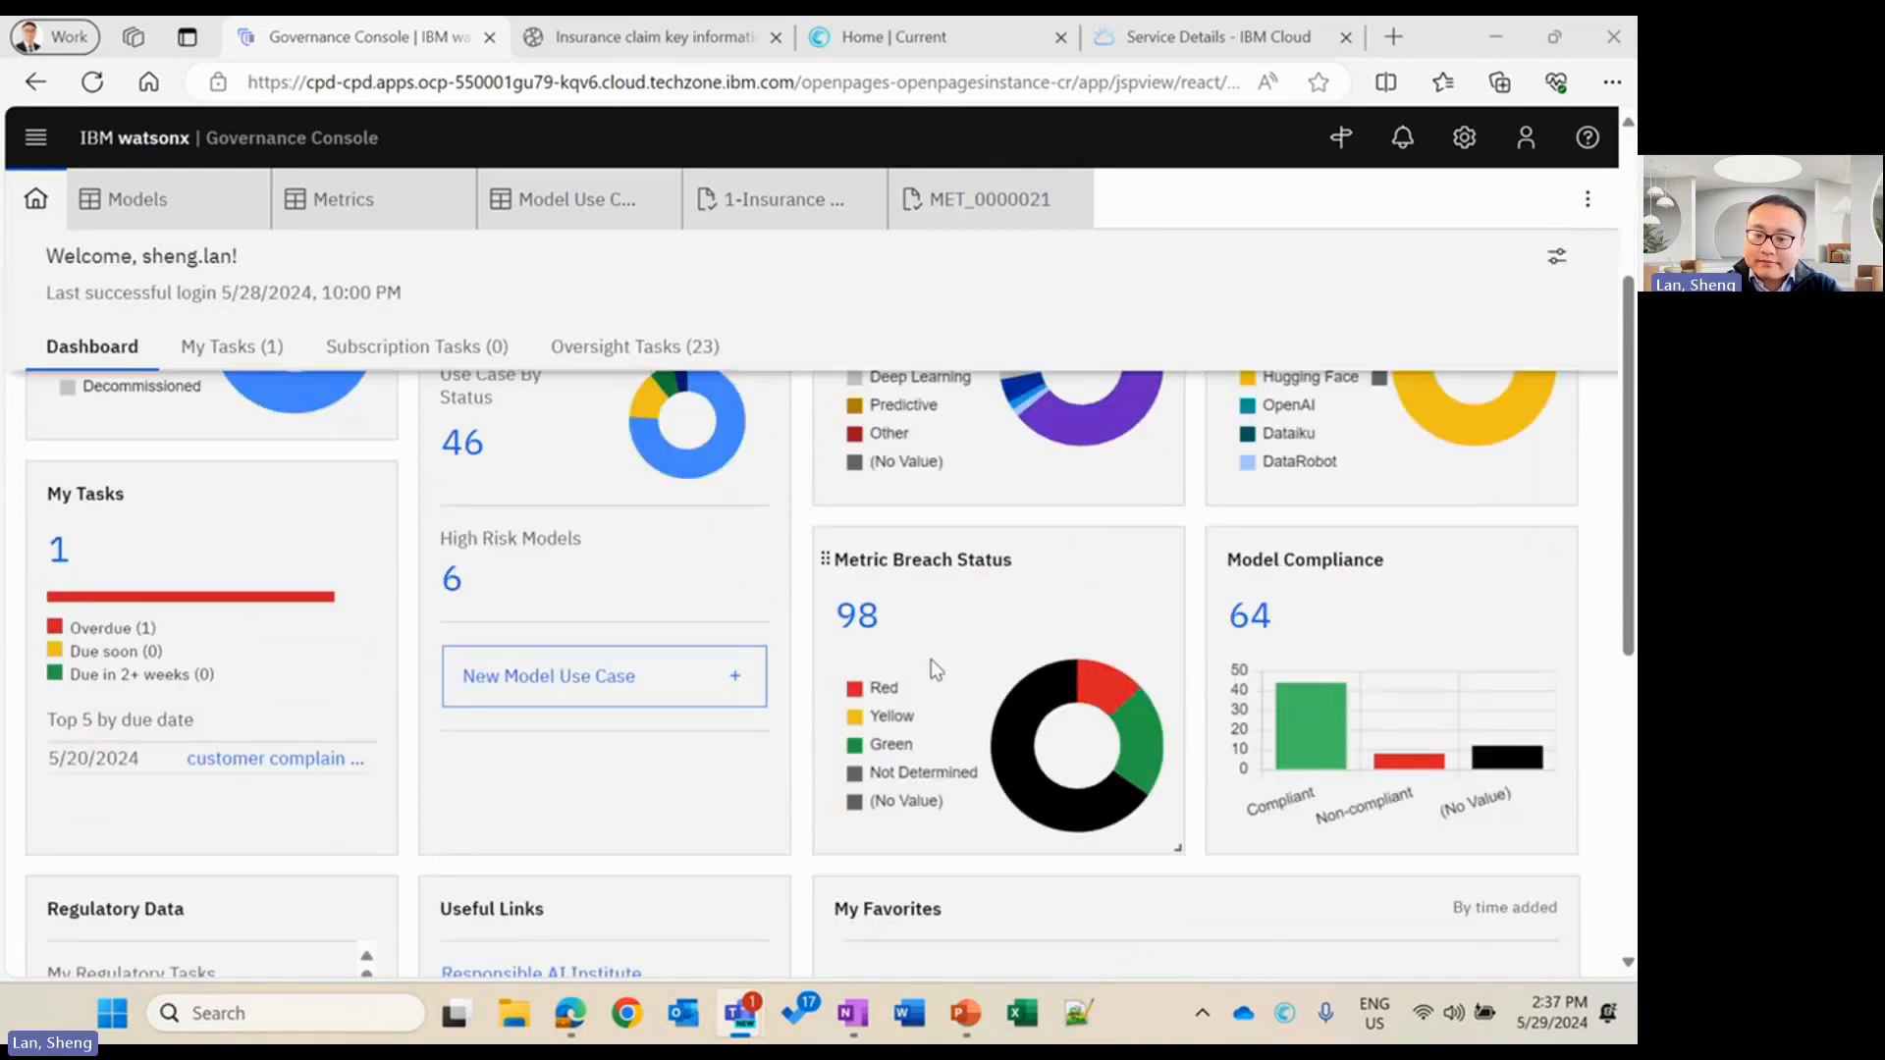
mouse_move(906, 591)
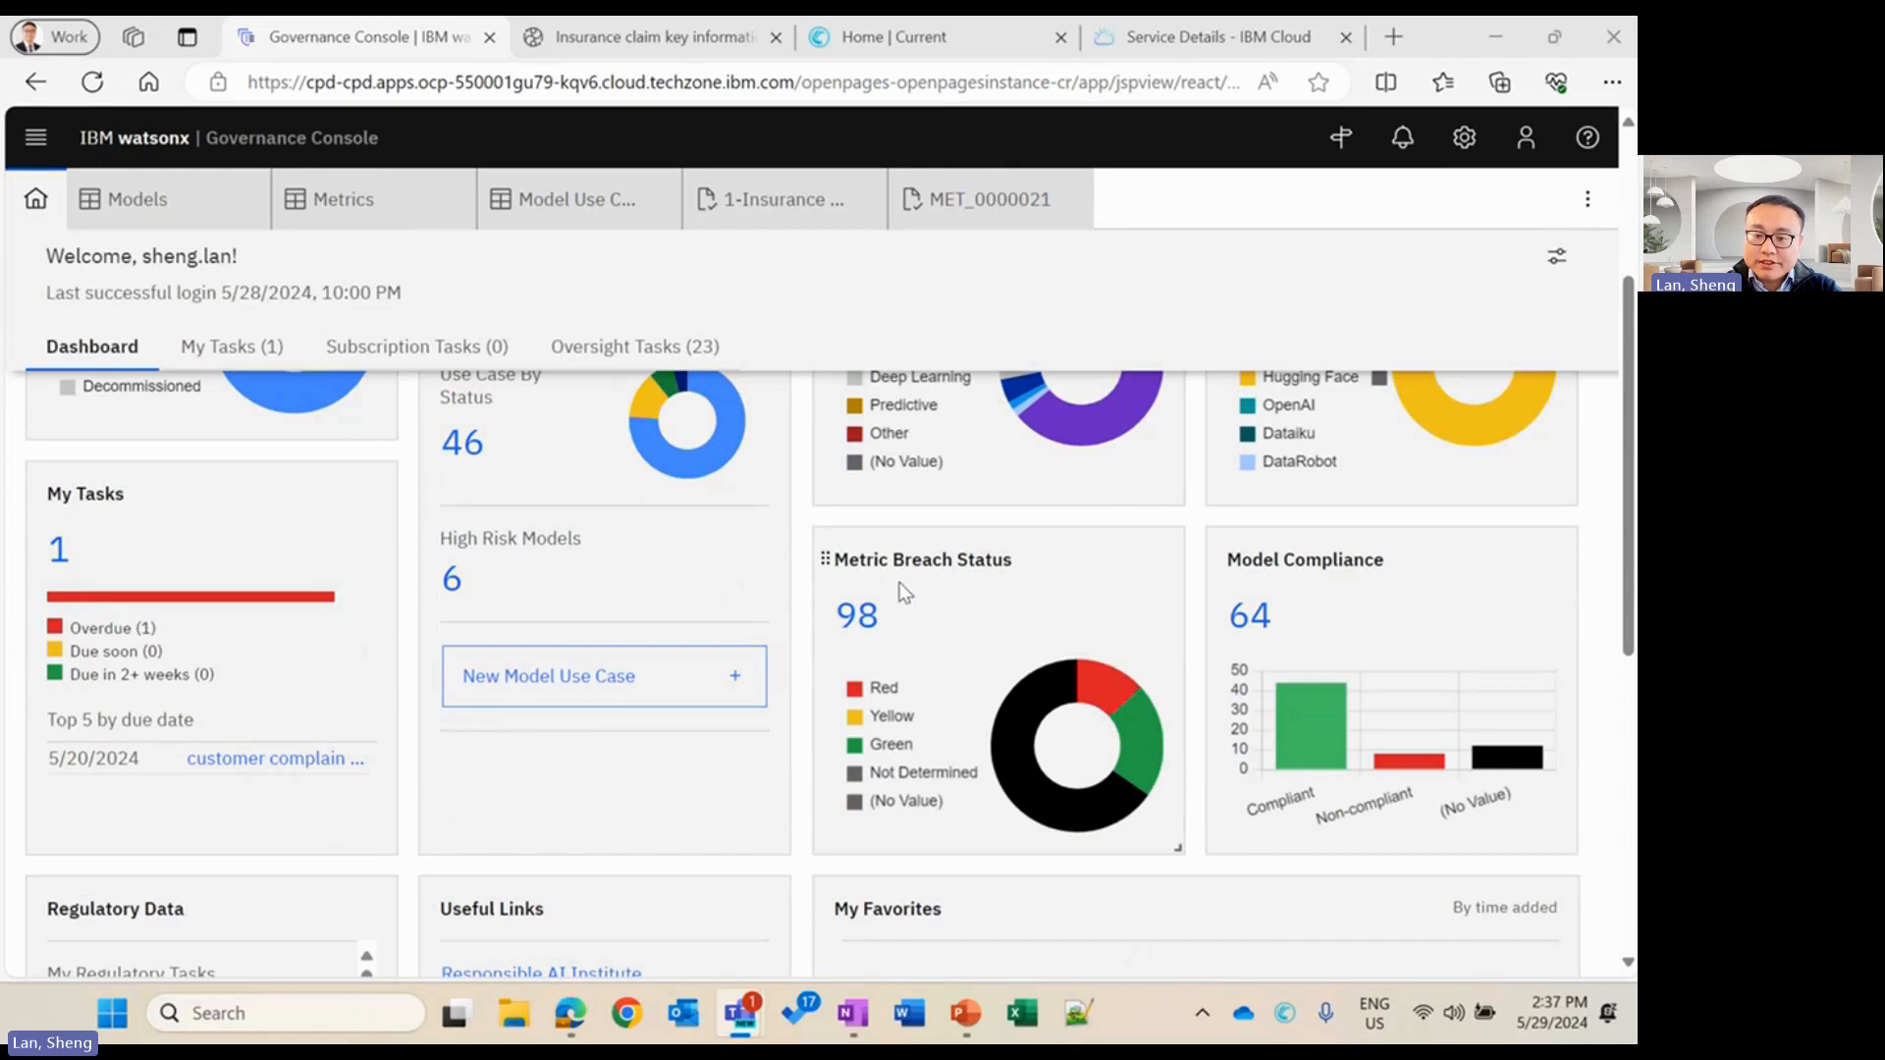
mouse_move(1106, 687)
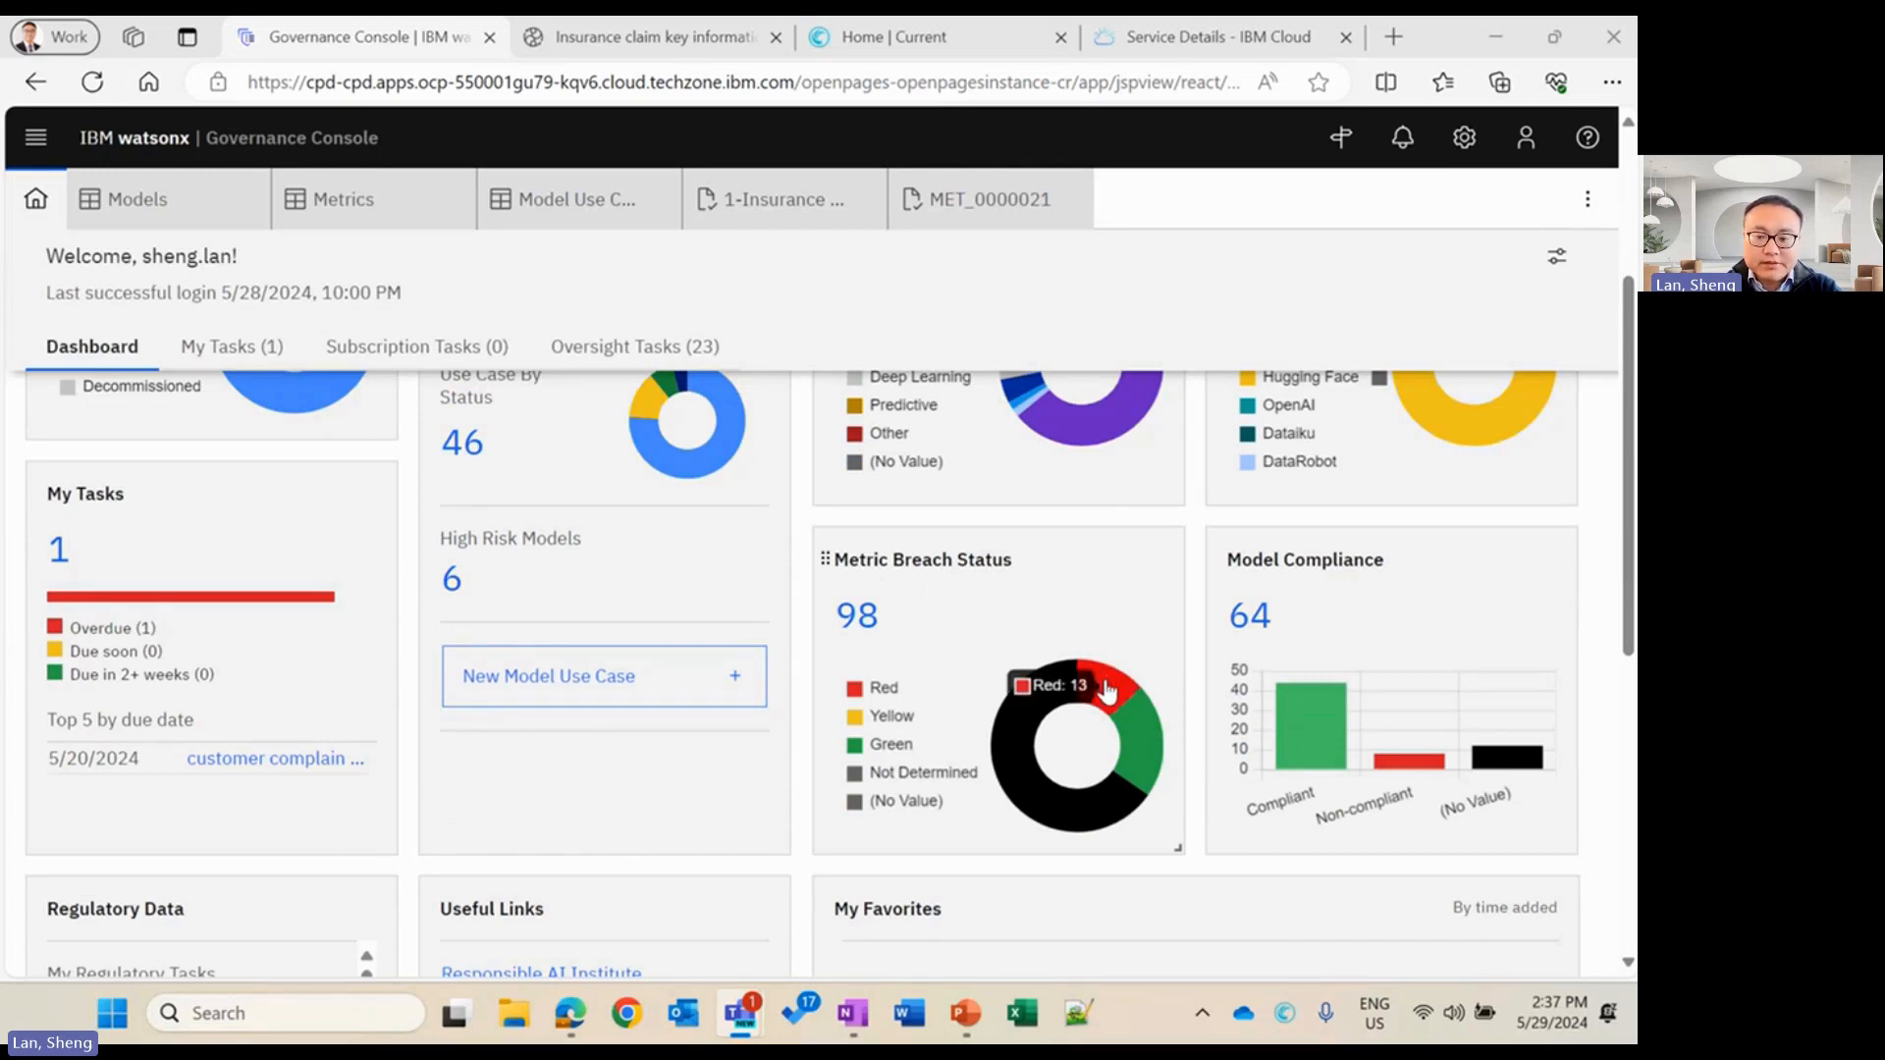
Show the 13 Red-breach metrics from the Metric Breach Status chart and scroll through them
click(342, 198)
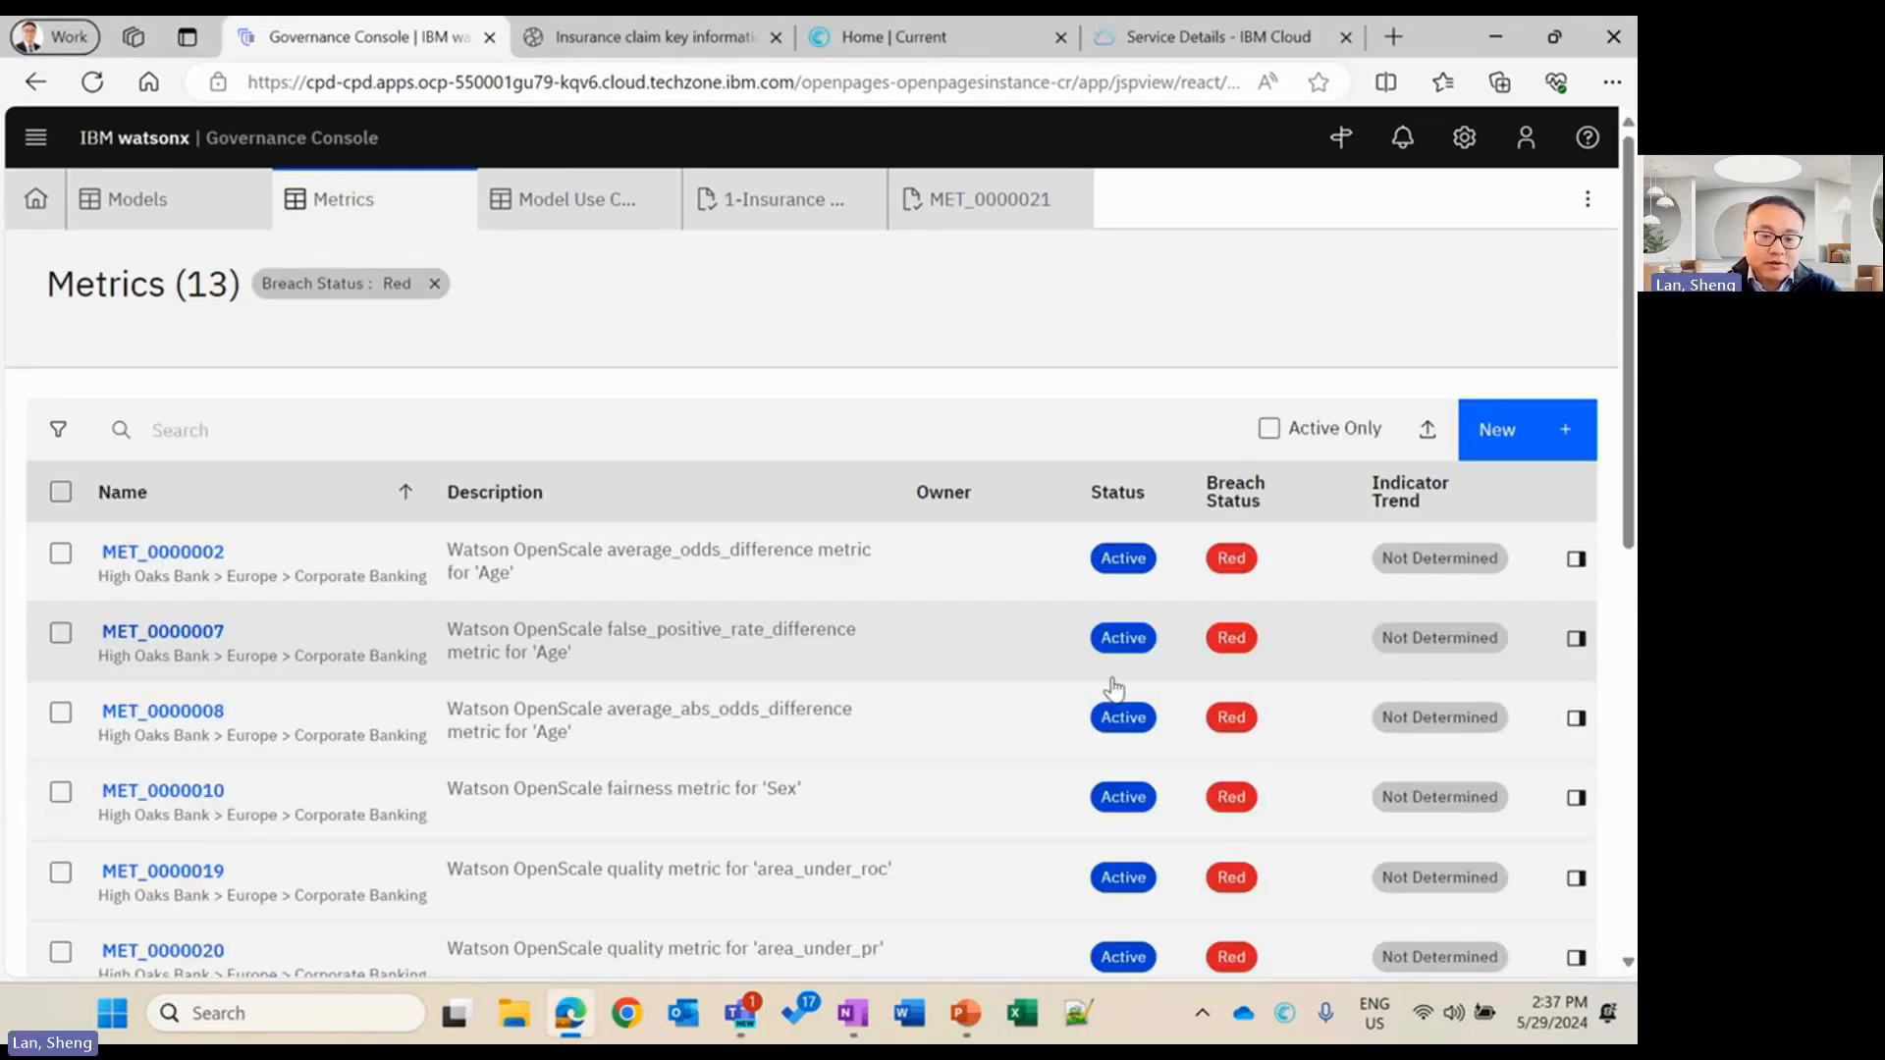
mouse_move(1097, 614)
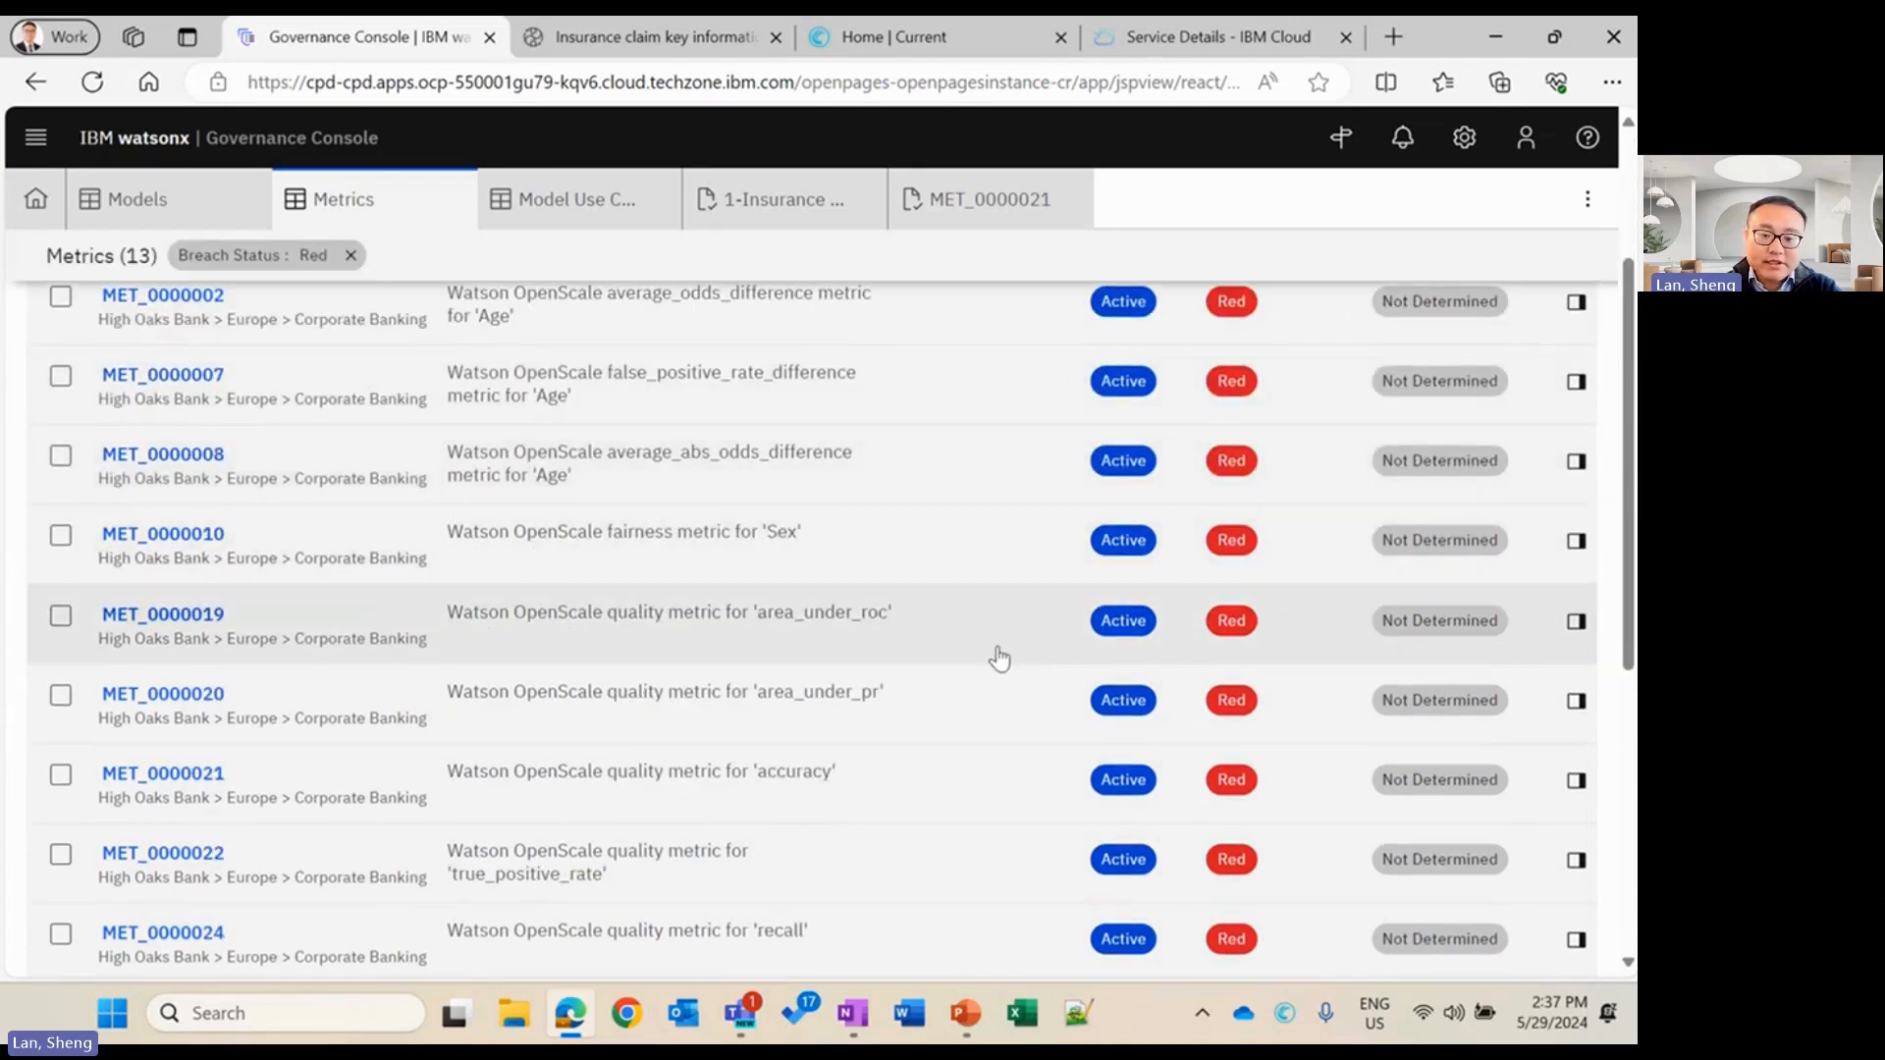
scroll(down, 3)
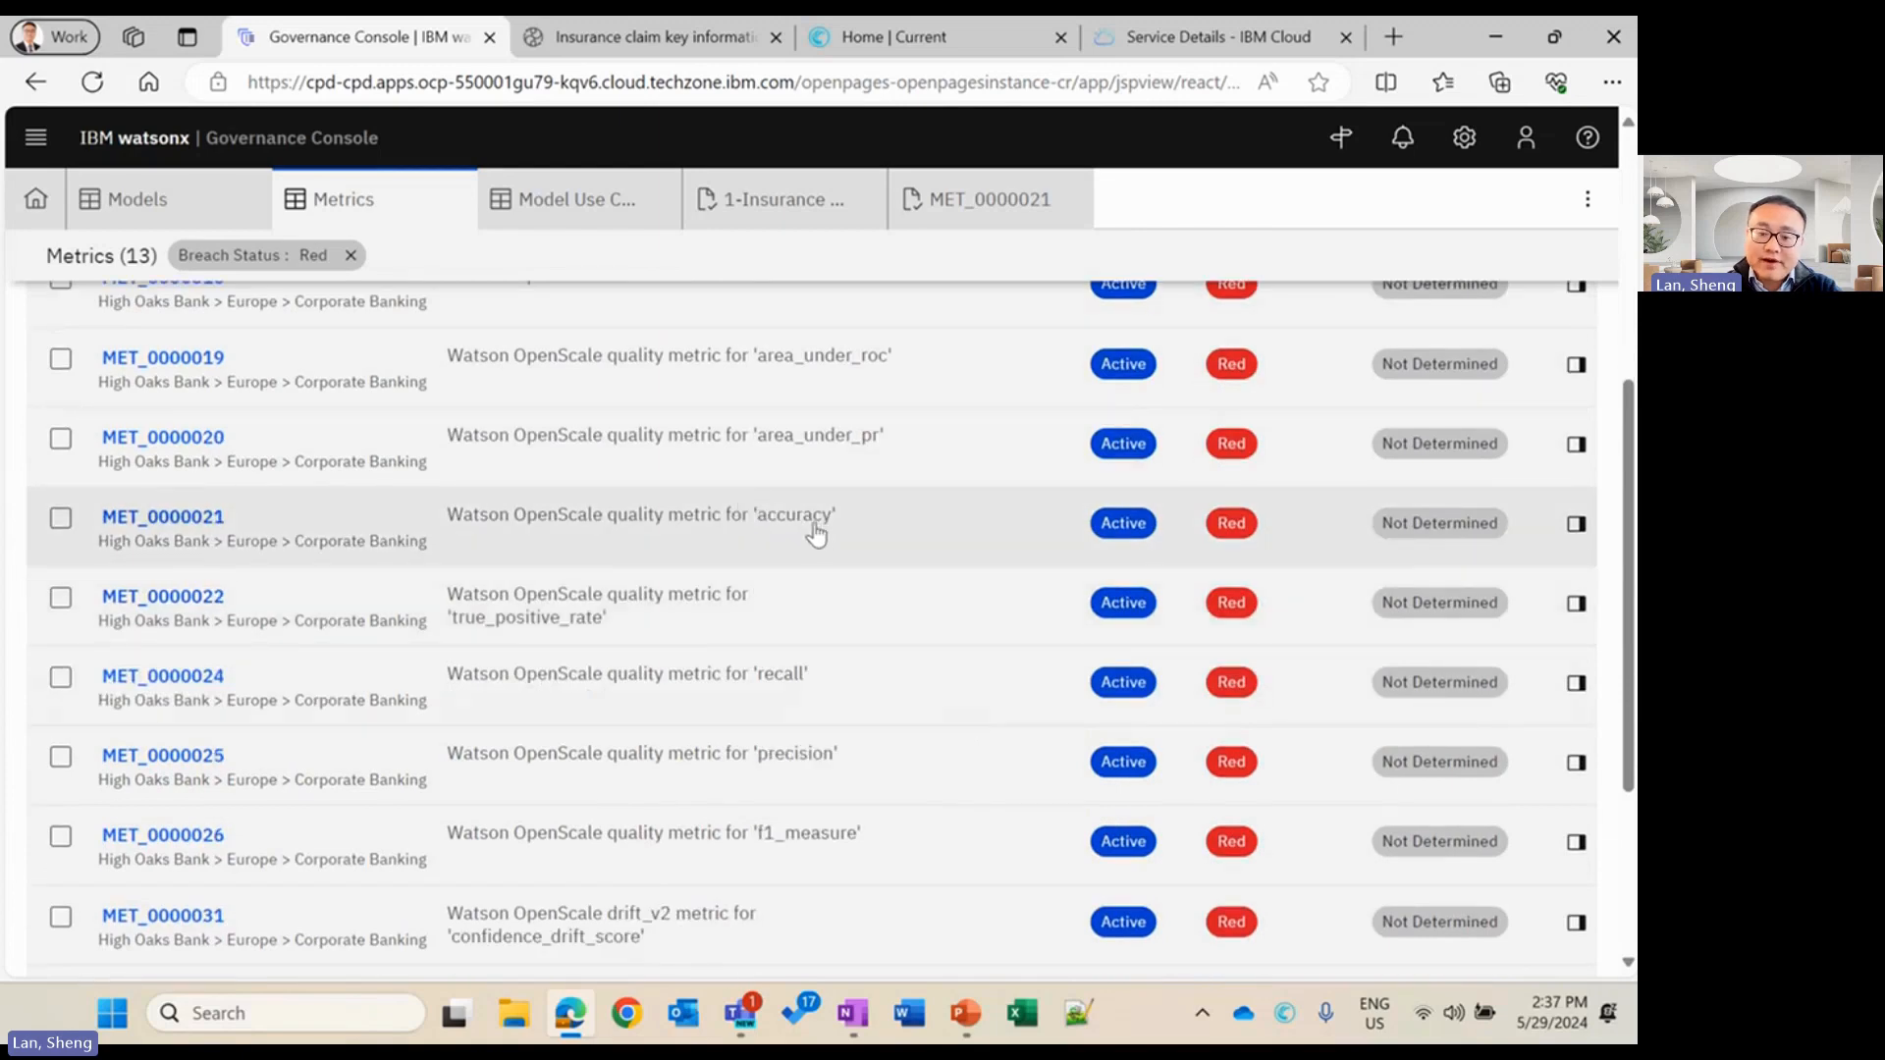
mouse_move(1576, 526)
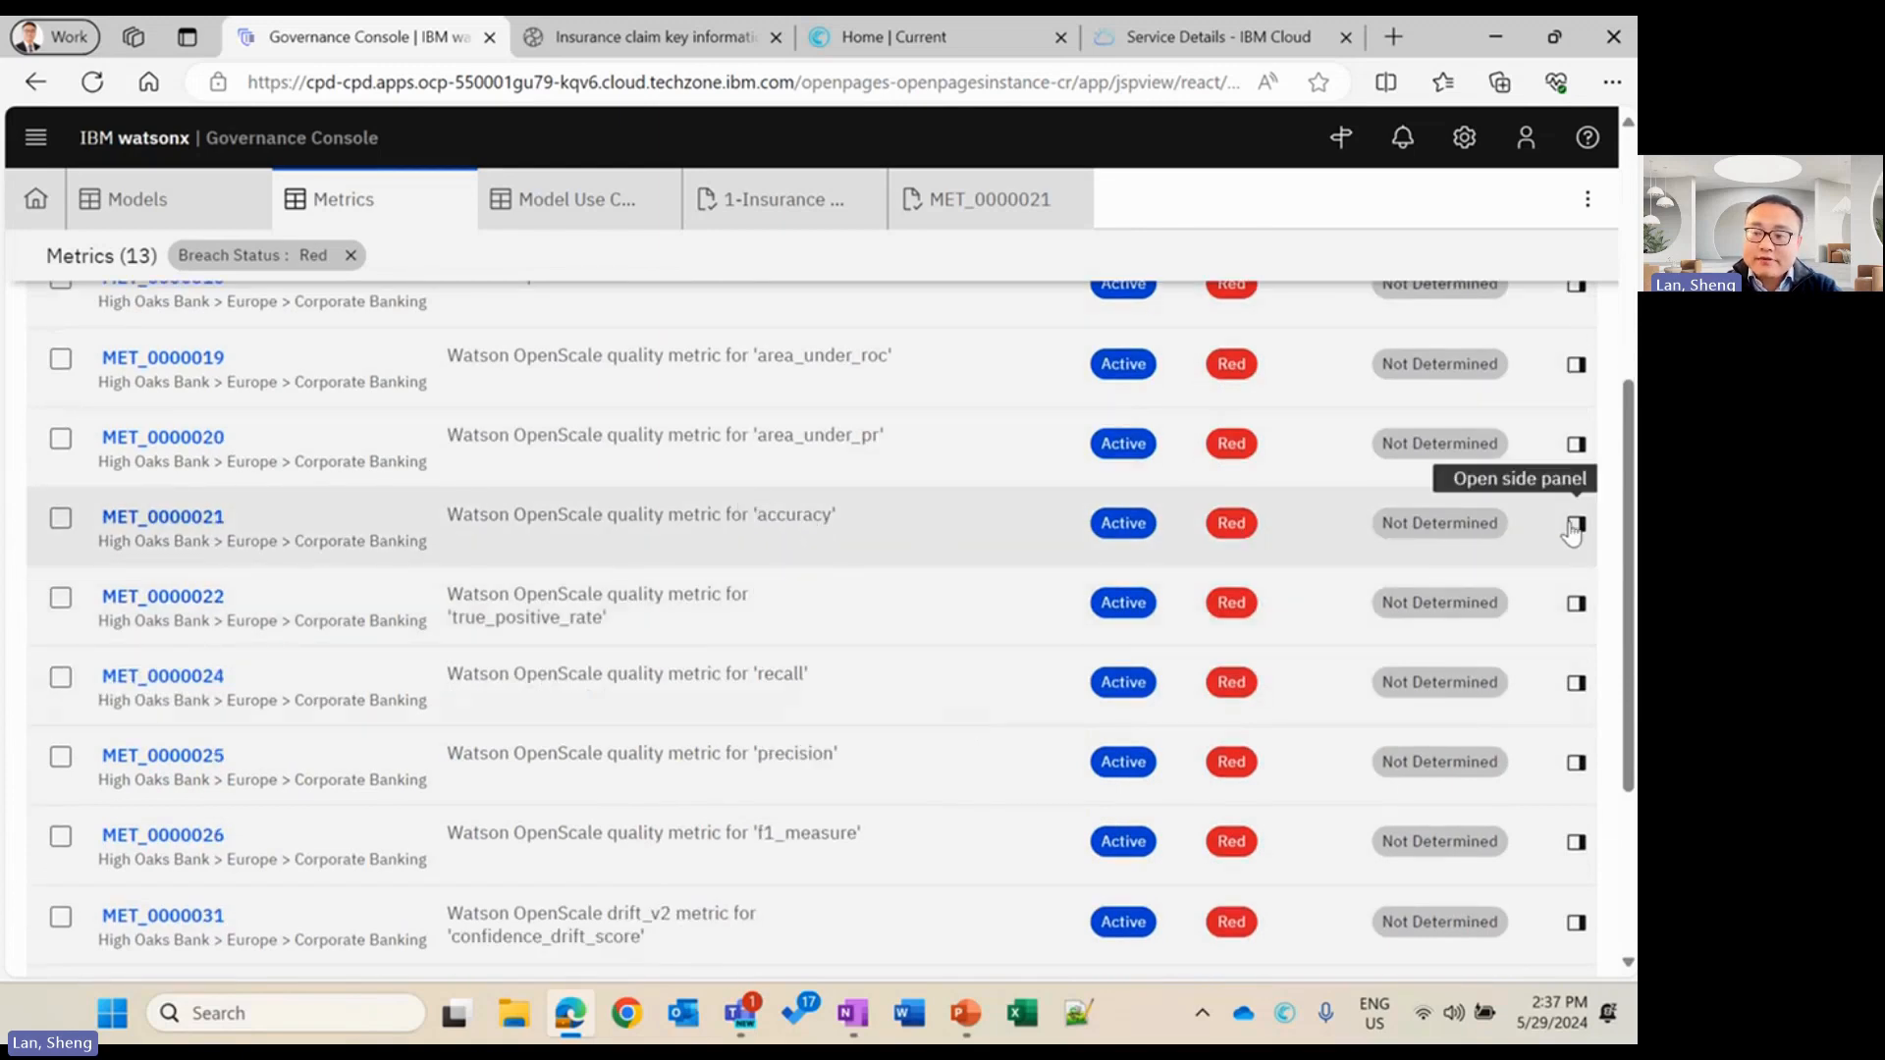
Show MET_0000021 (accuracy, value 0.79, red) in its quick-view panel down to the value trend chart
click(1576, 528)
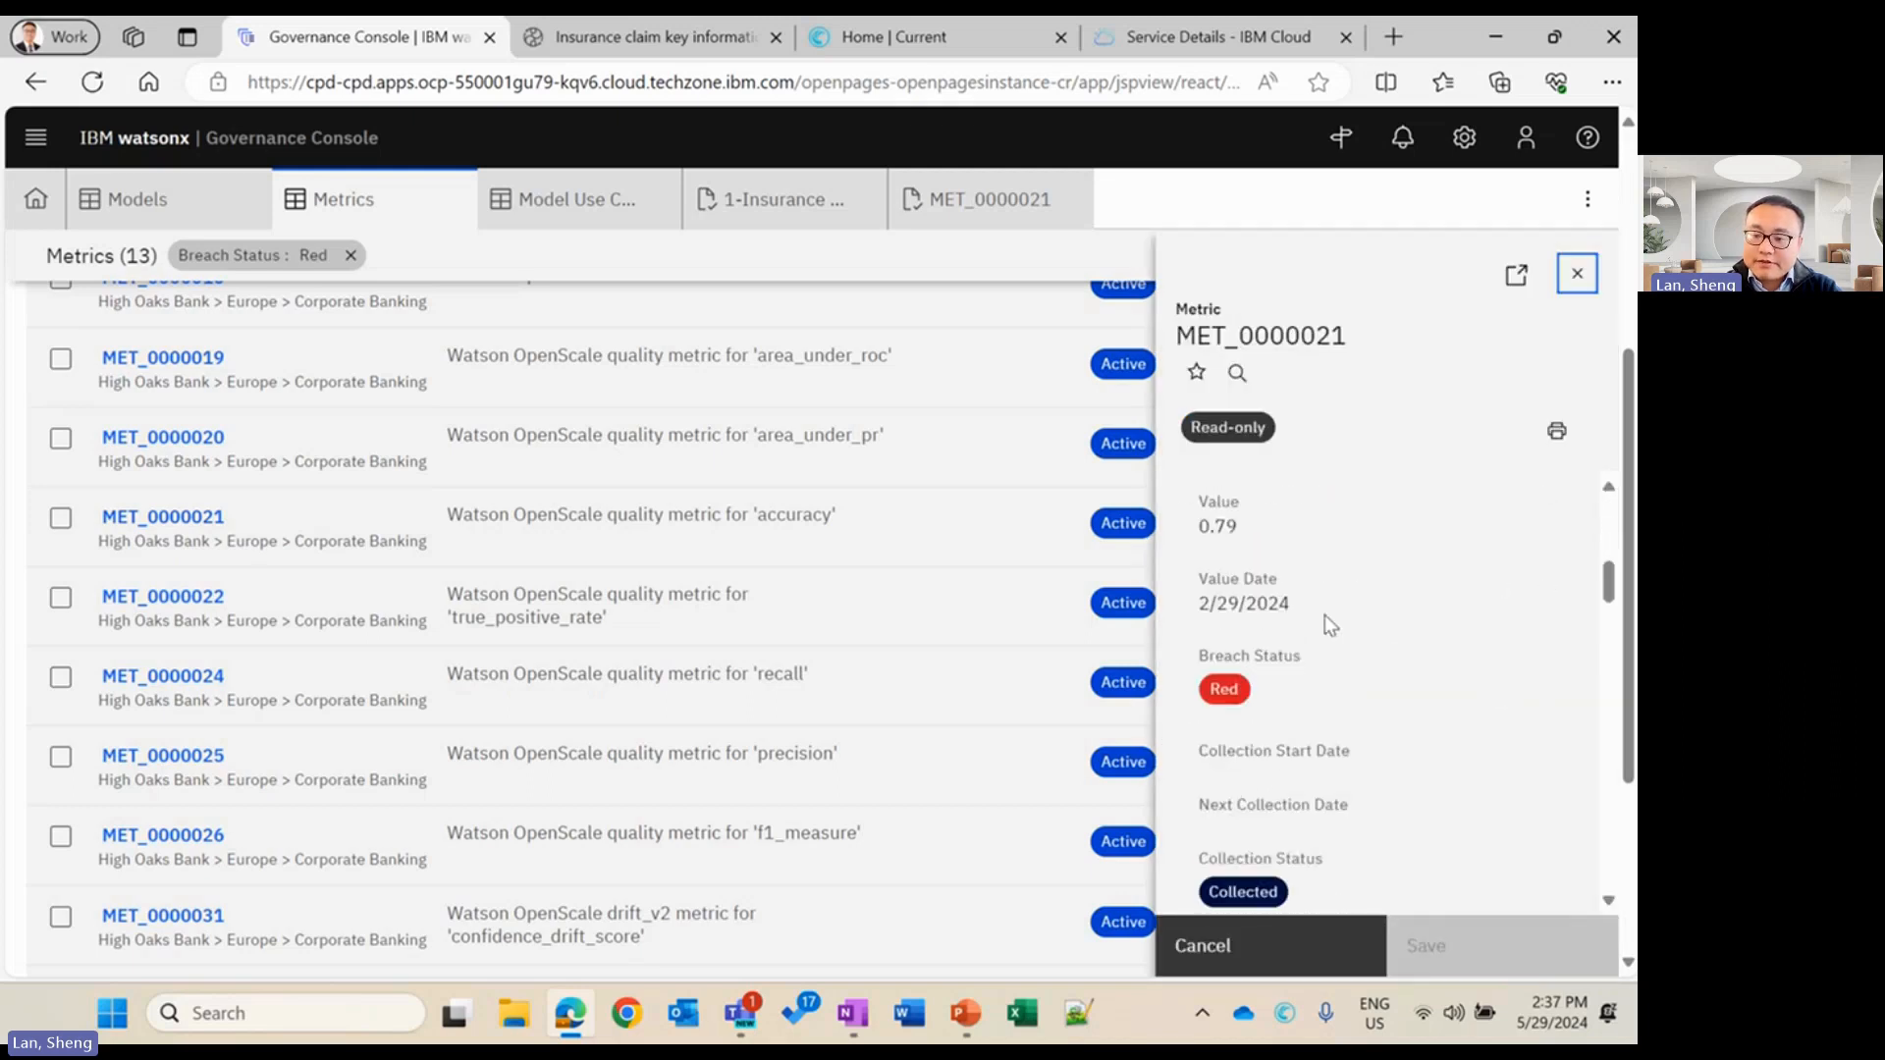
mouse_move(1223, 538)
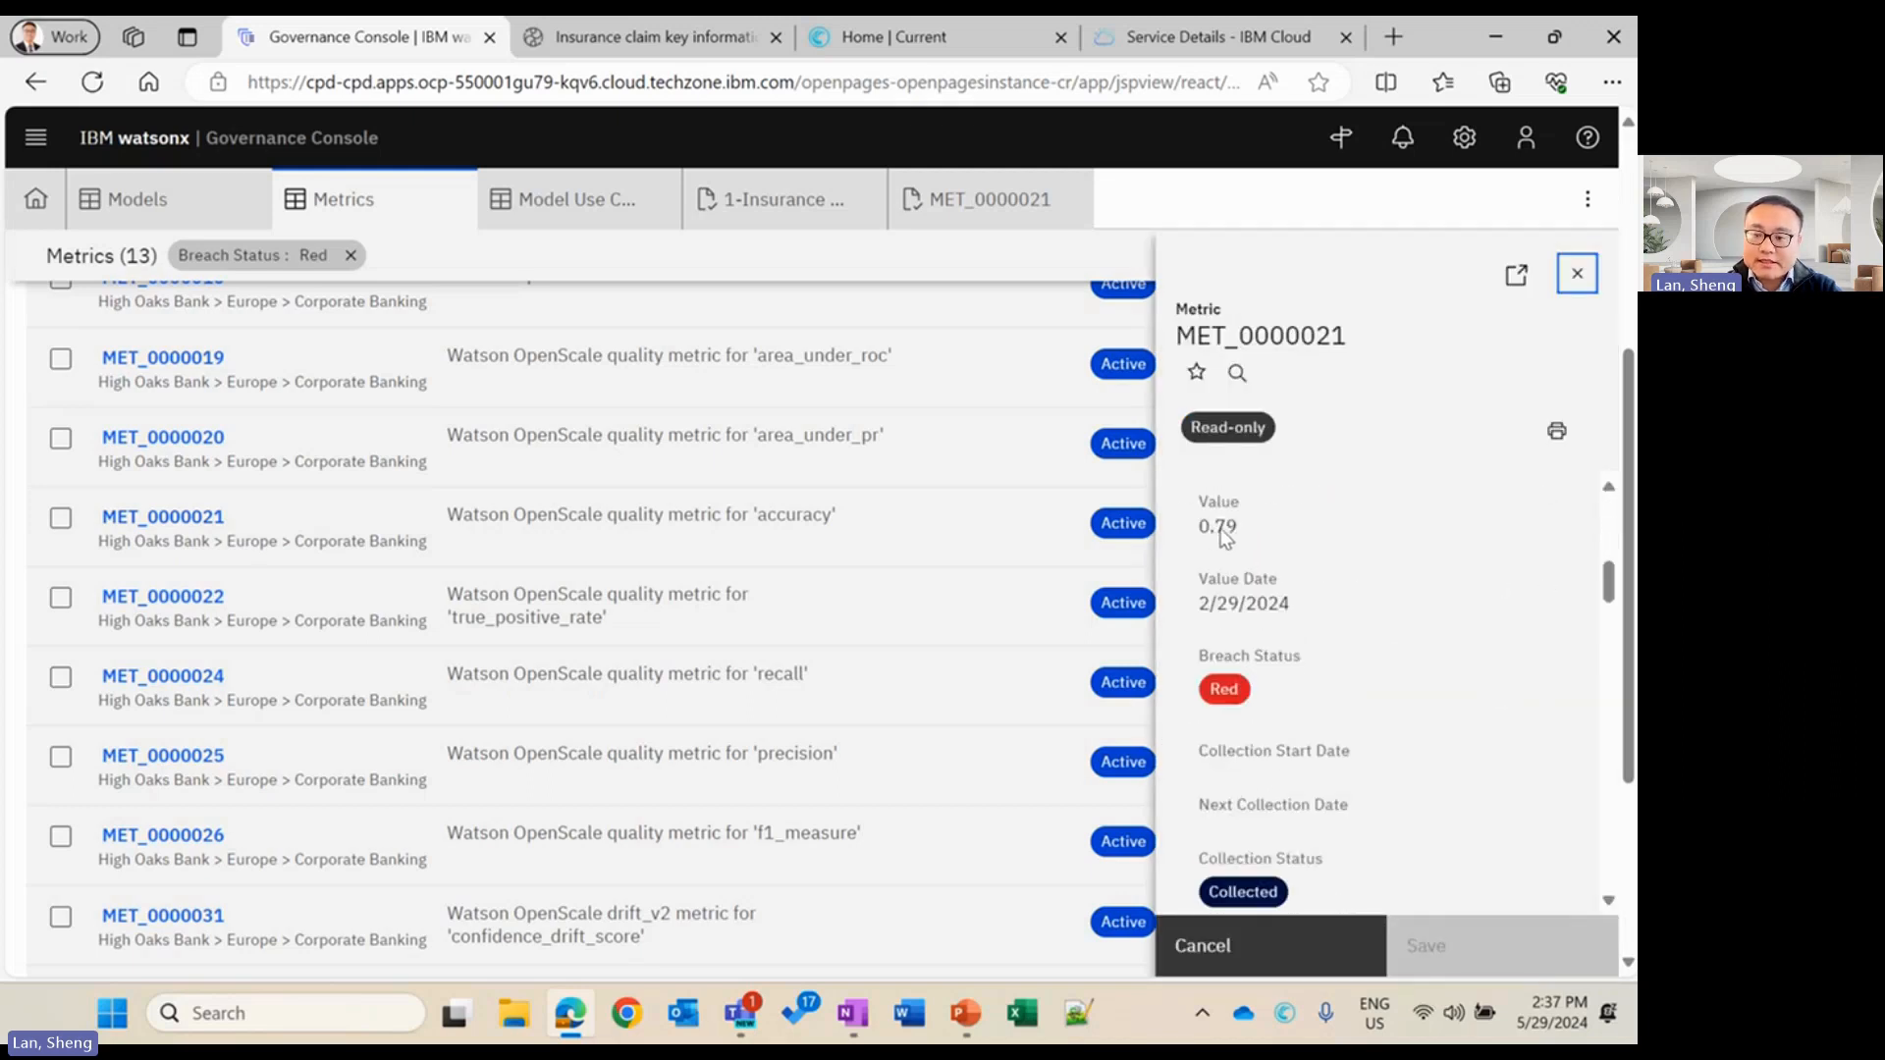
scroll(down, 3)
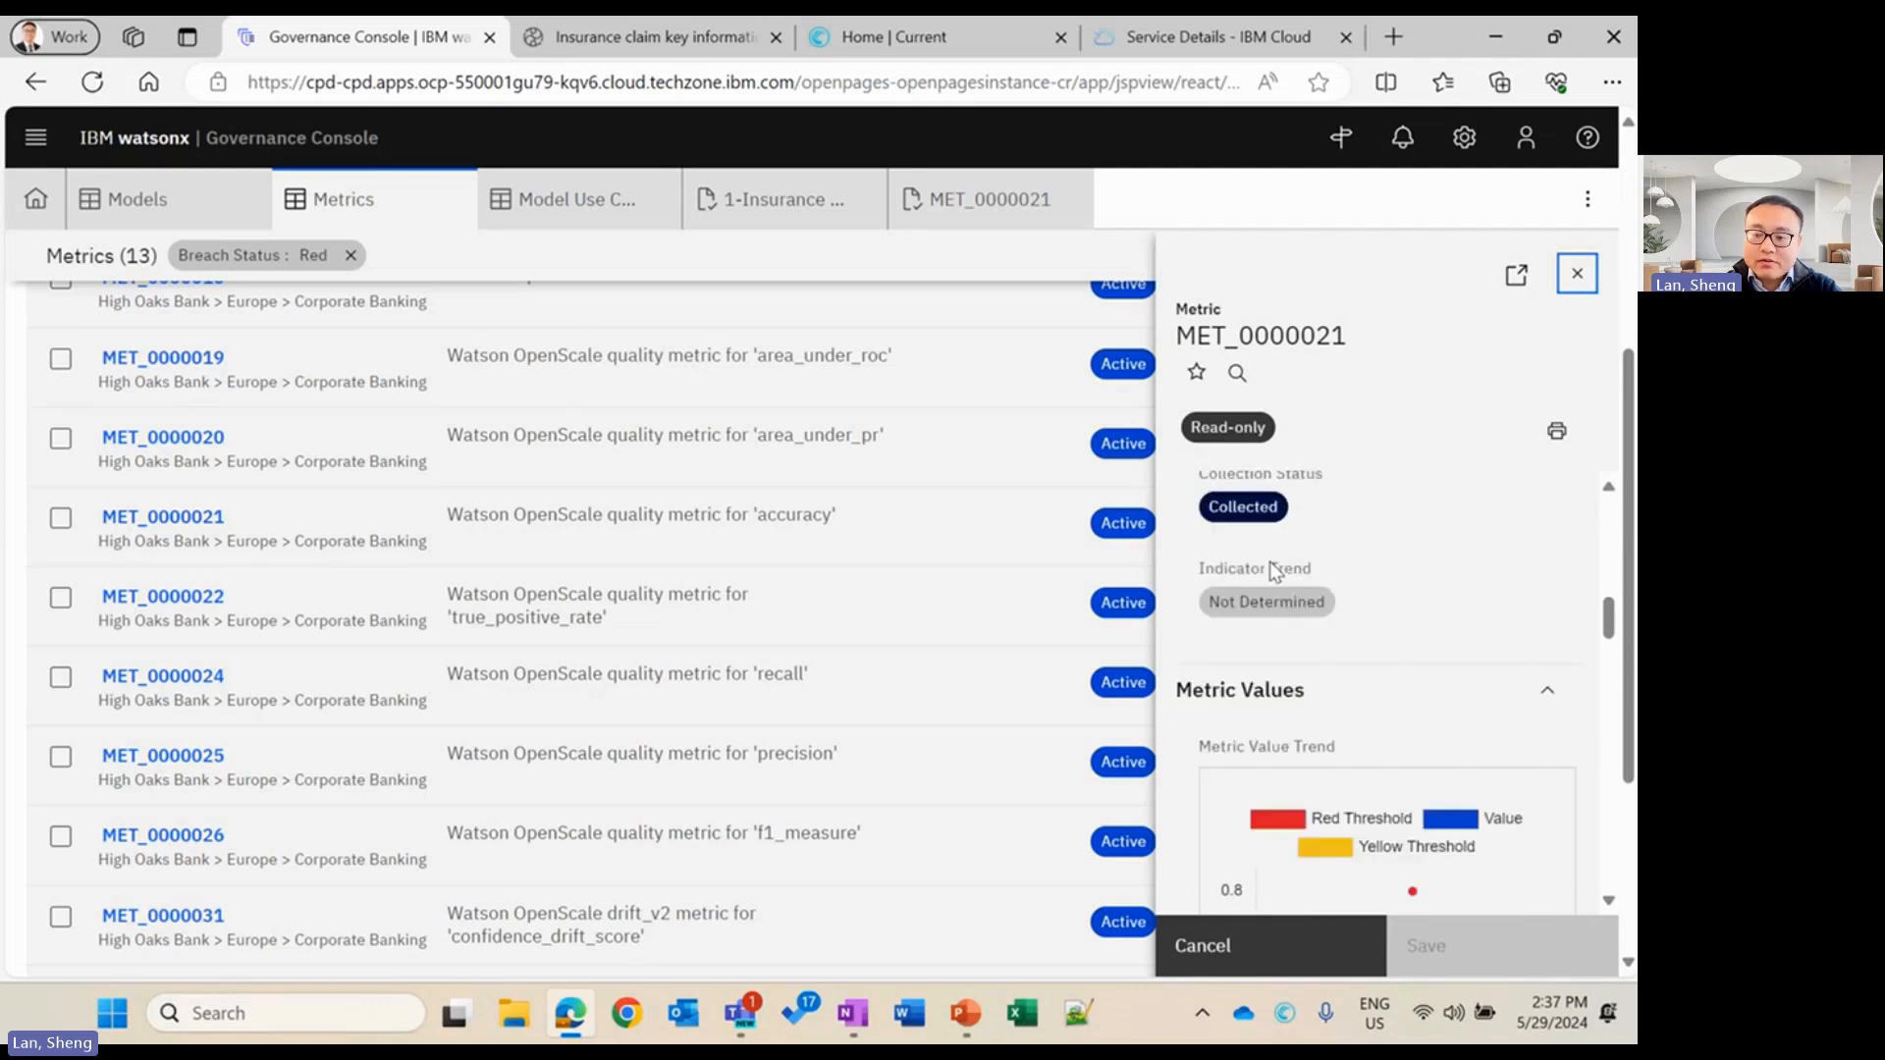
scroll(down, 3)
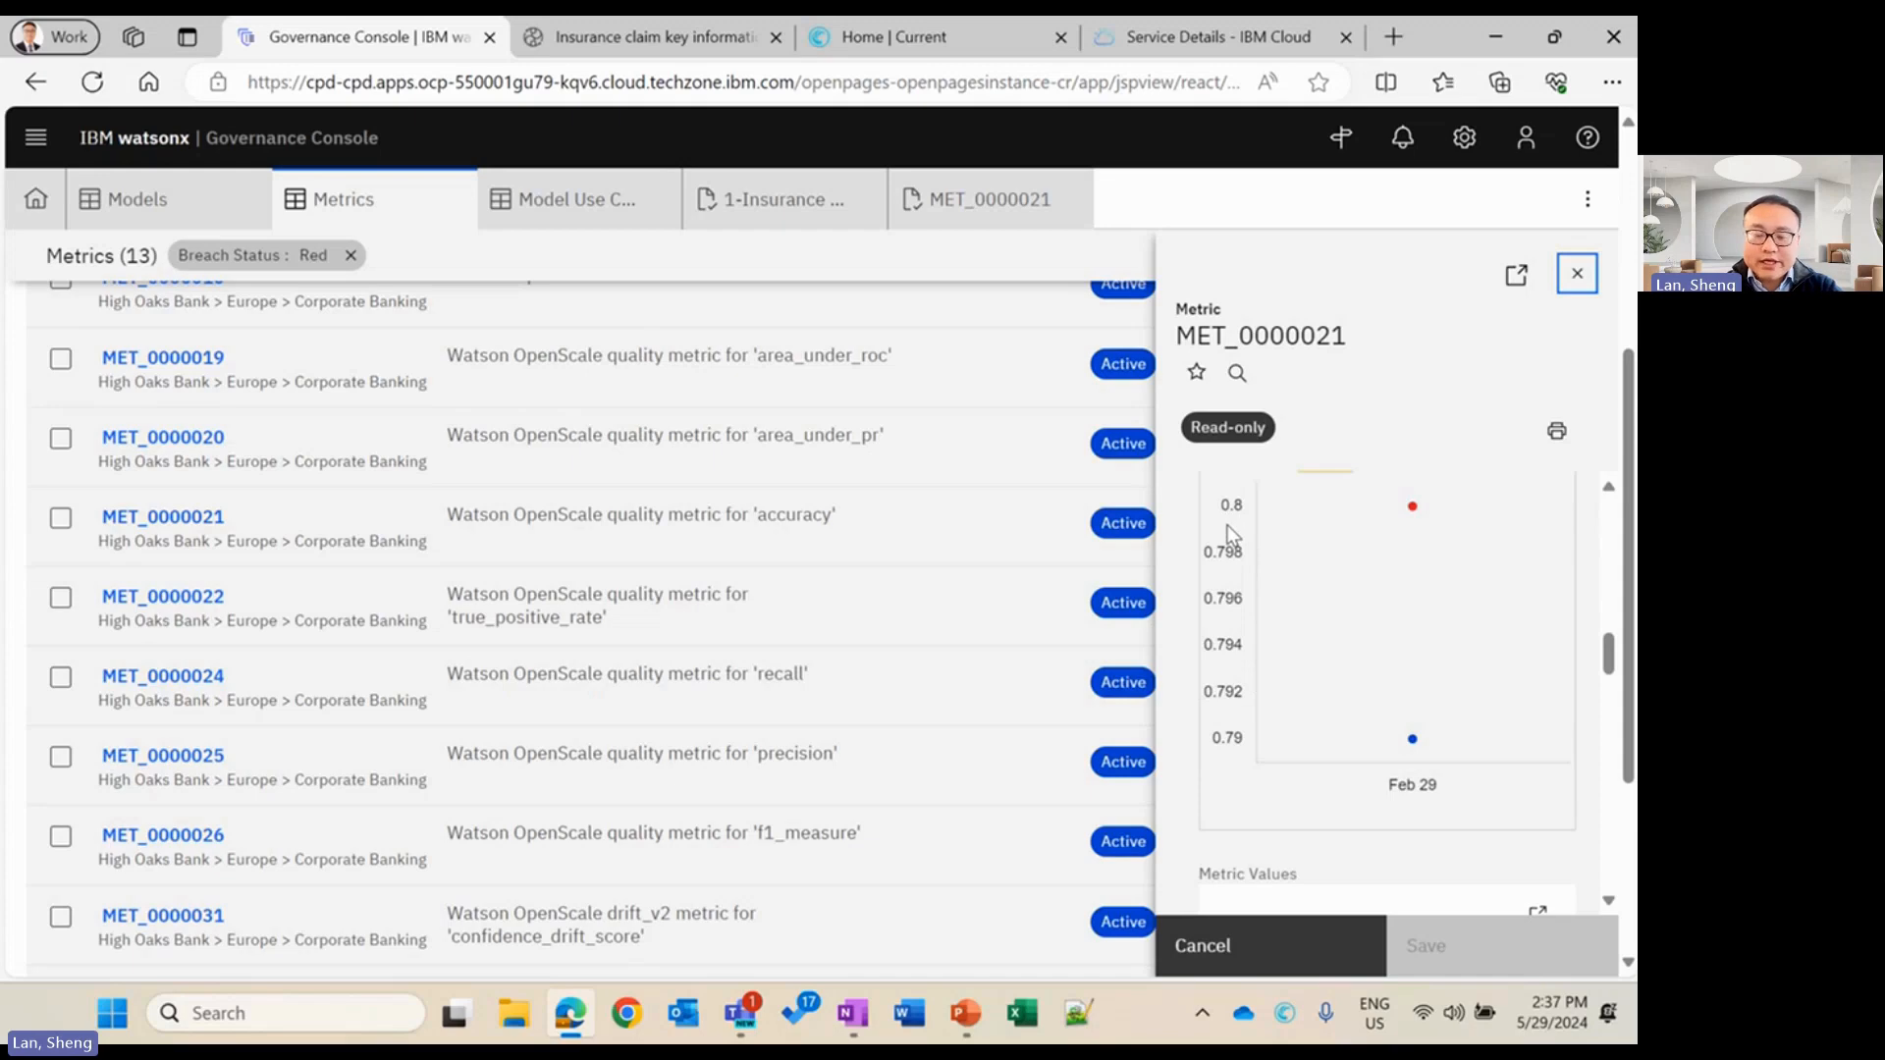
mouse_move(1168, 555)
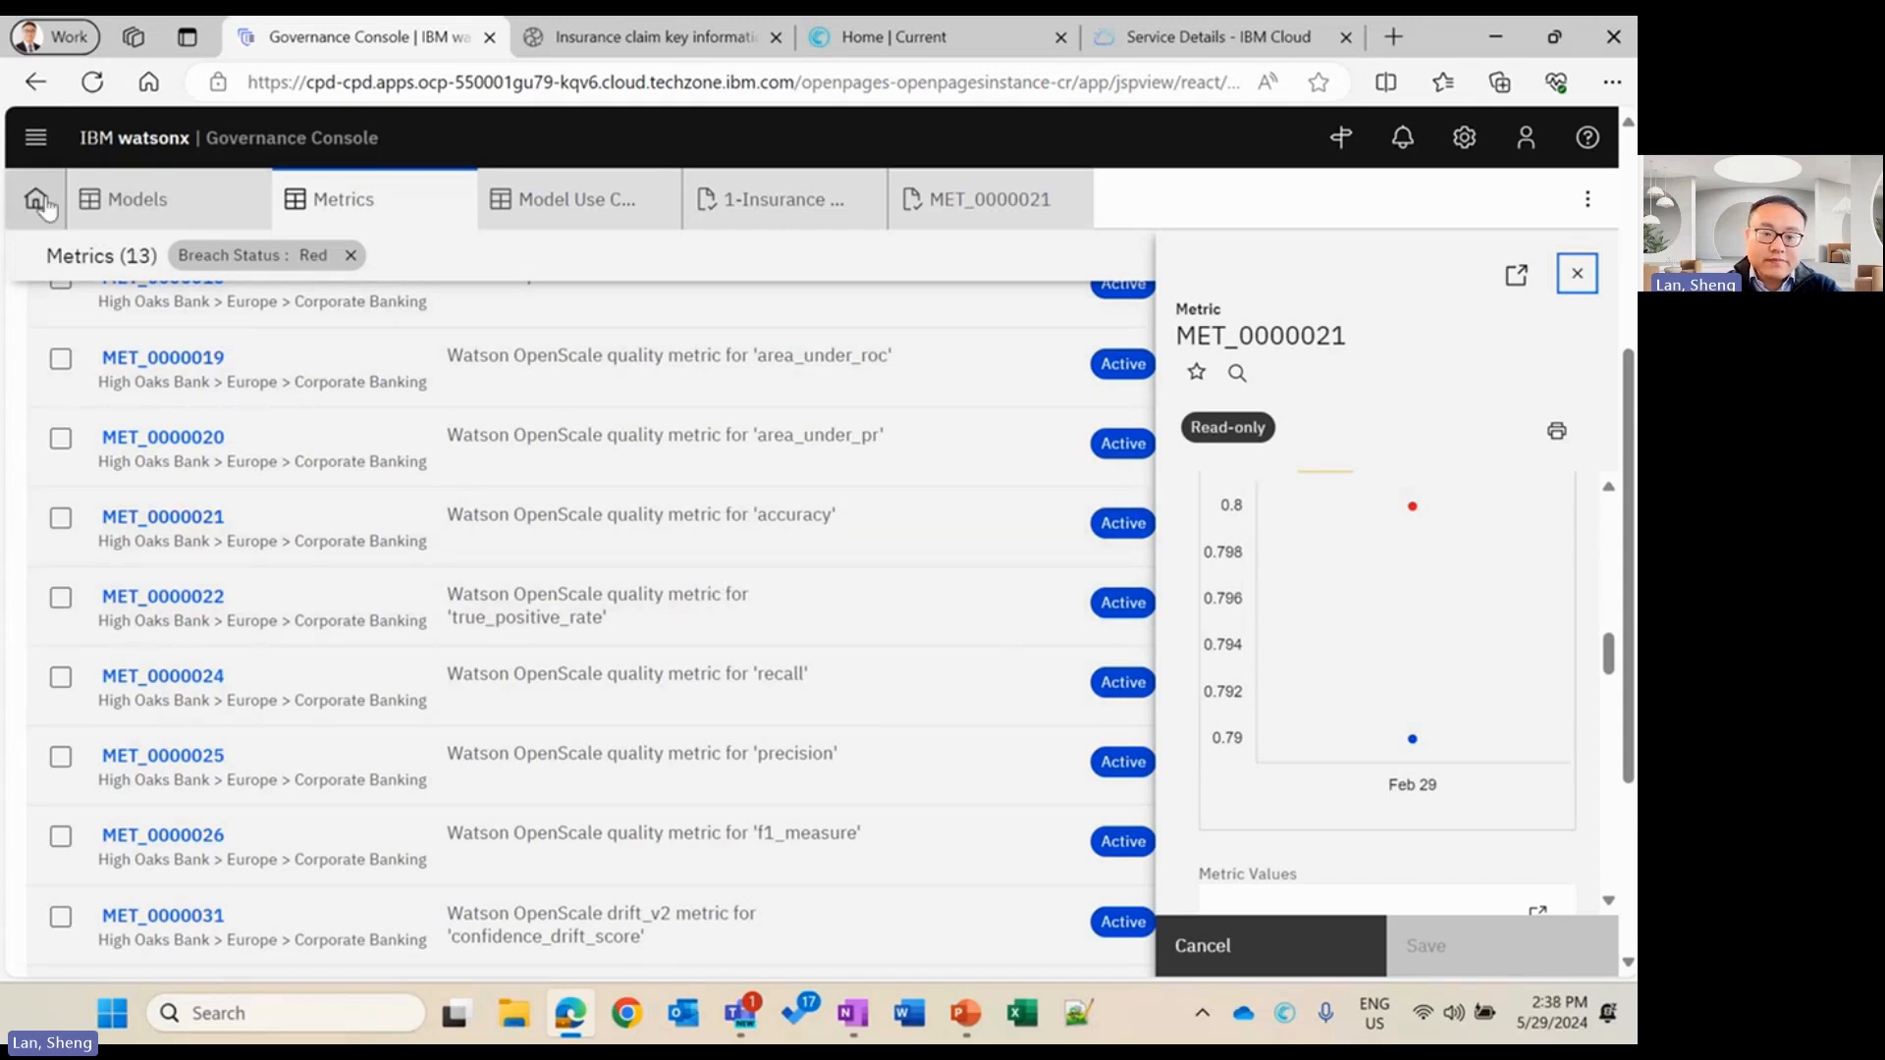
Navigate from the home dashboard via the main menu to the Model Use Cases inventory of 44 entries
click(35, 201)
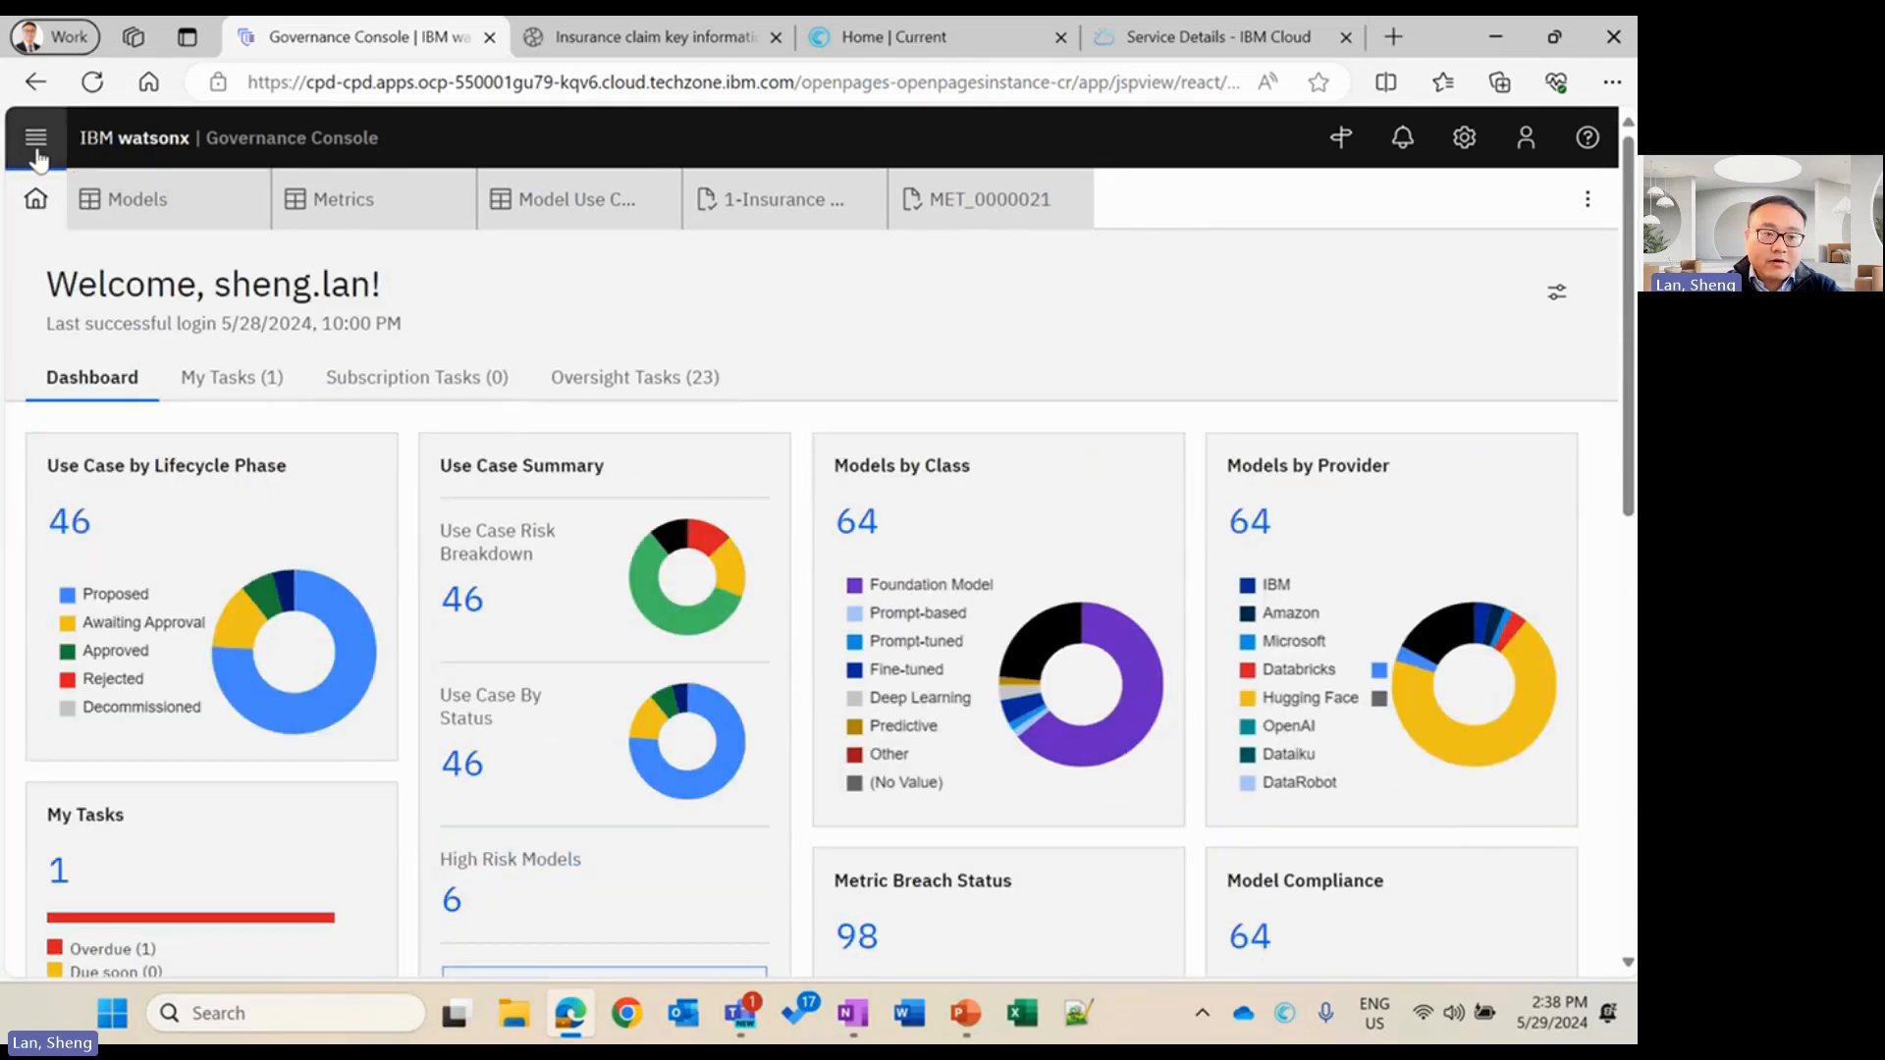
click(35, 137)
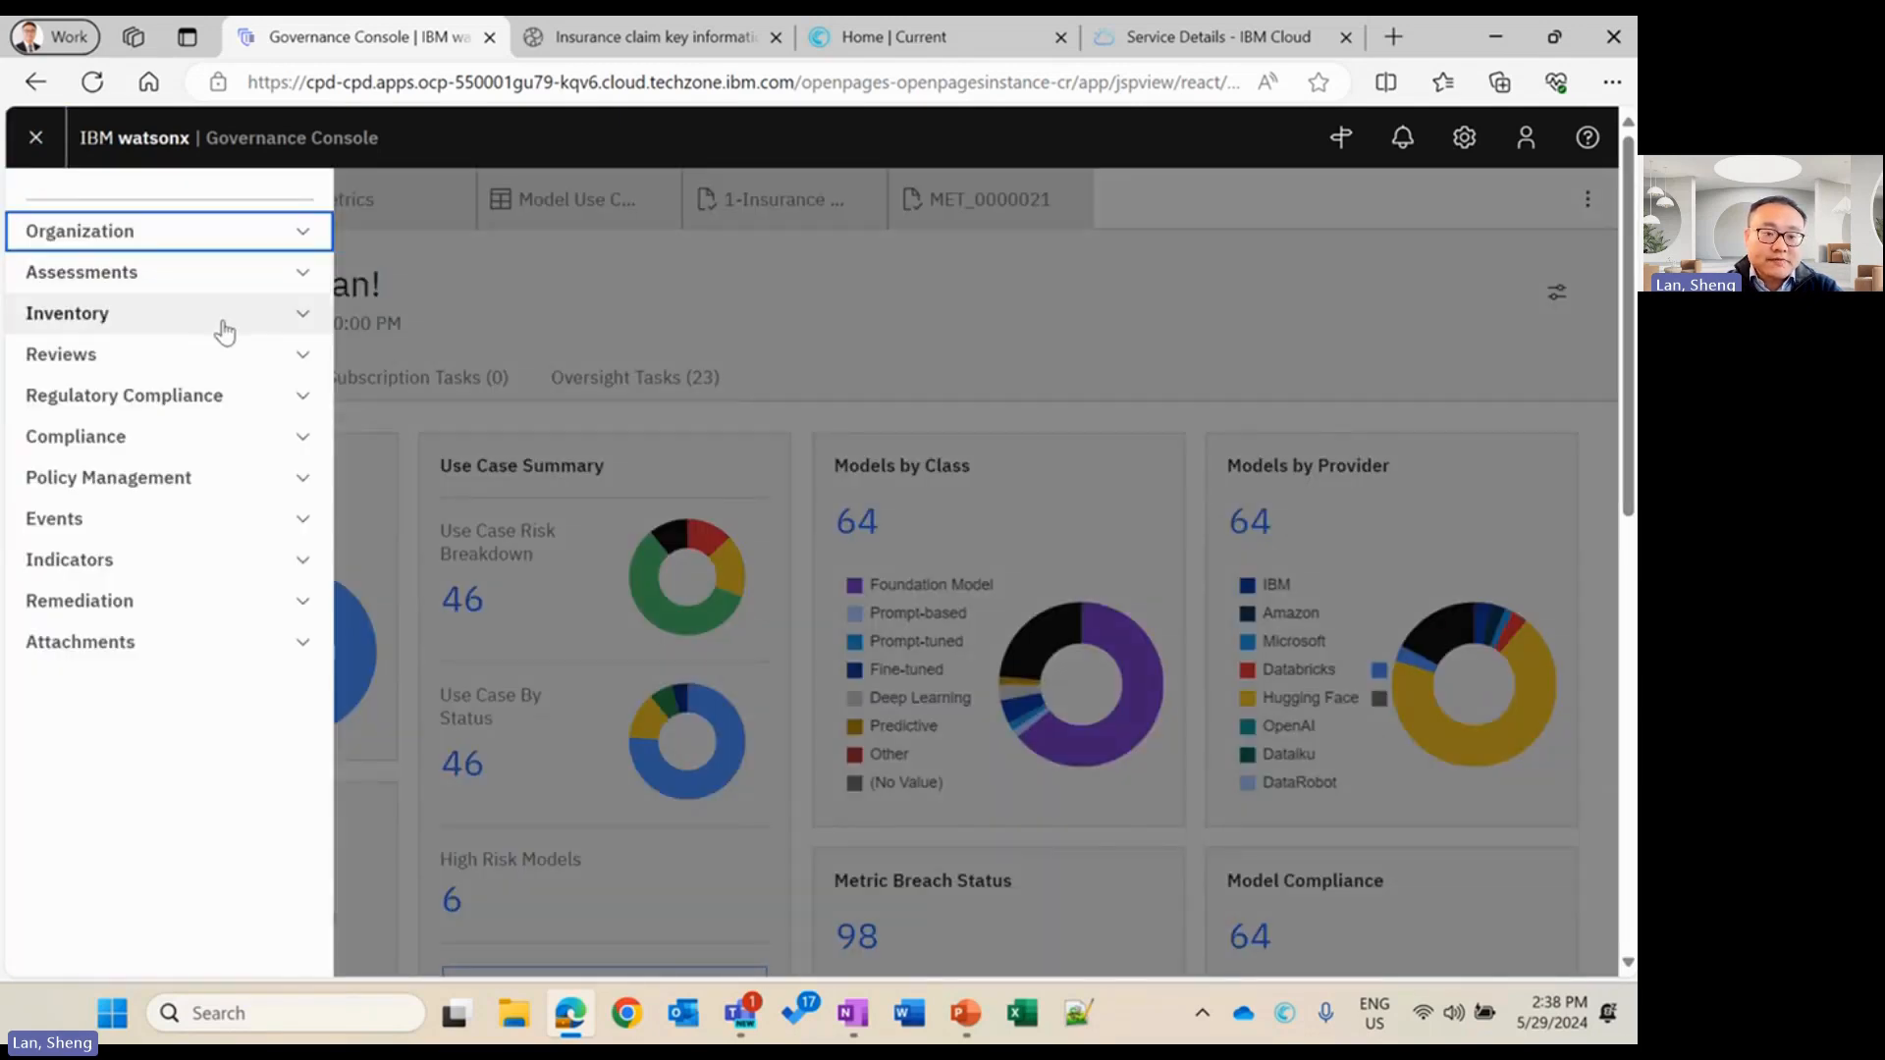
click(35, 138)
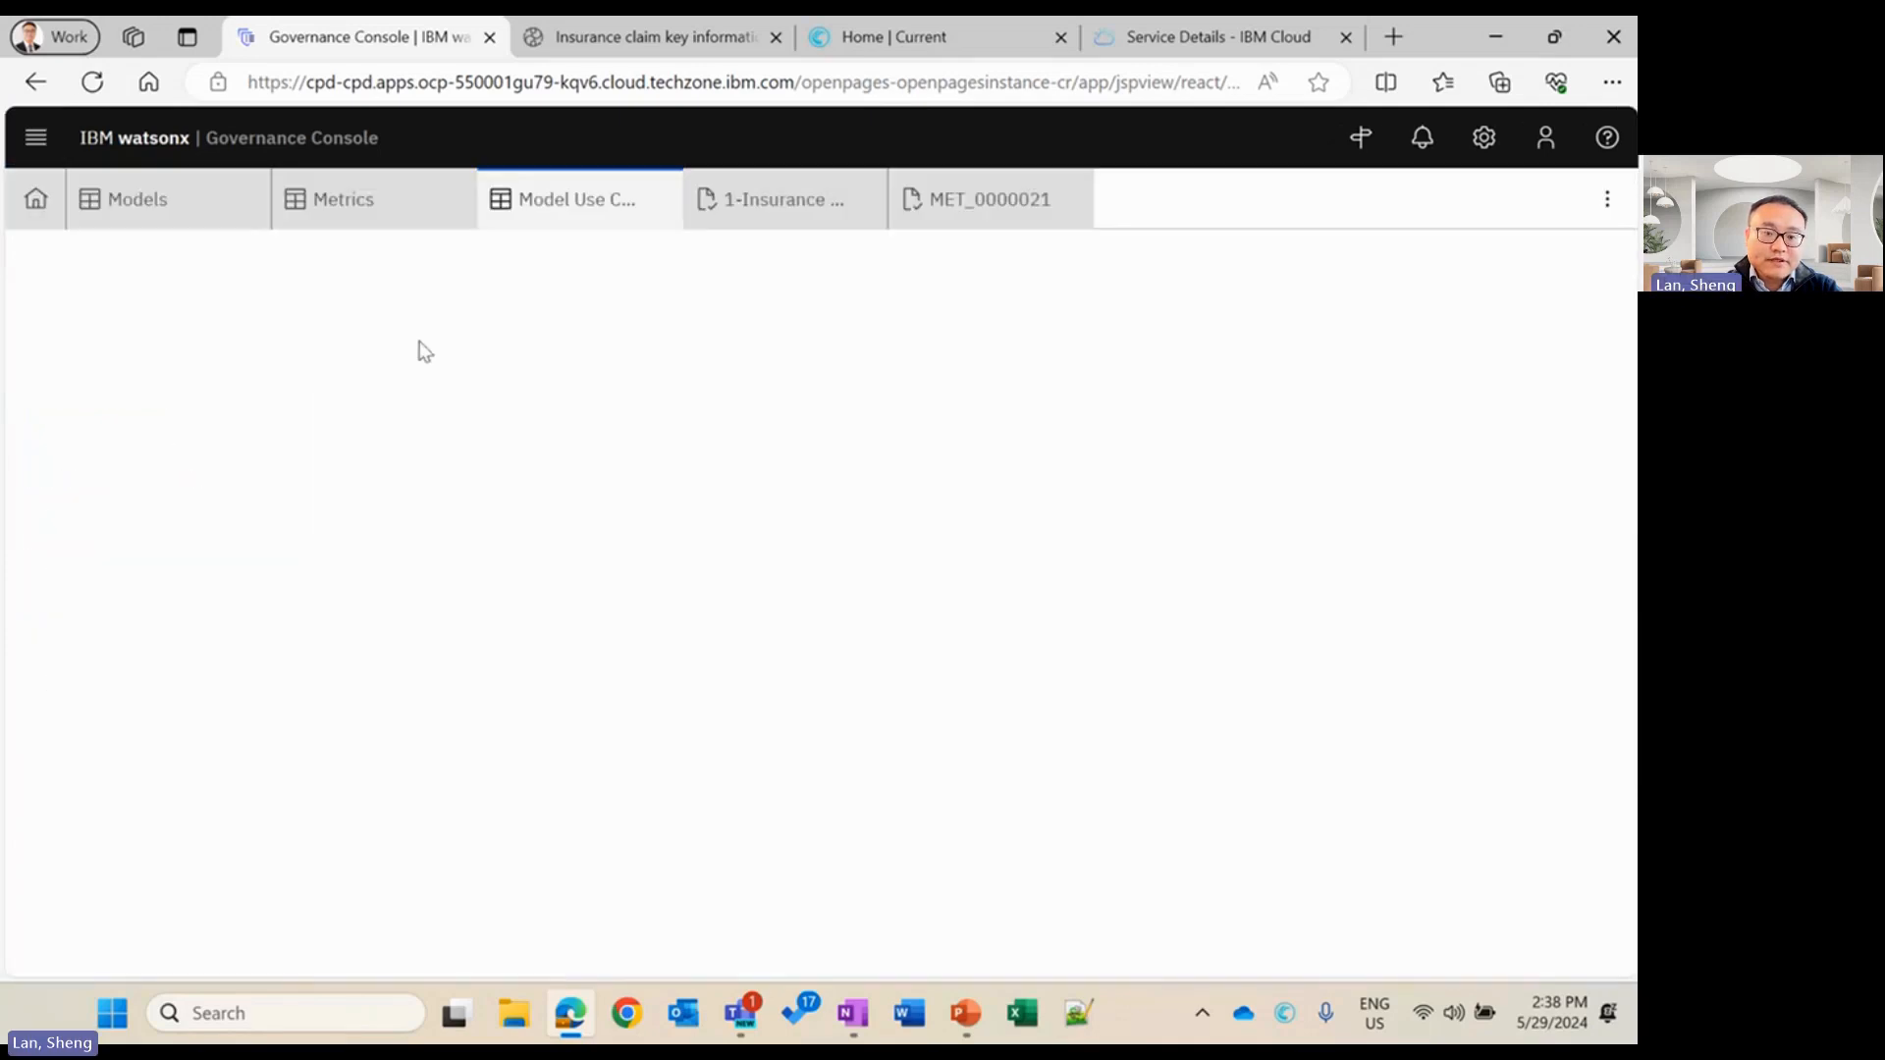
click(575, 200)
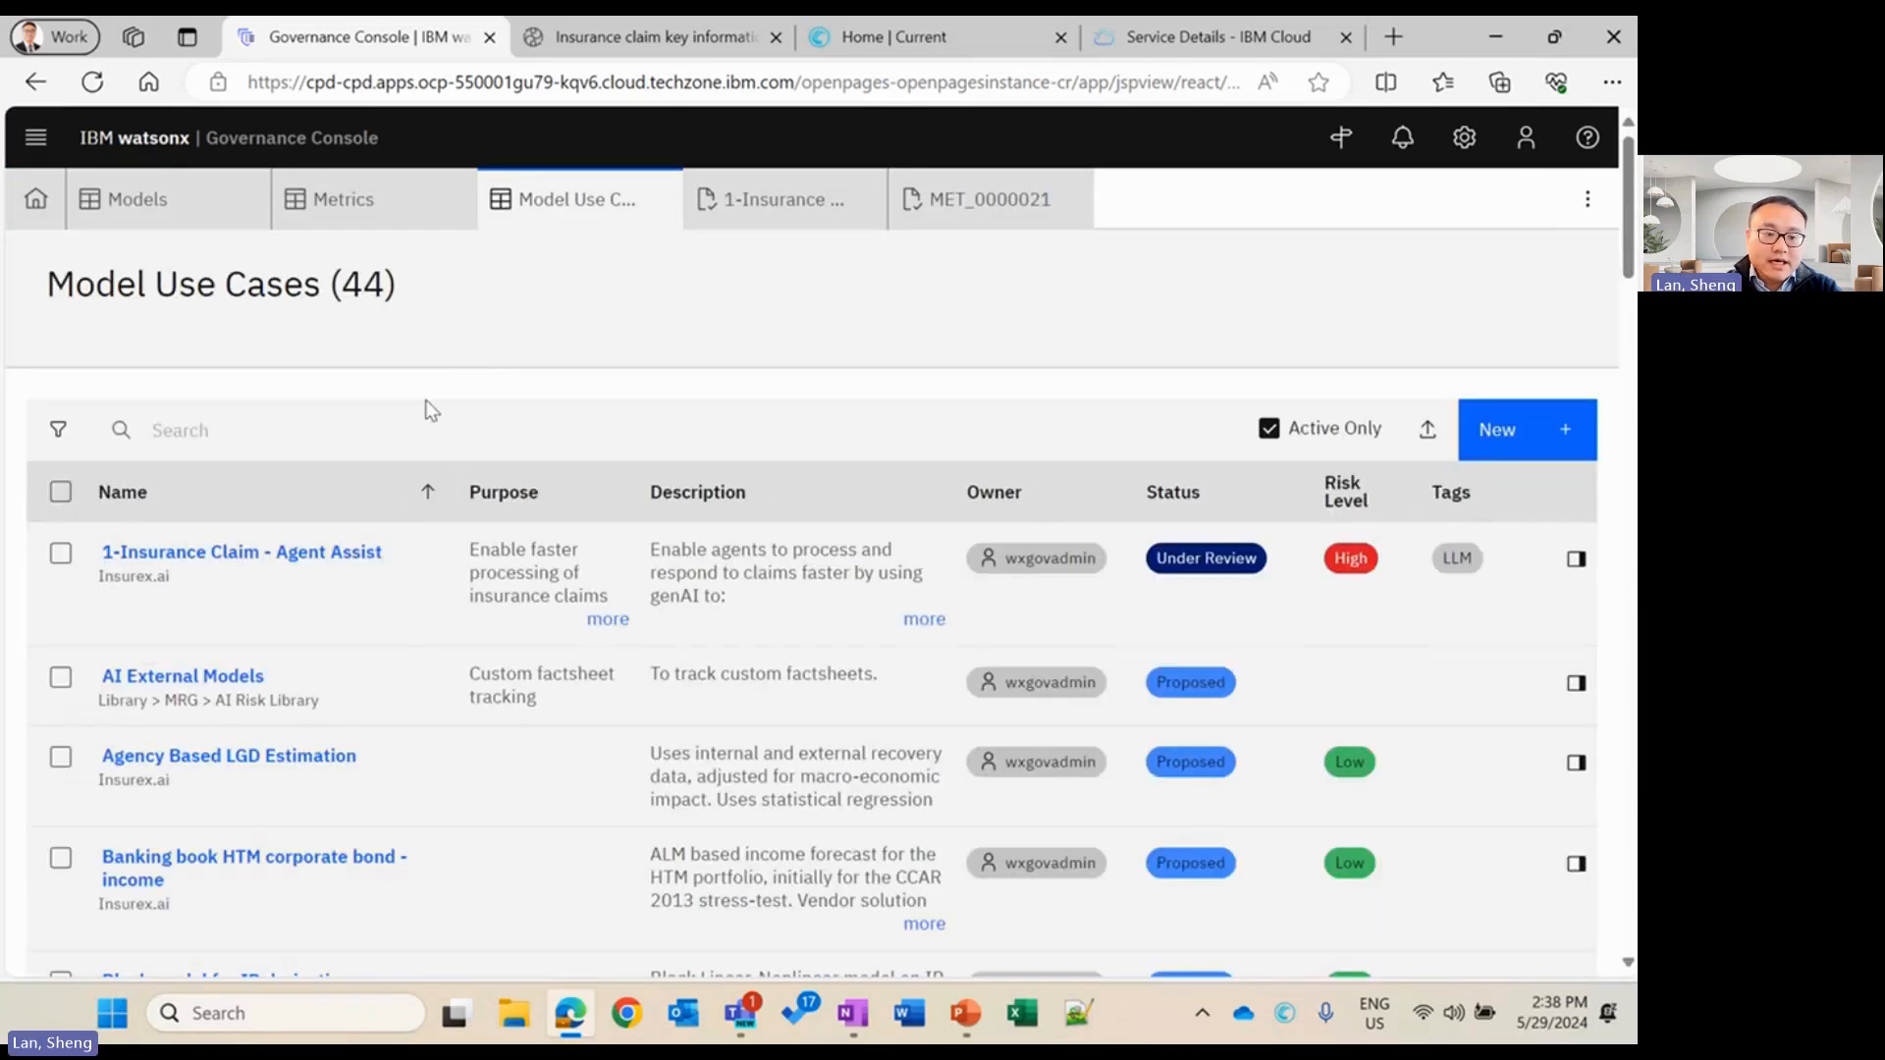
mouse_move(239, 552)
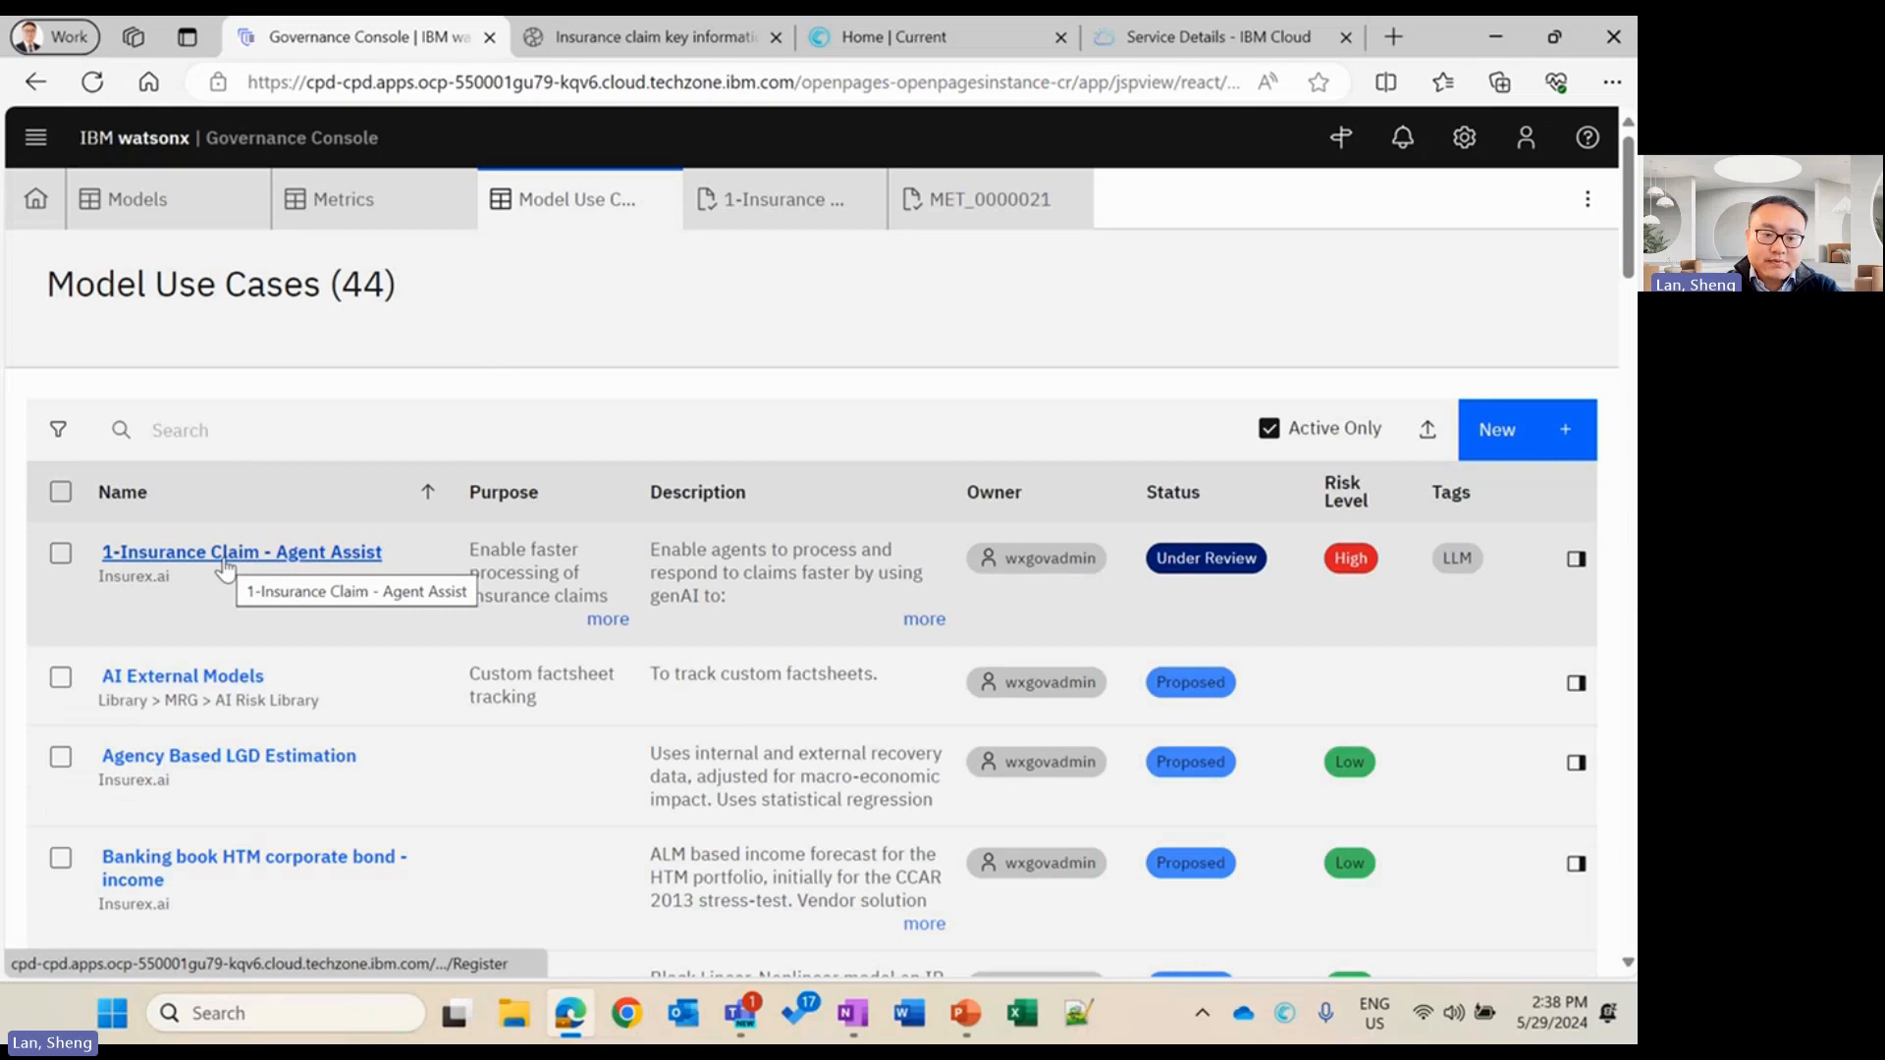
Show the 1-Insurance Claim - Agent Assist use case's Mandates table with BCBS 239 and EU AI Act
click(239, 552)
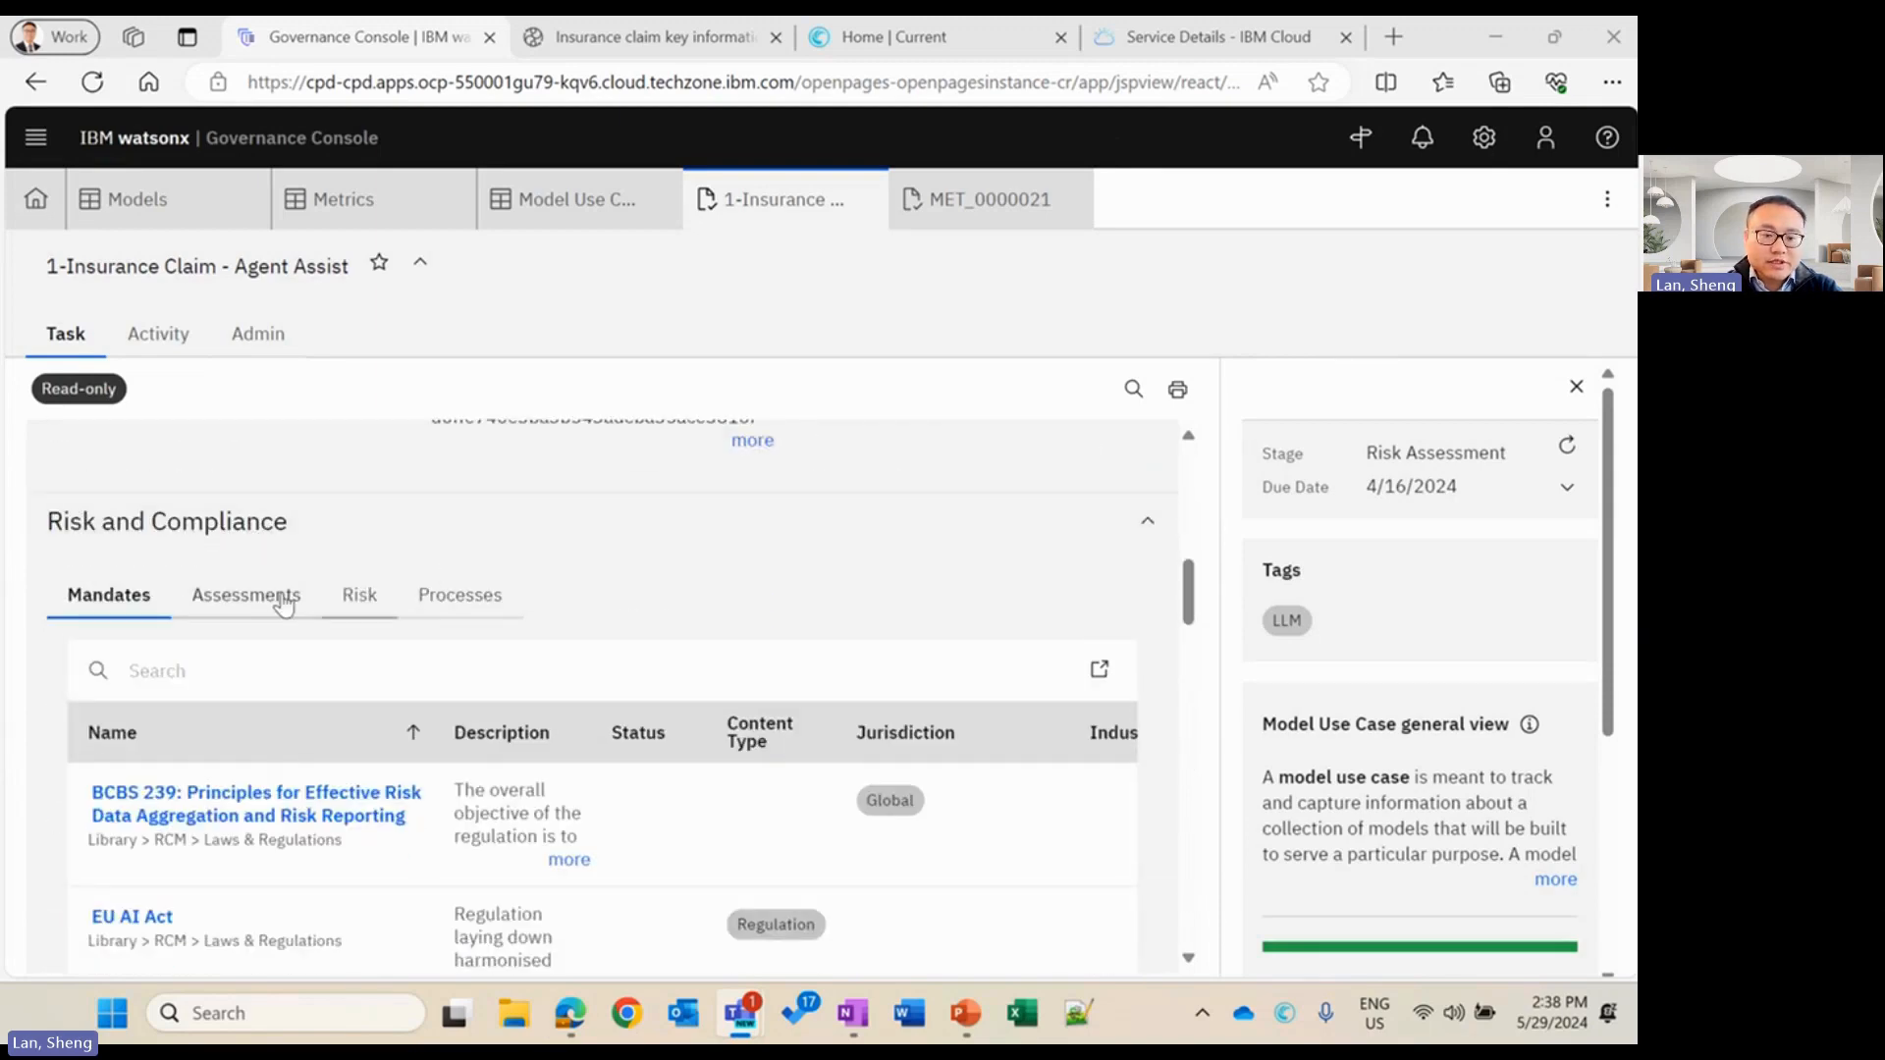
scroll(down, 3)
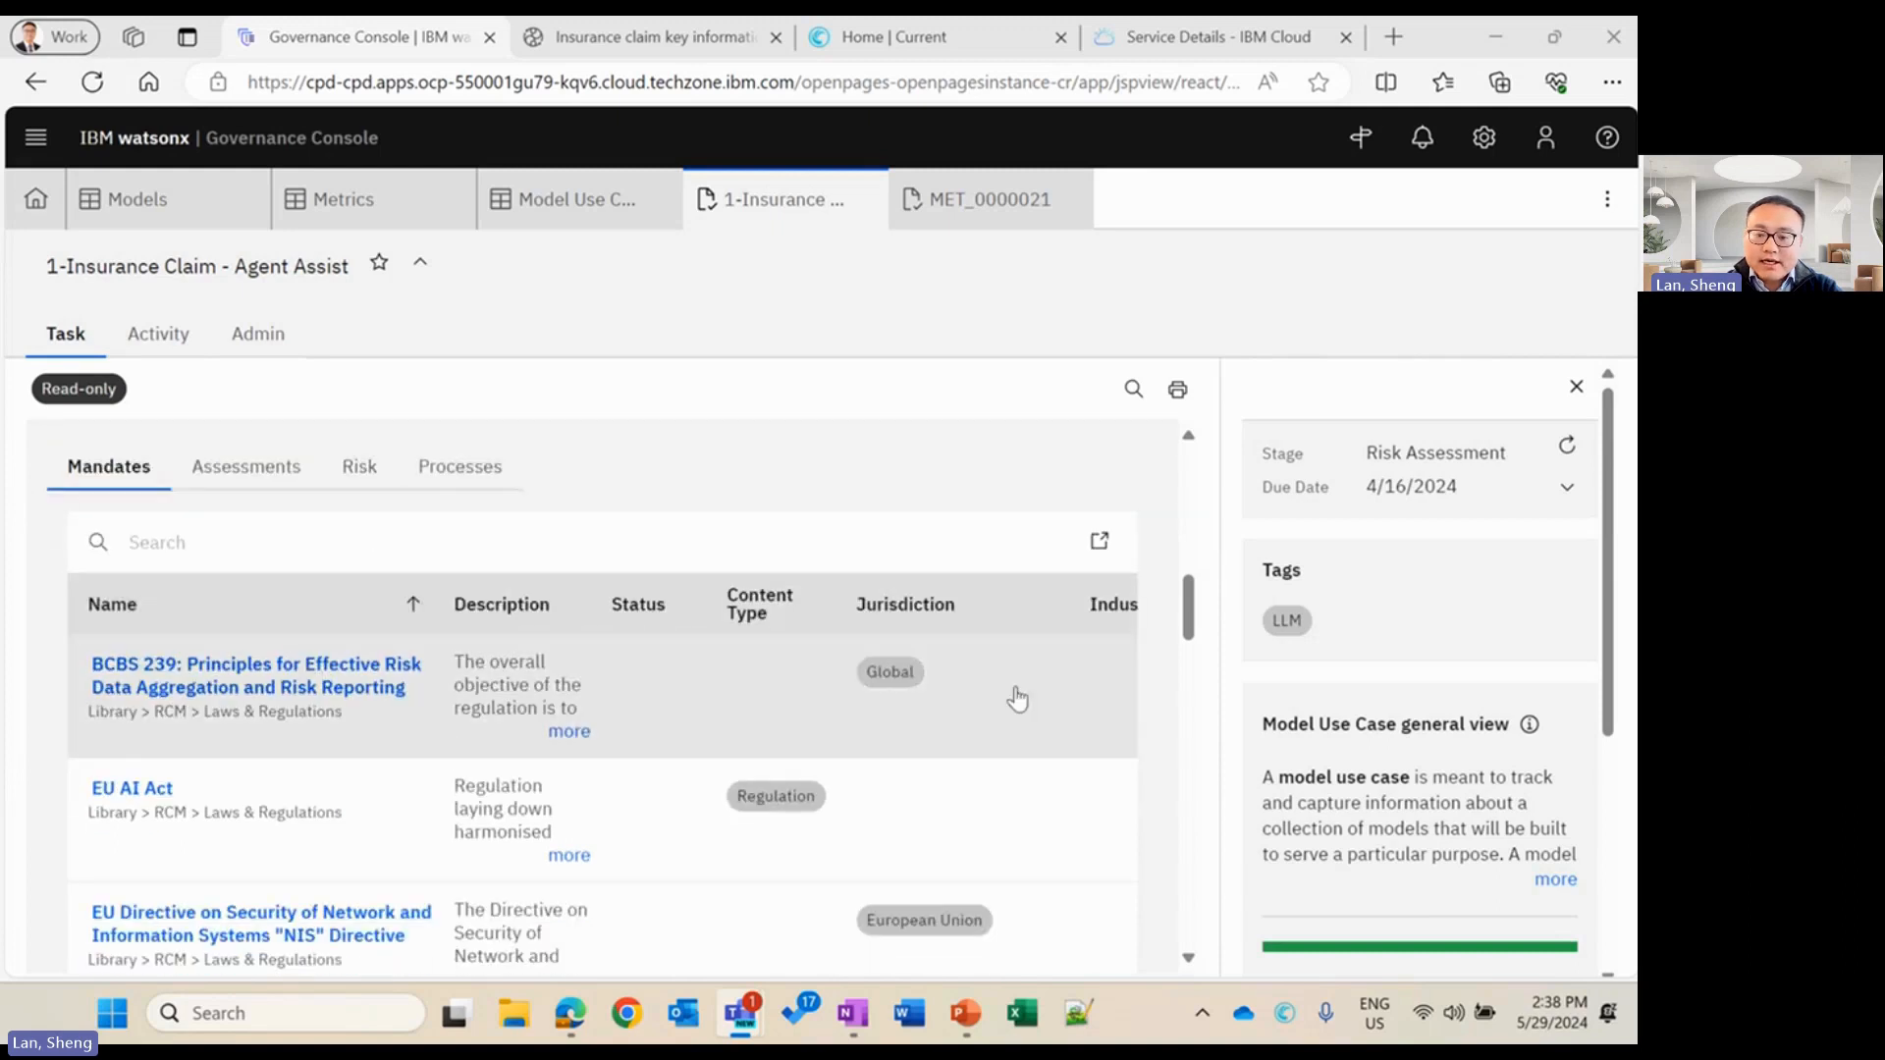
scroll(right, 3)
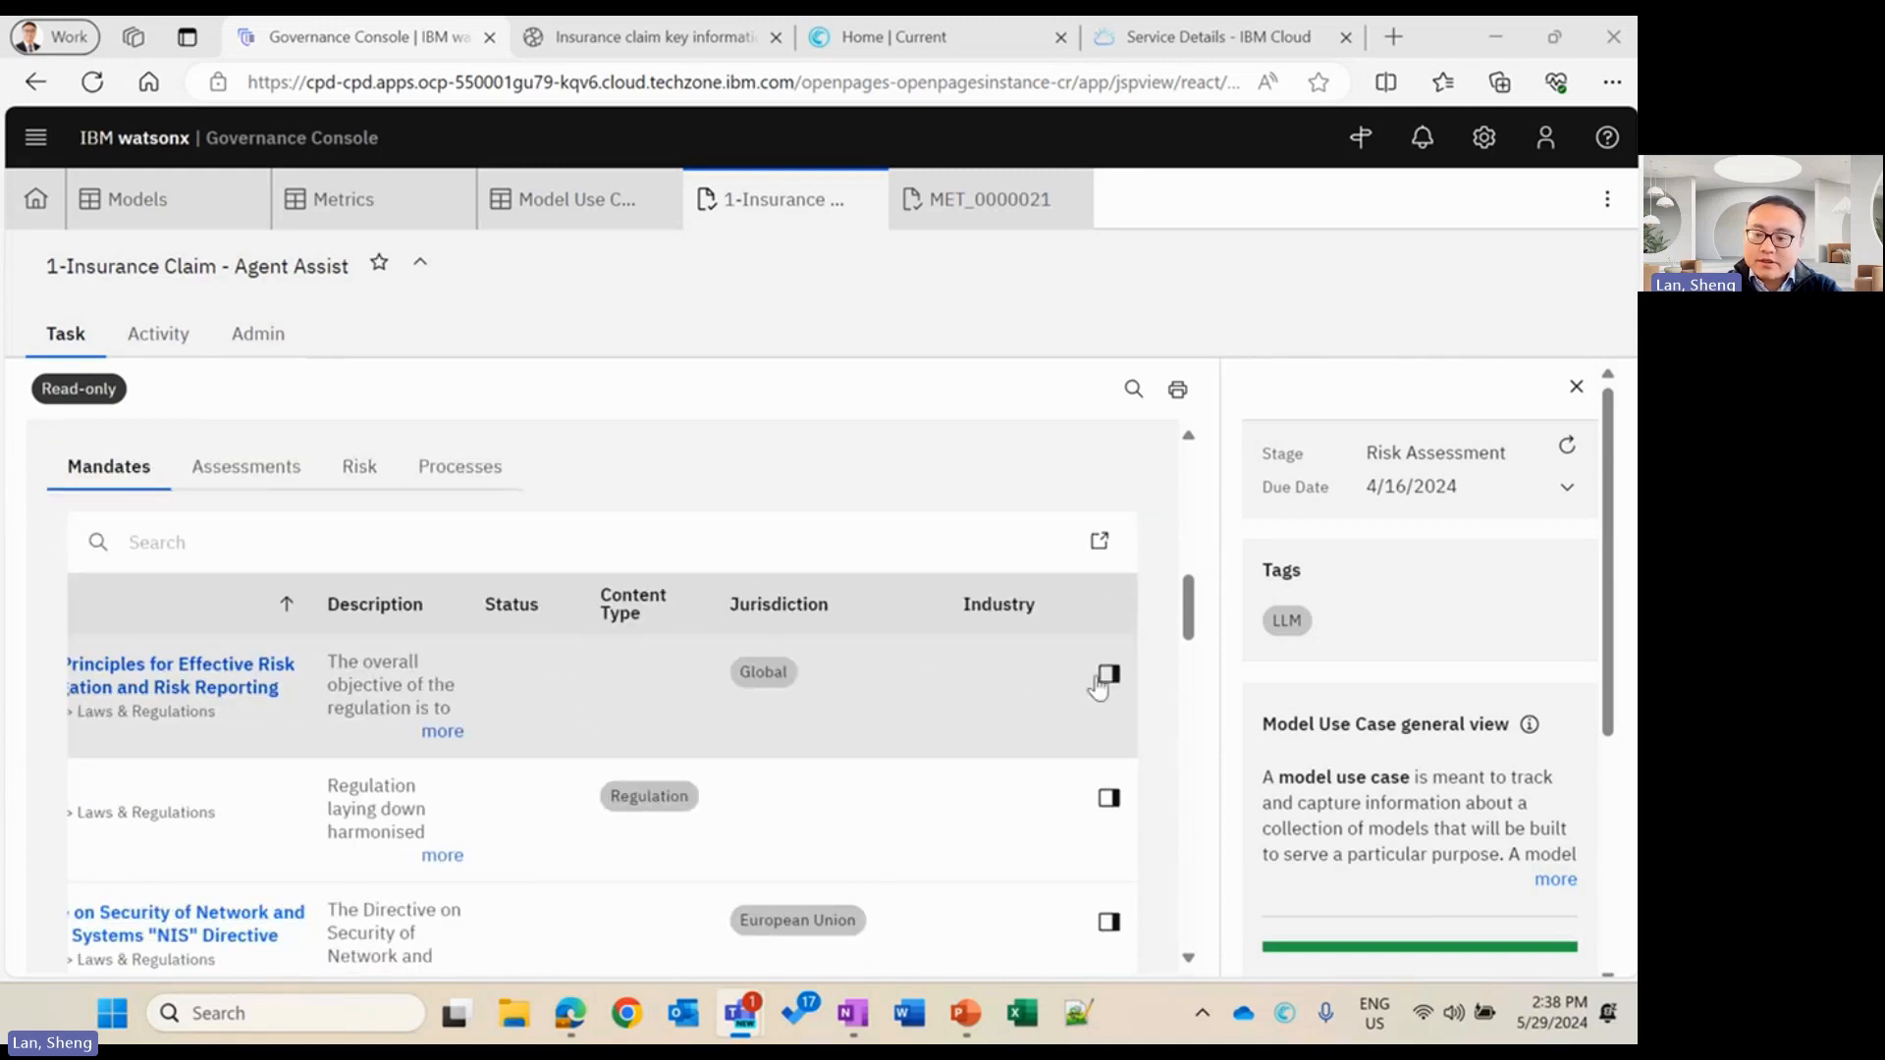
Show the BCBS 239 mandate's quick-view panel scrolled to its Description
click(1106, 673)
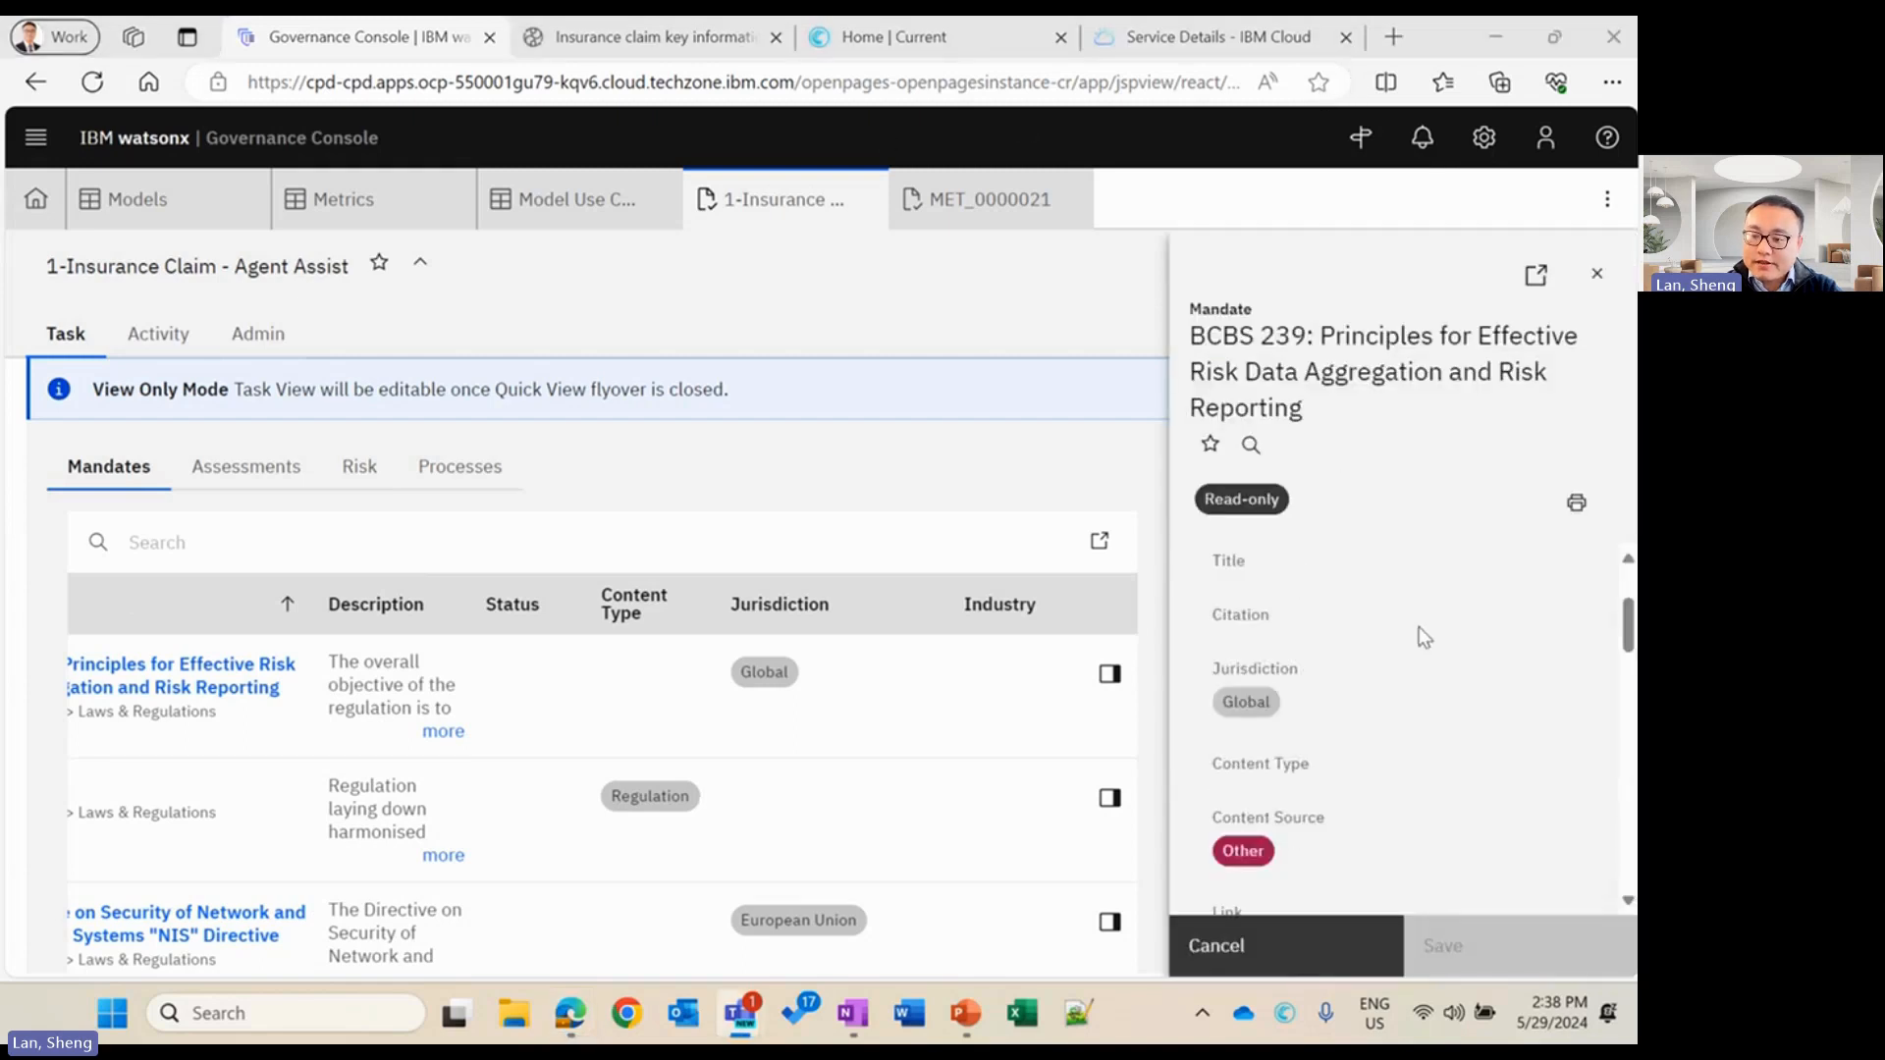
scroll(down, 3)
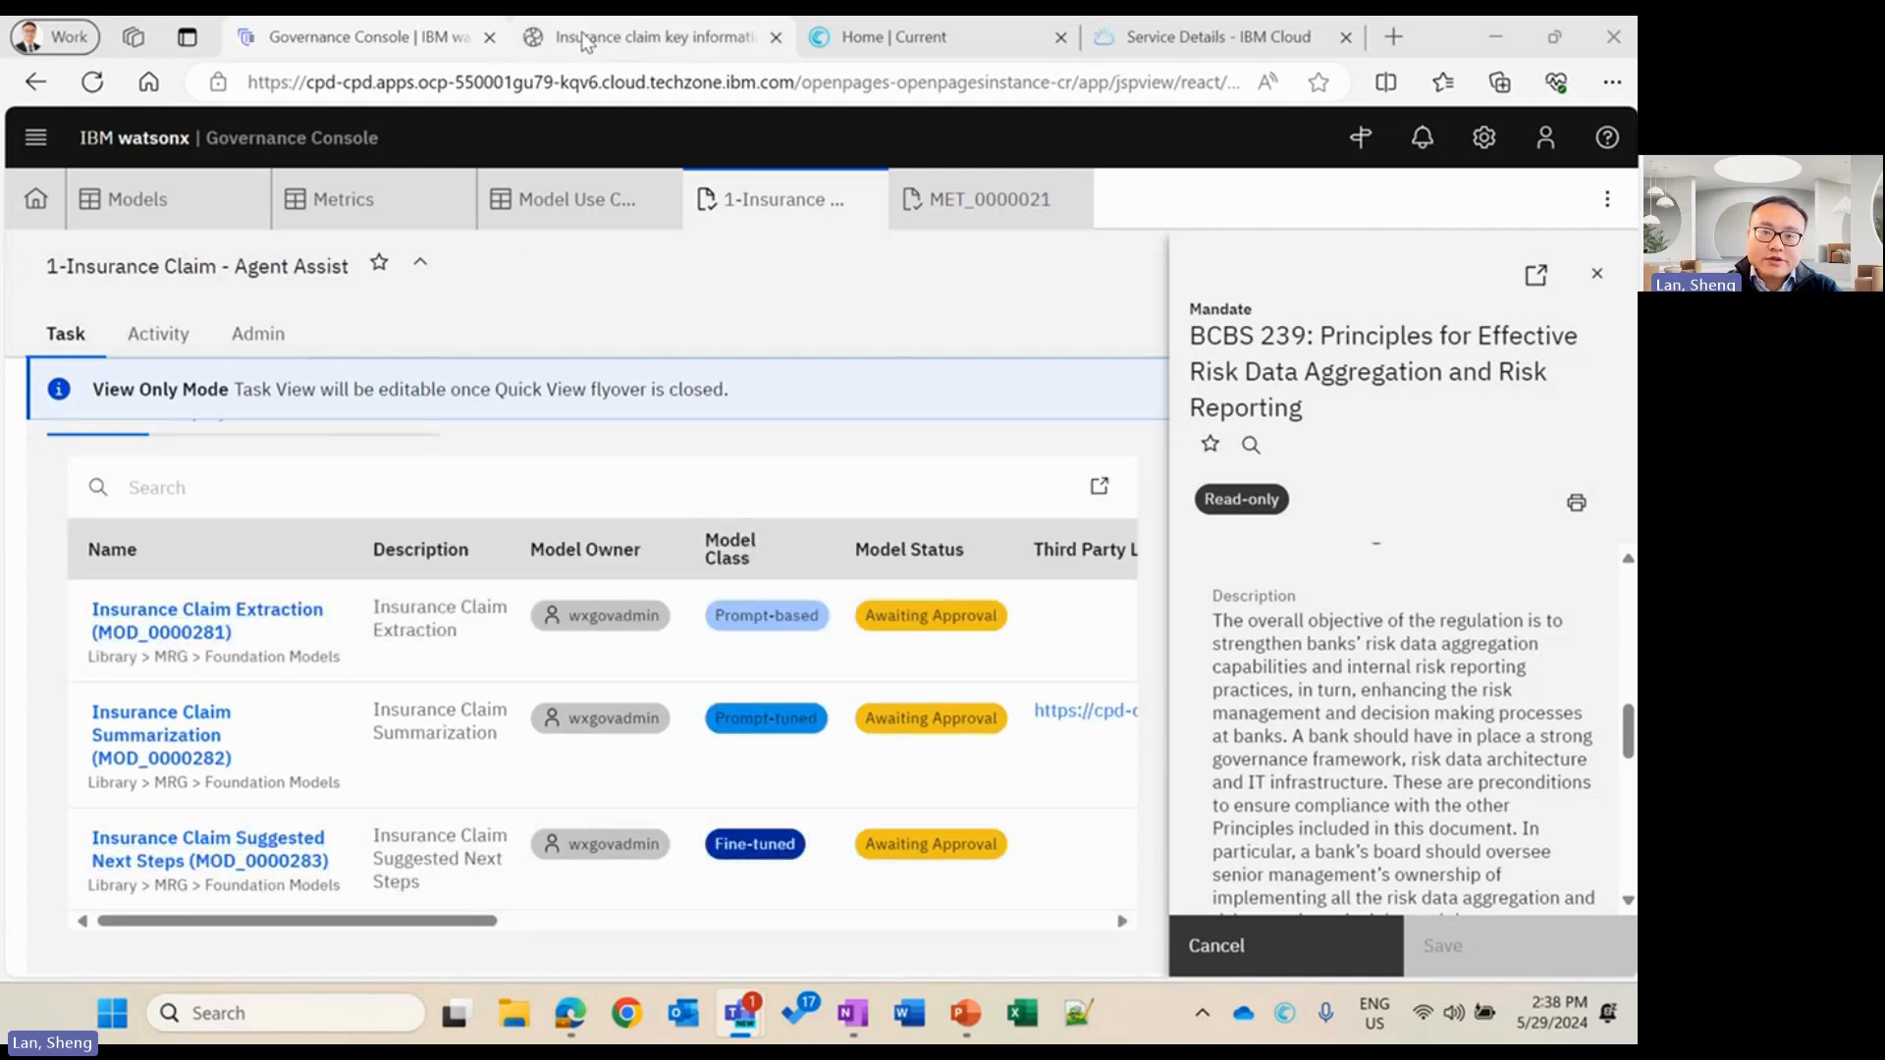
Show the insurance claim prompt's evaluation report with the Rouge scores expanded
click(650, 35)
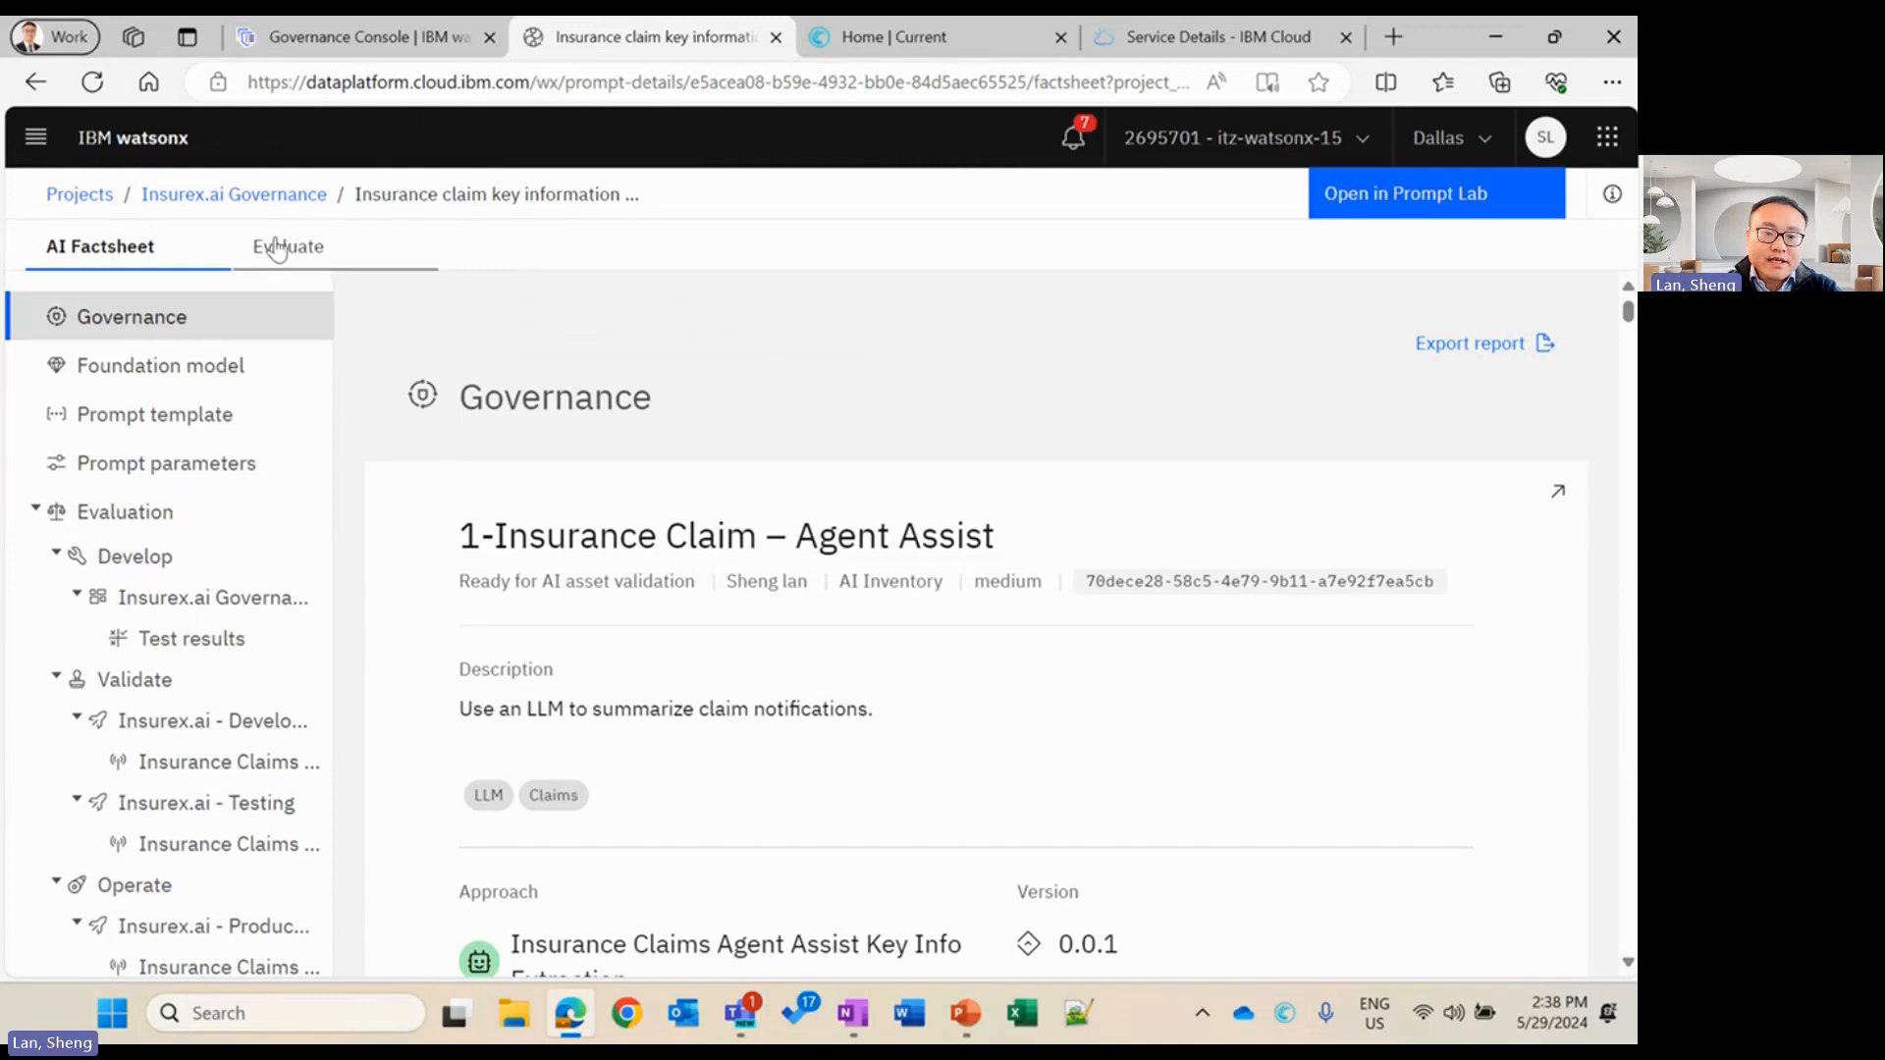
click(286, 247)
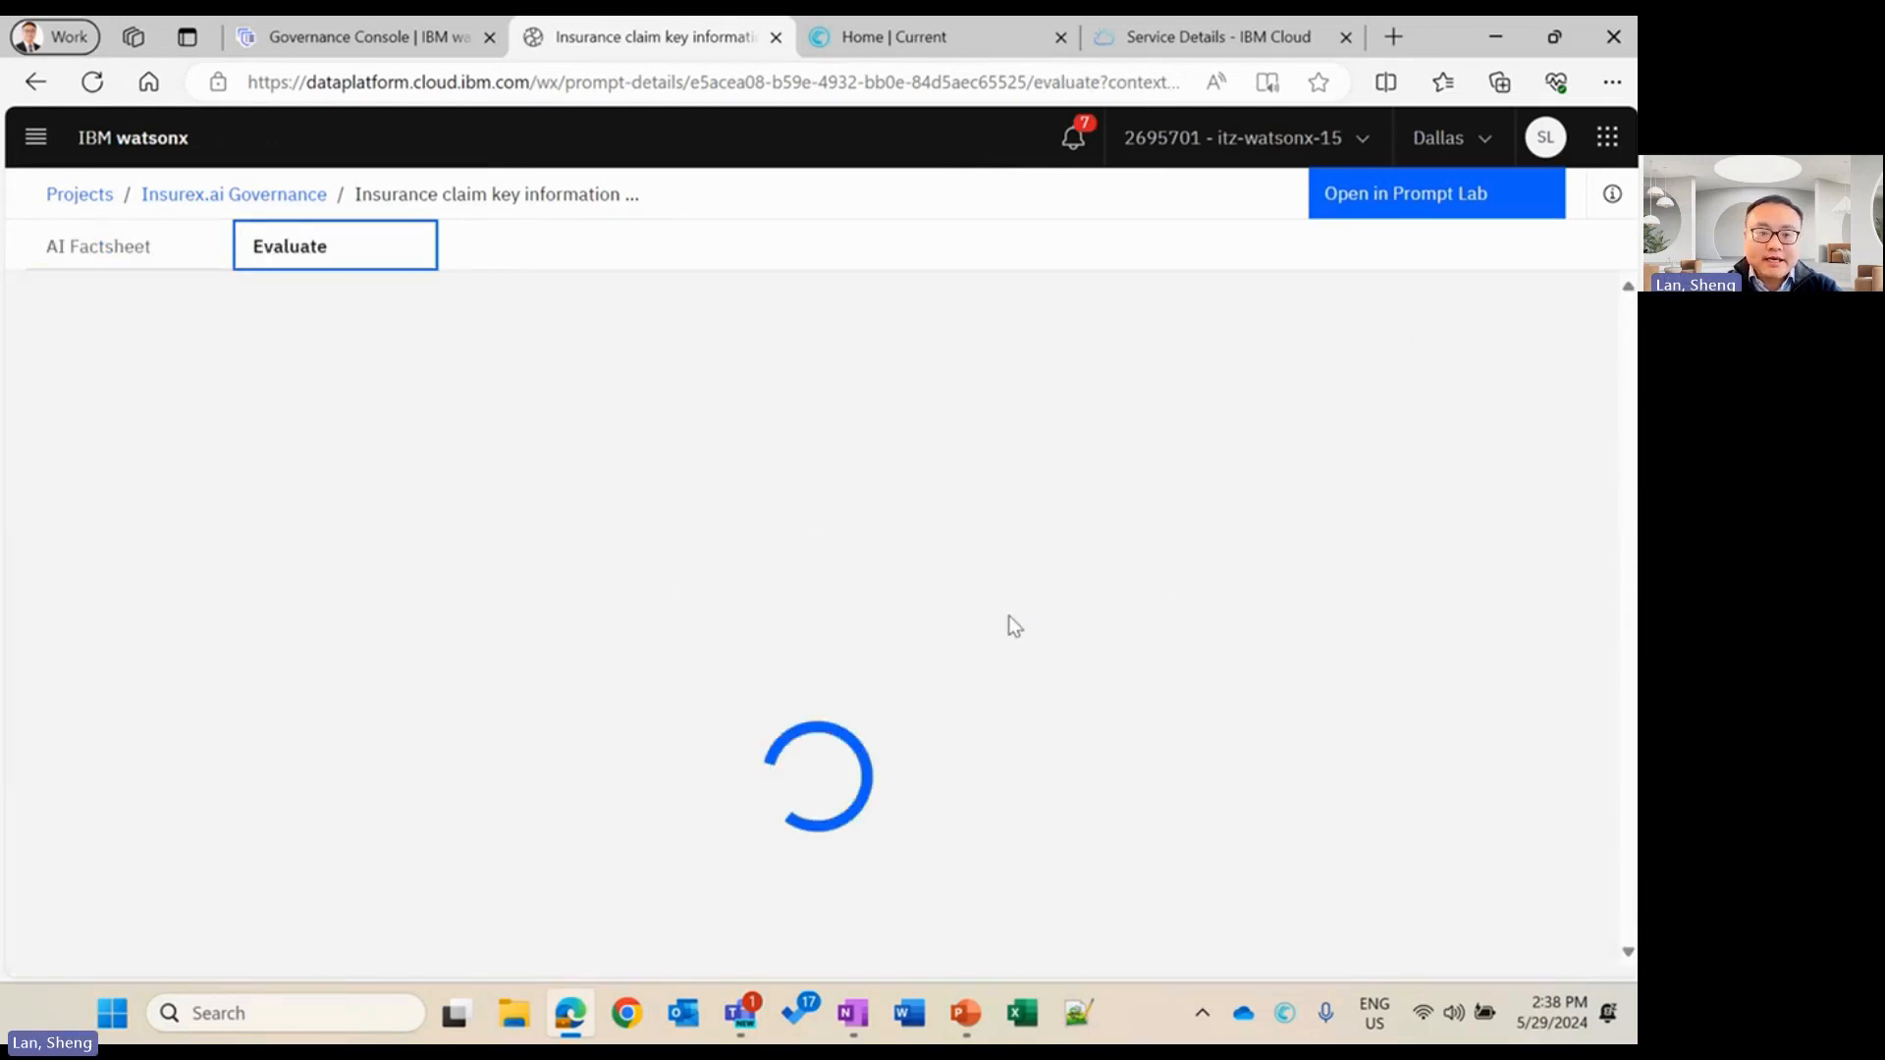
mouse_move(433, 535)
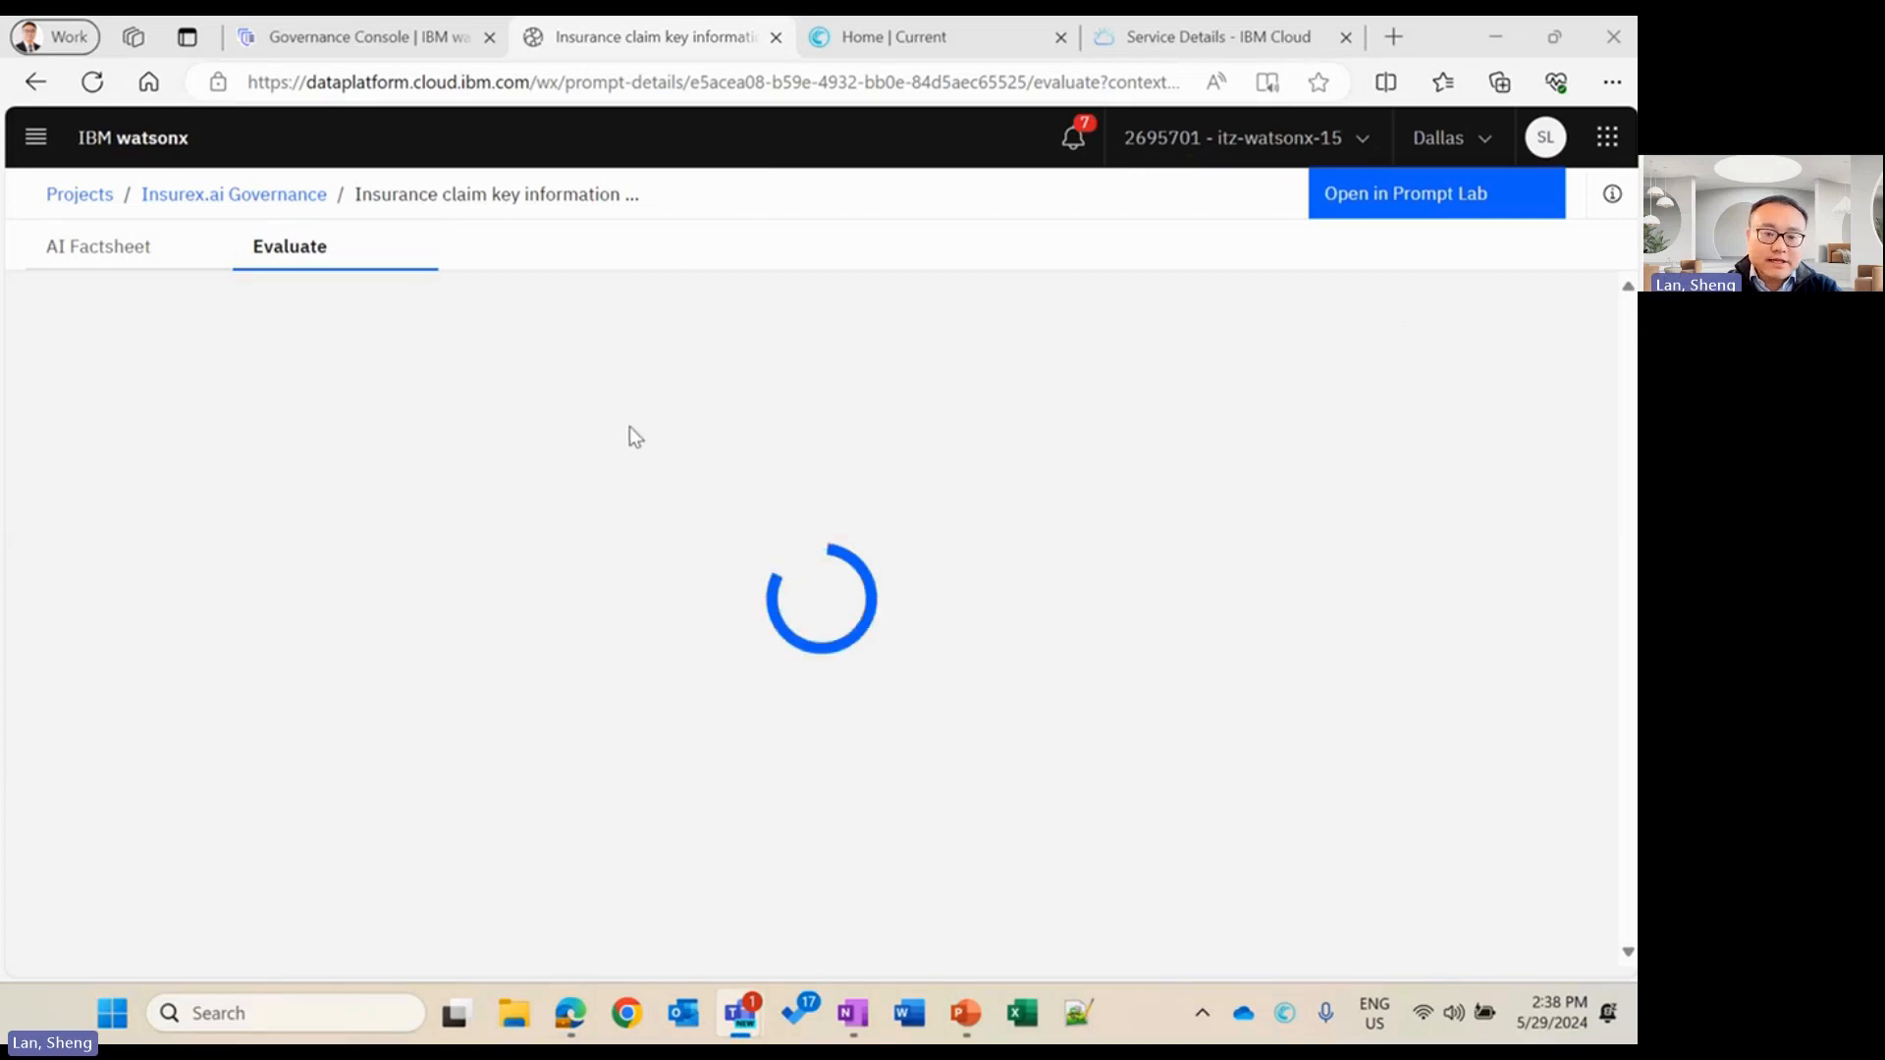
mouse_move(852, 714)
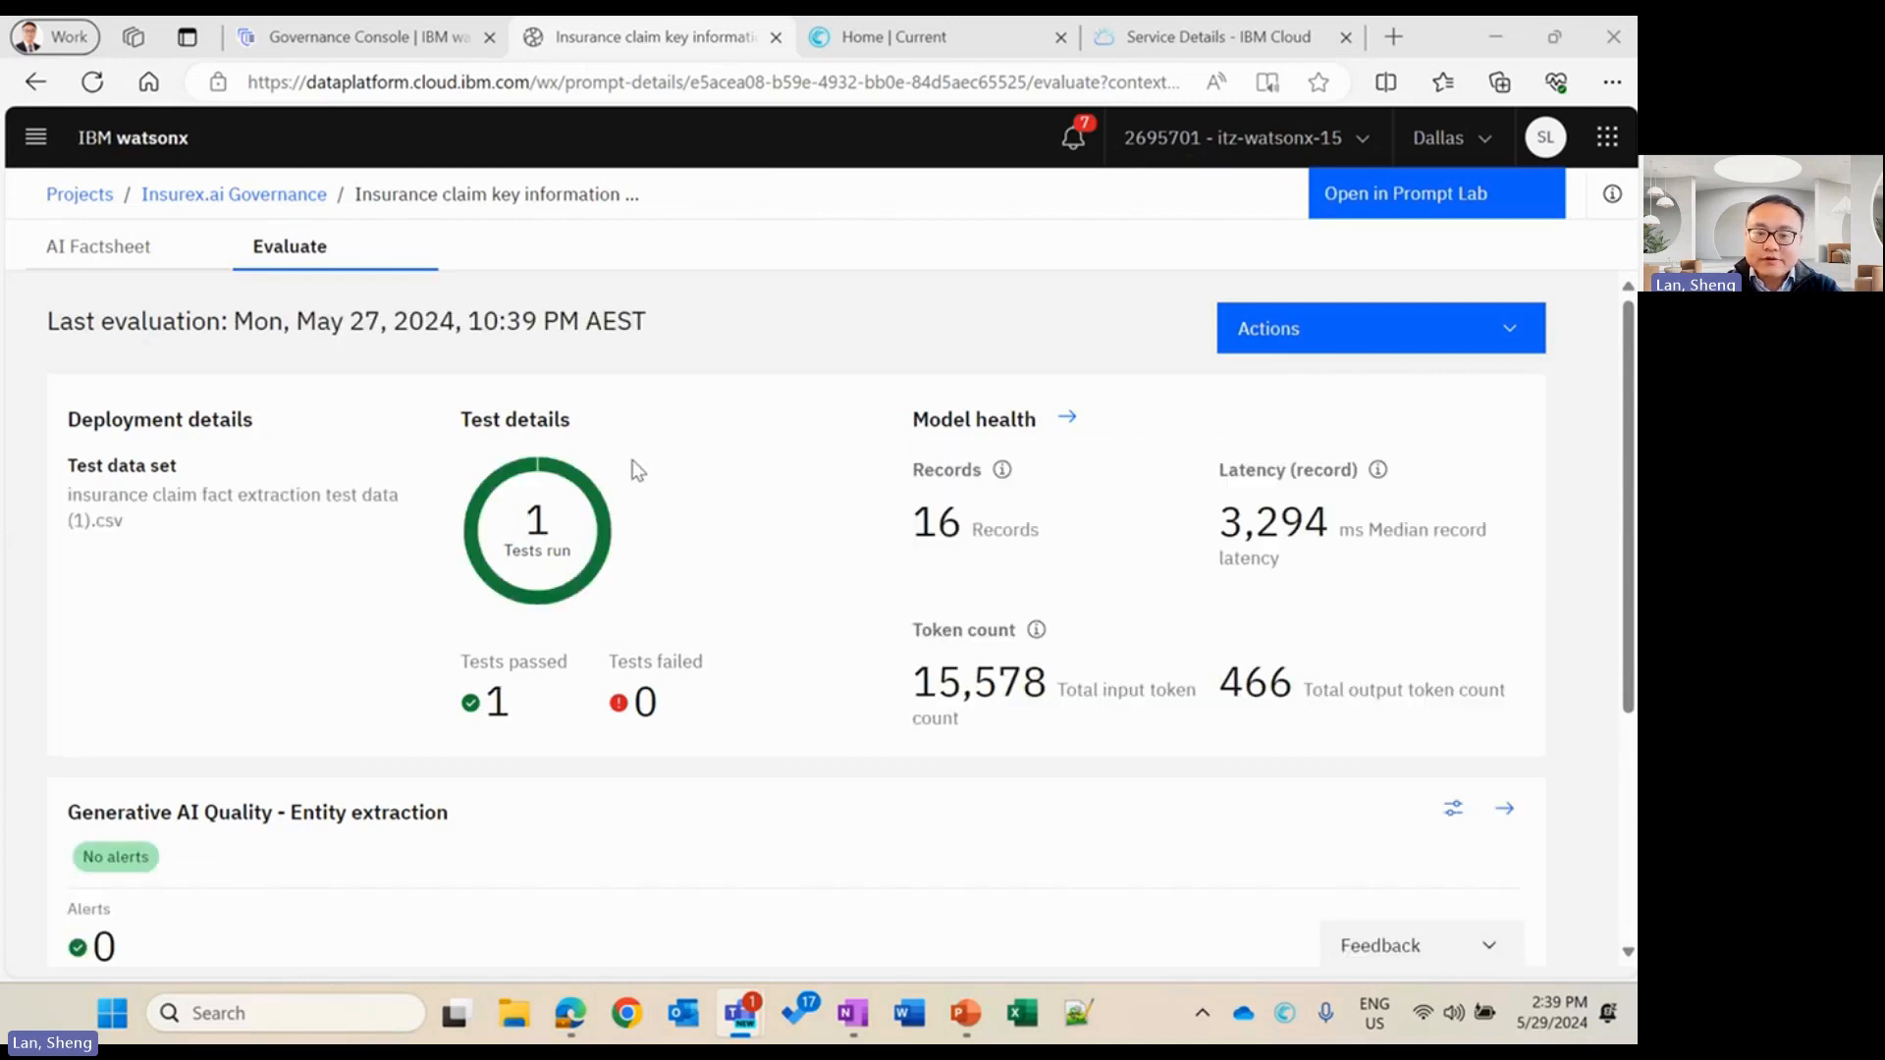
scroll(down, 3)
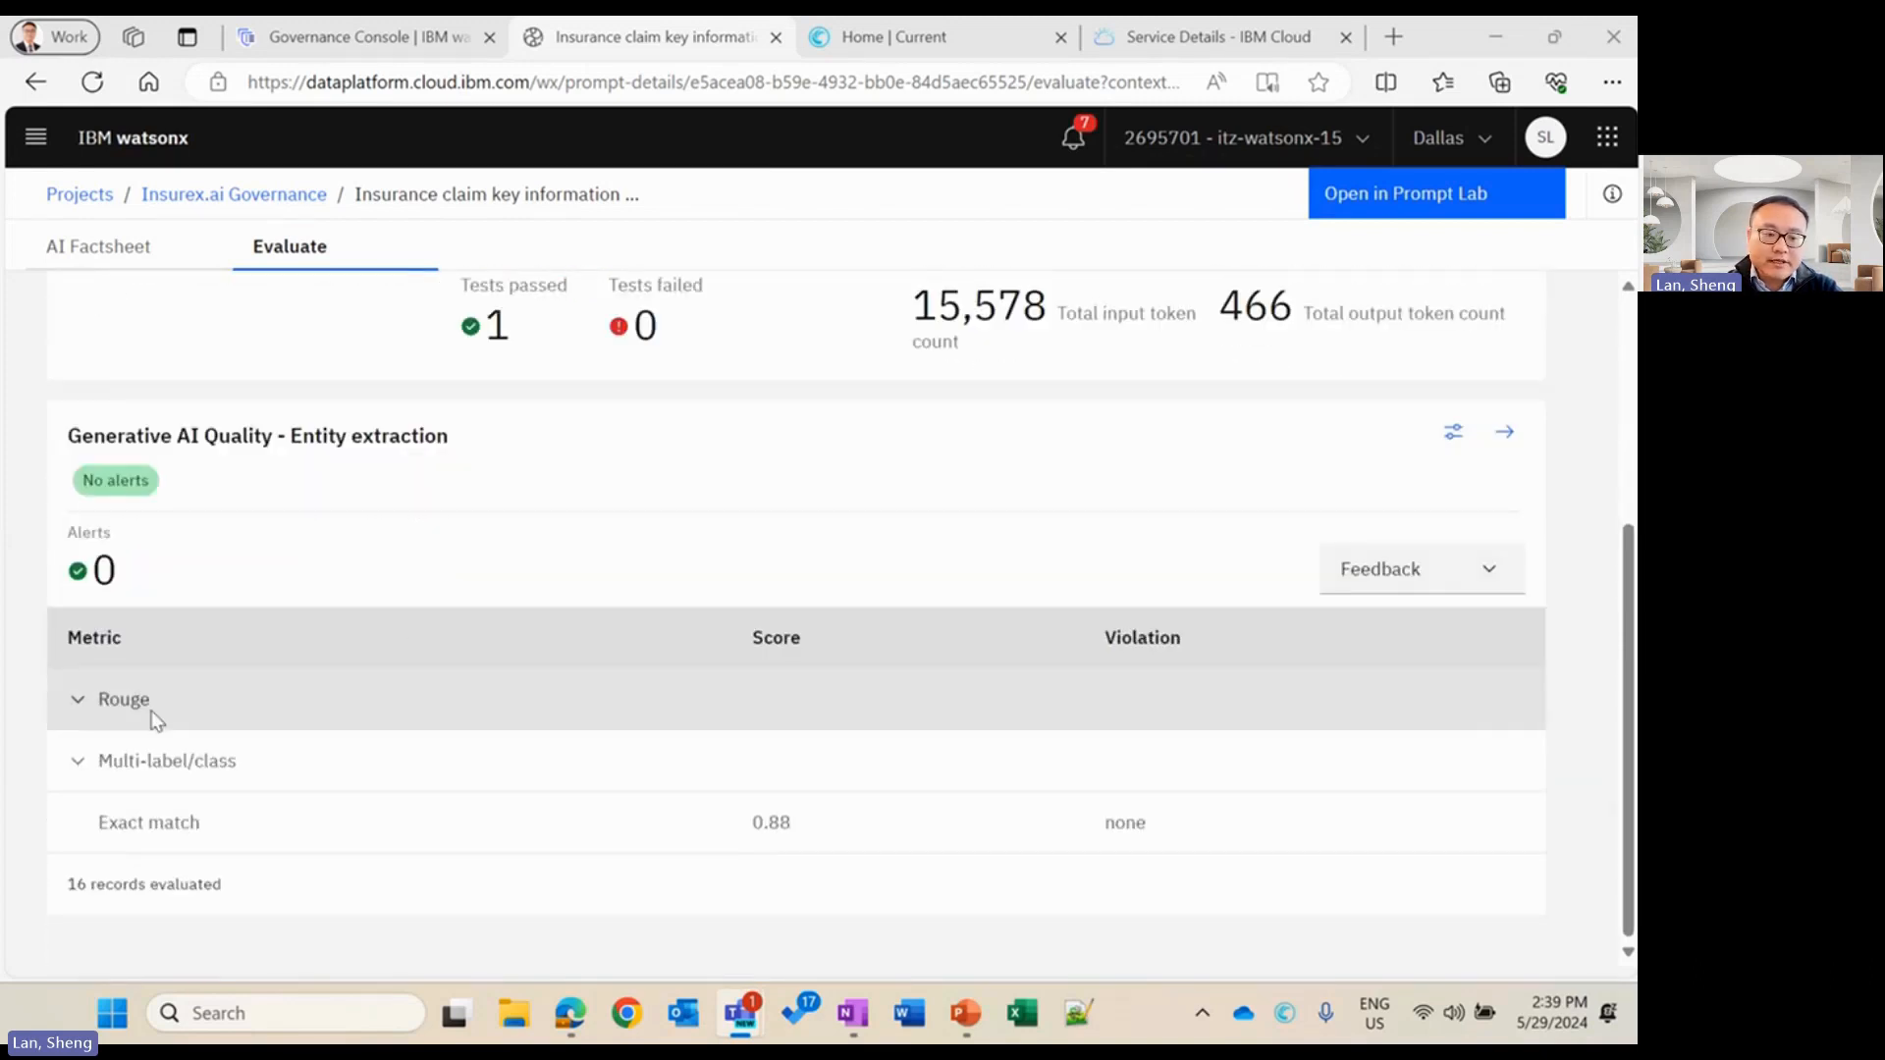
click(122, 699)
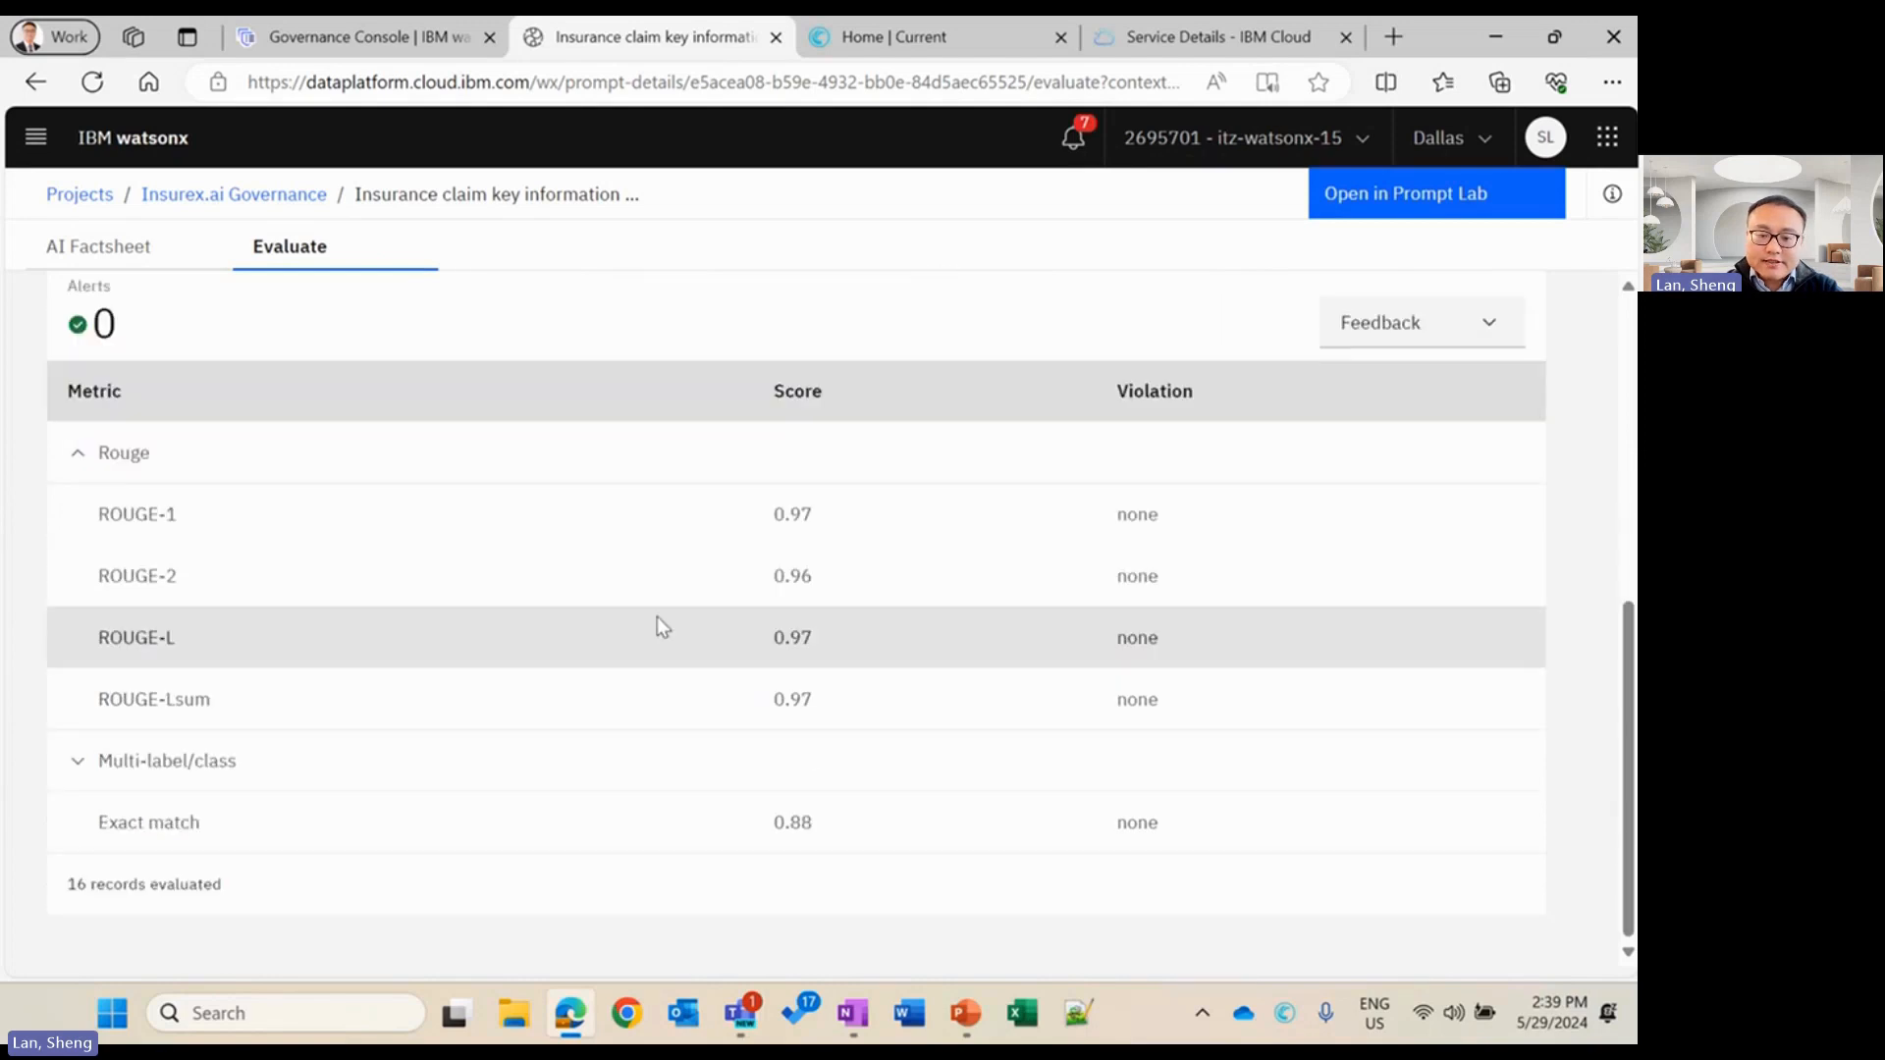
mouse_move(905, 874)
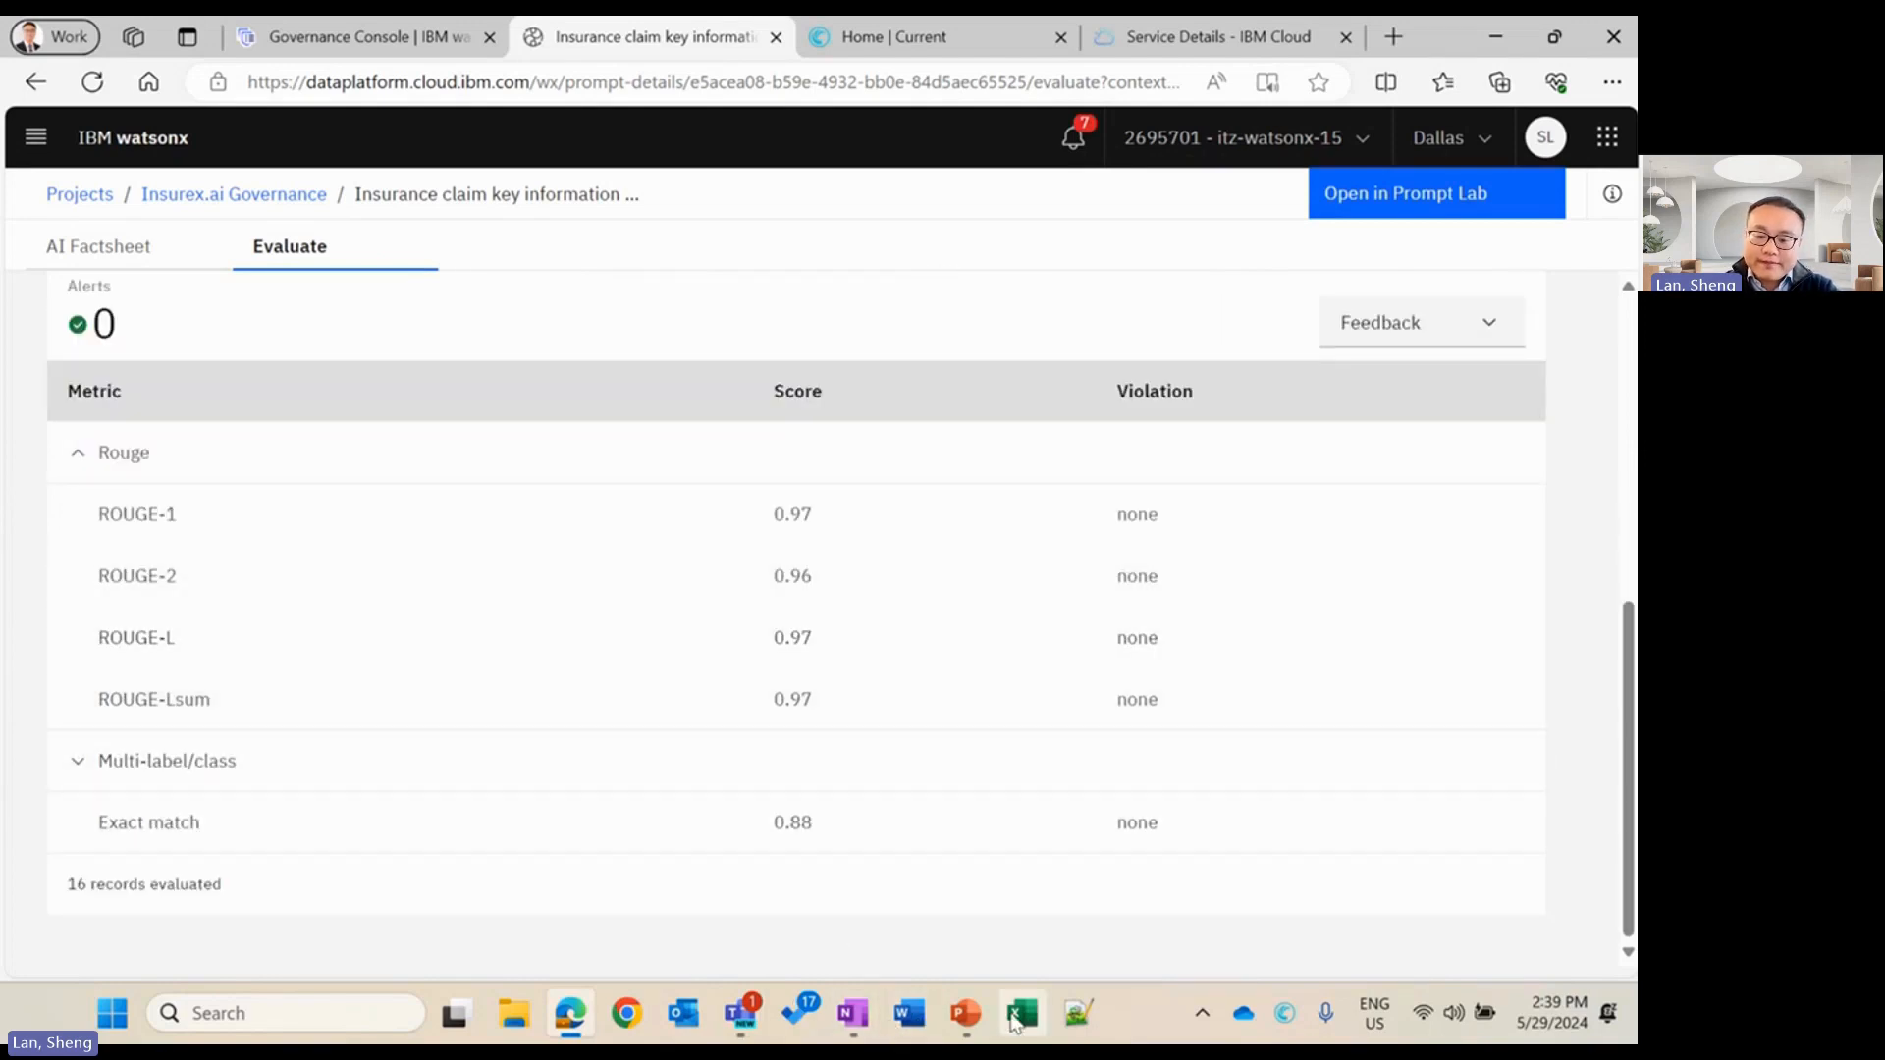
Switch back to the PowerPoint deck at slide 12 introducing watsonx.governance
click(962, 1013)
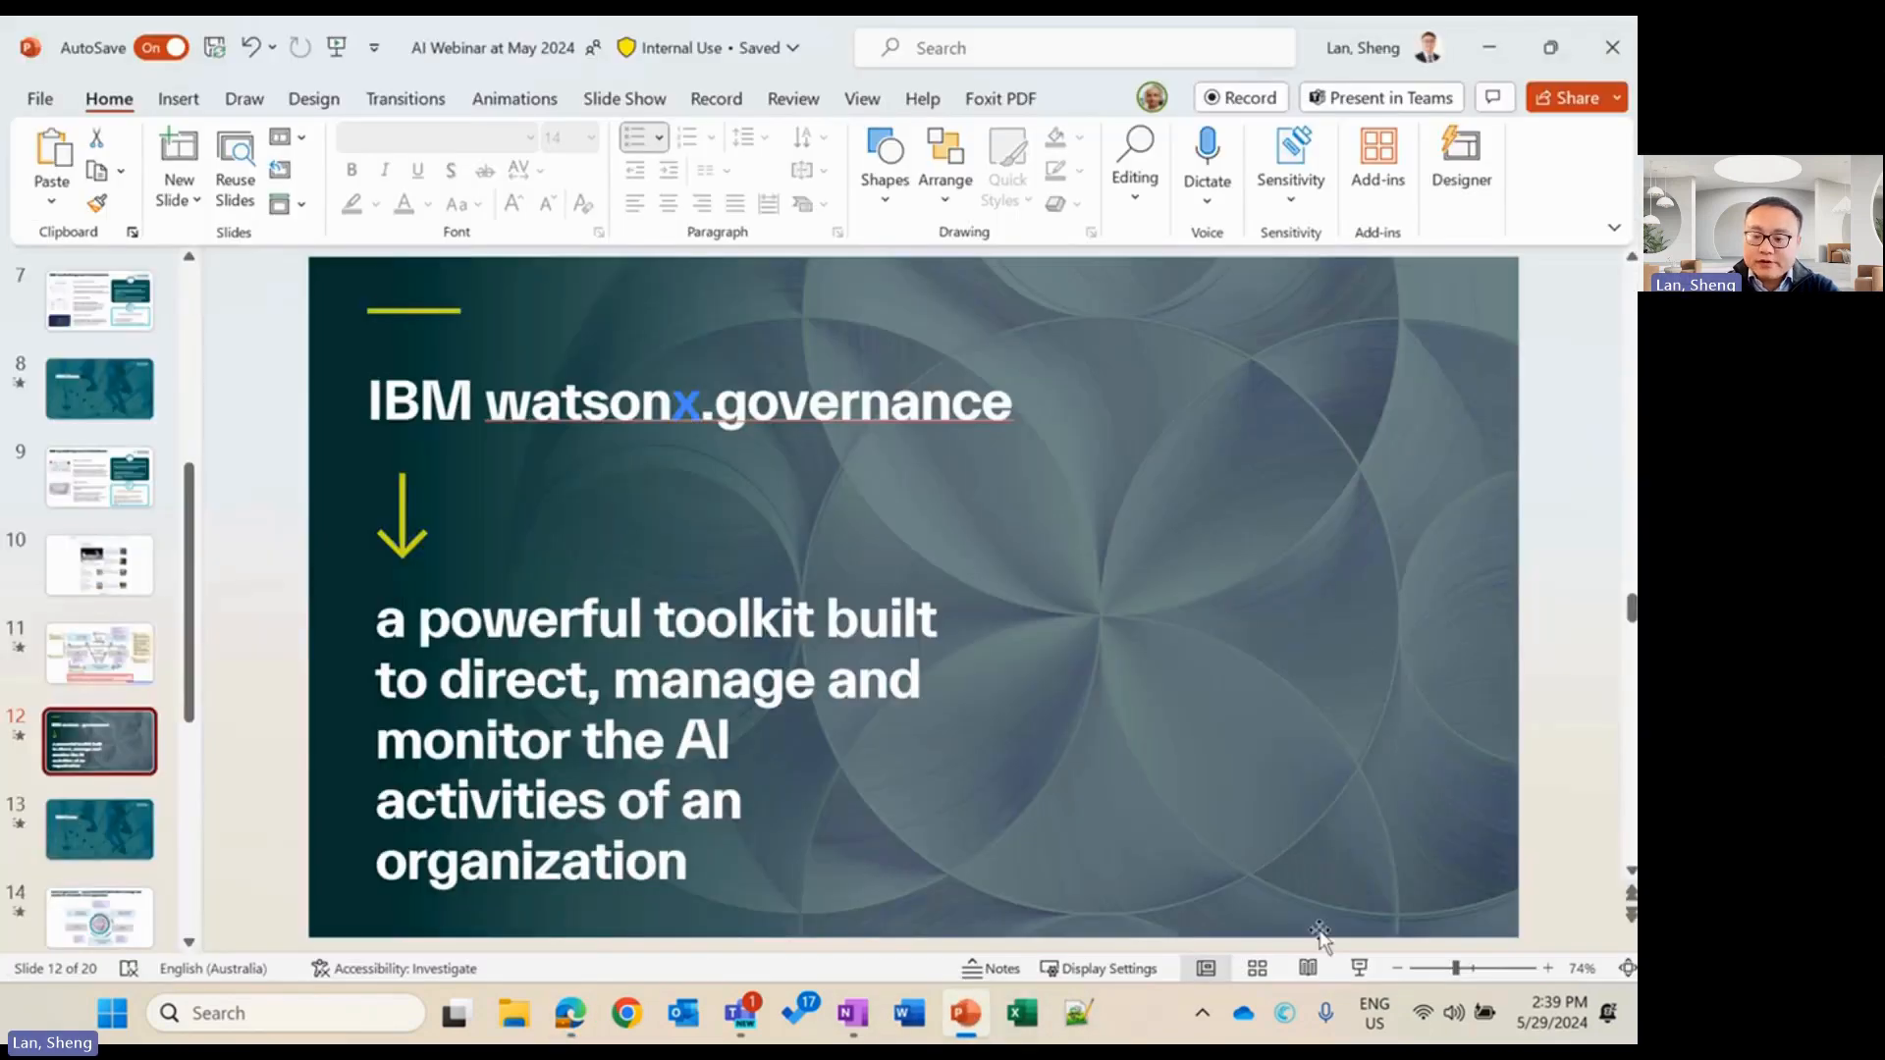